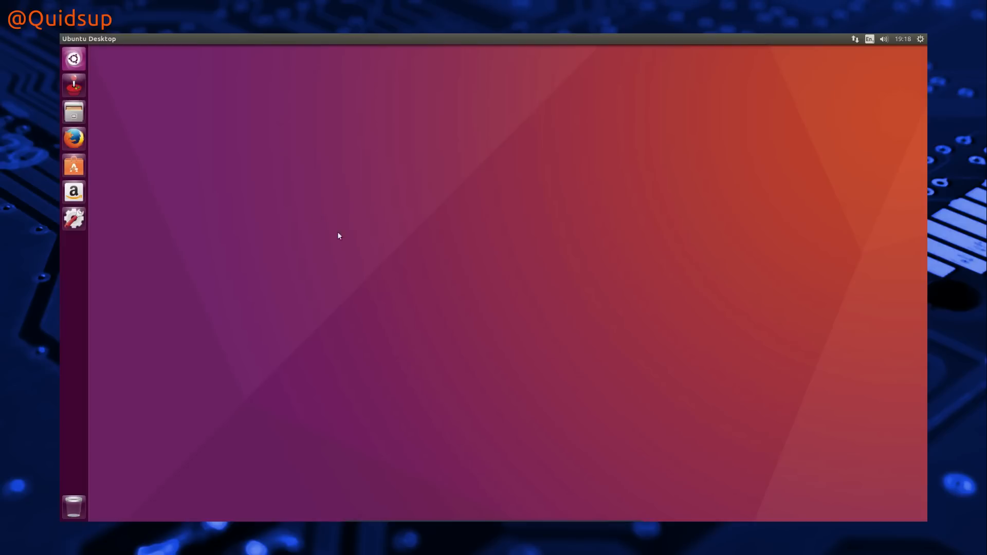
Search the Dash for 'ret' and run Software Updater, which reports the system up to date
click(74, 58)
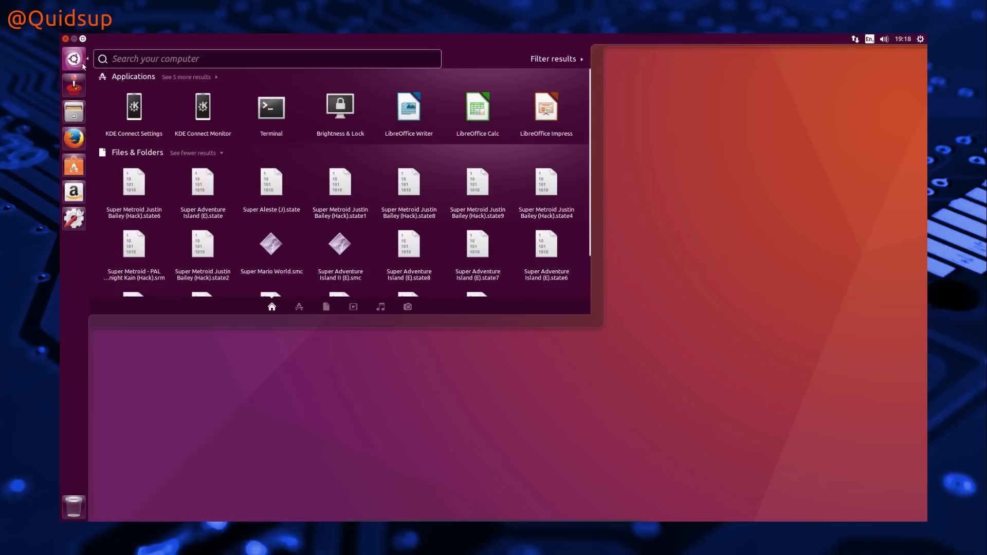
text(retr)
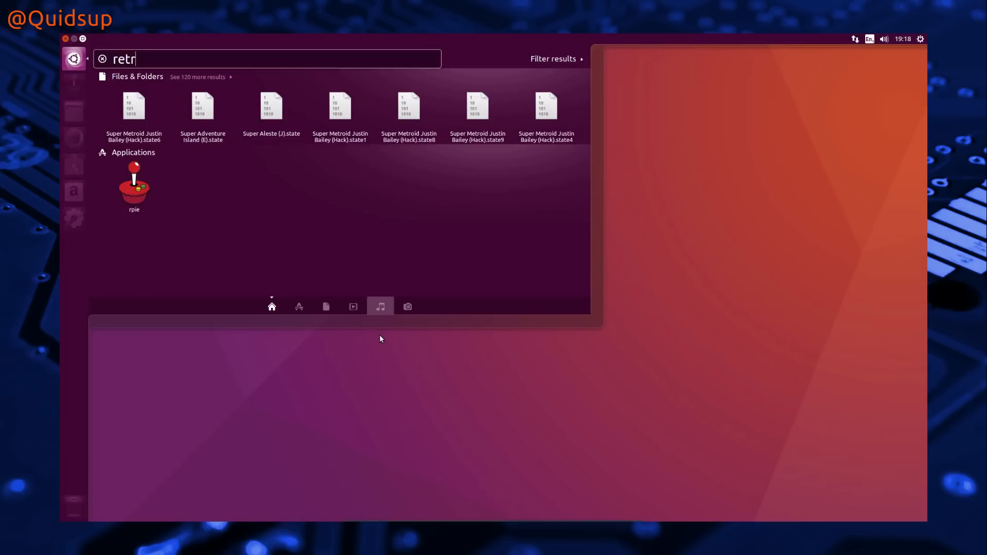
click(104, 59)
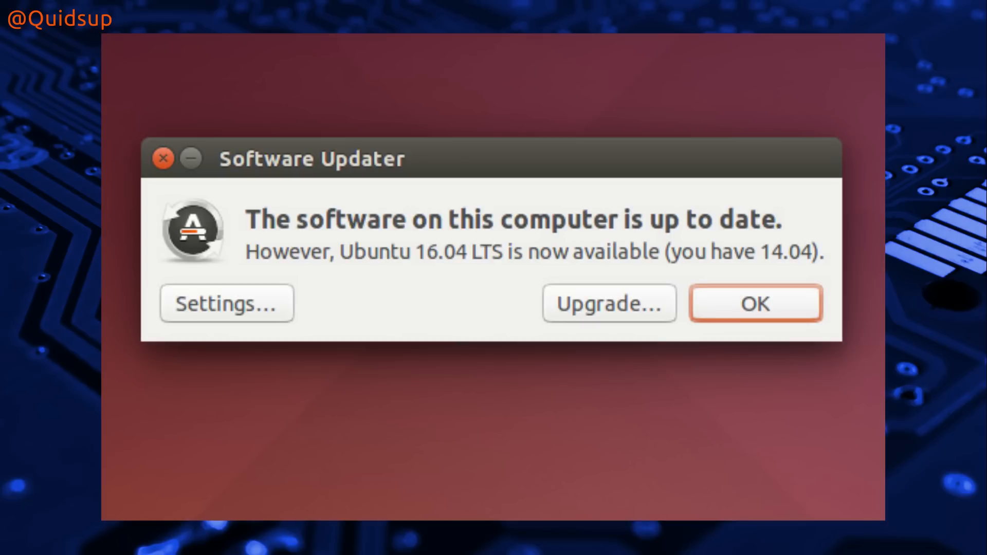
click(609, 304)
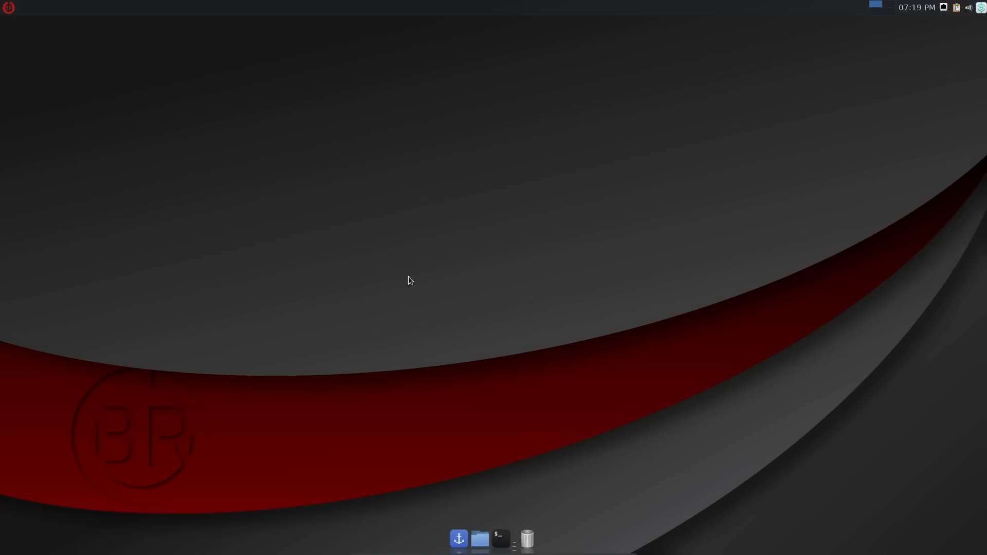
Search the application menu for 'upd' and launch Software Update, listing 313 updates (763.4 MB)
click(8, 8)
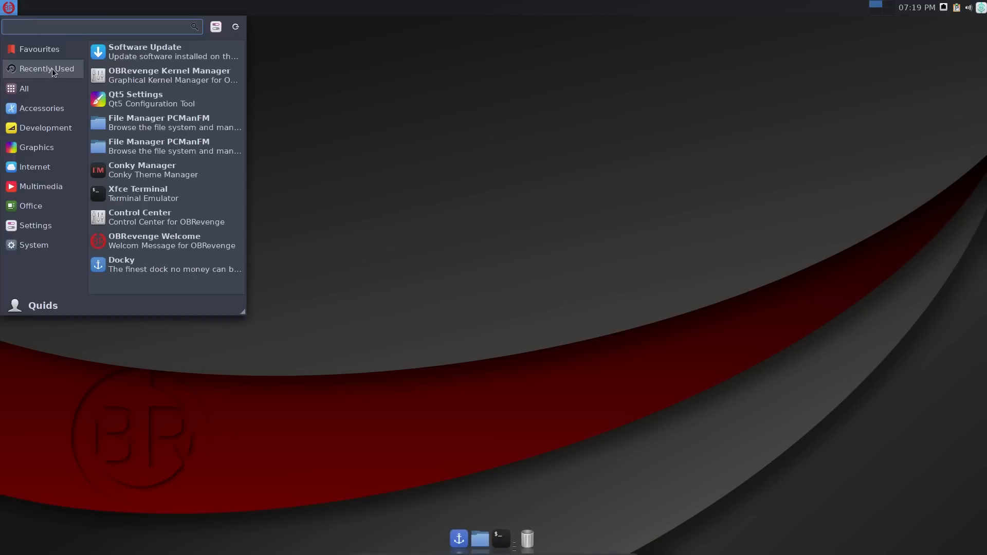
text(upd)
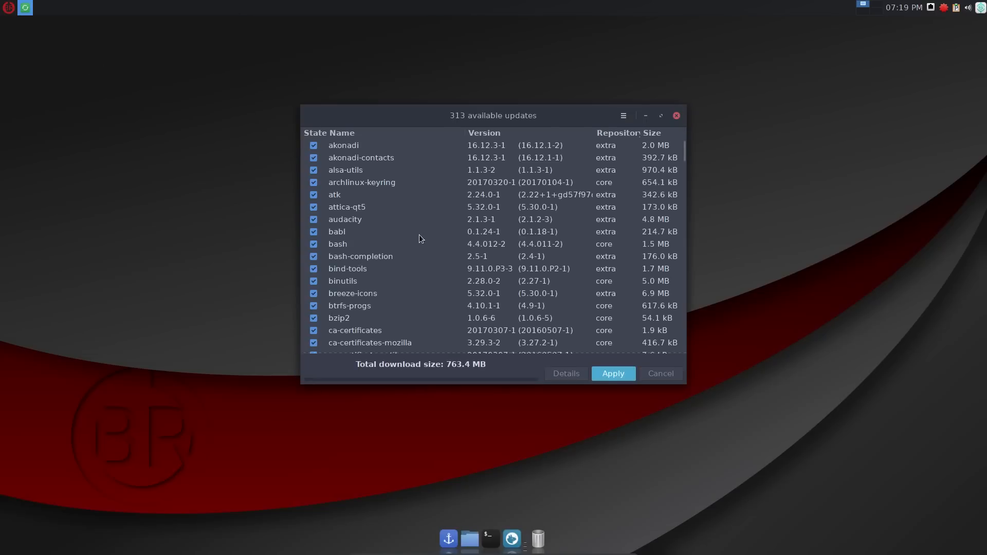
mouse_move(460, 230)
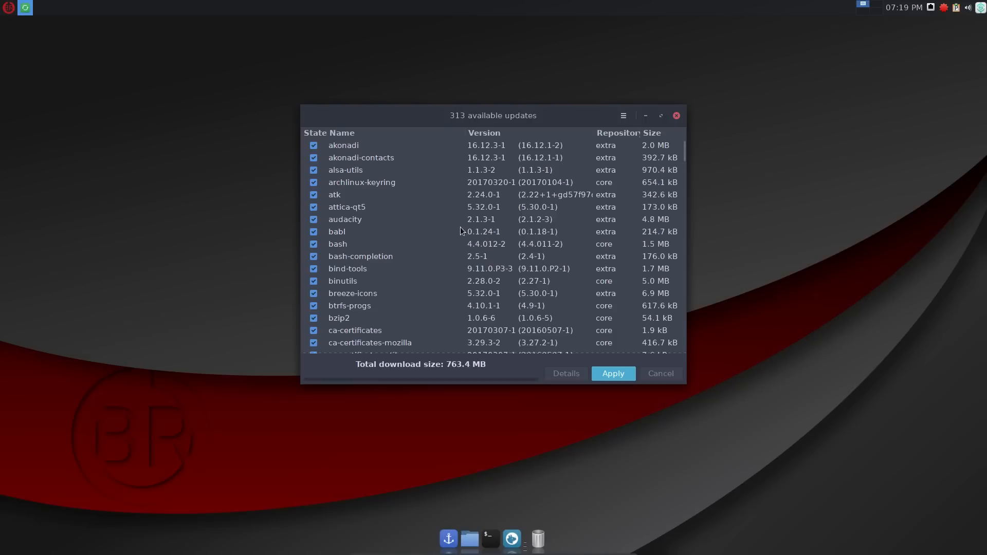
mouse_move(470, 260)
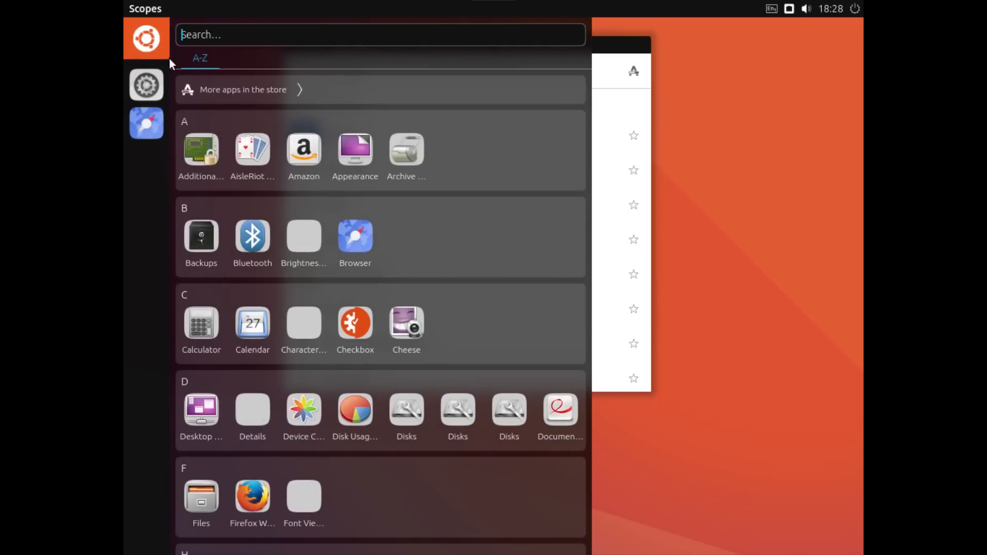
mouse_move(177, 78)
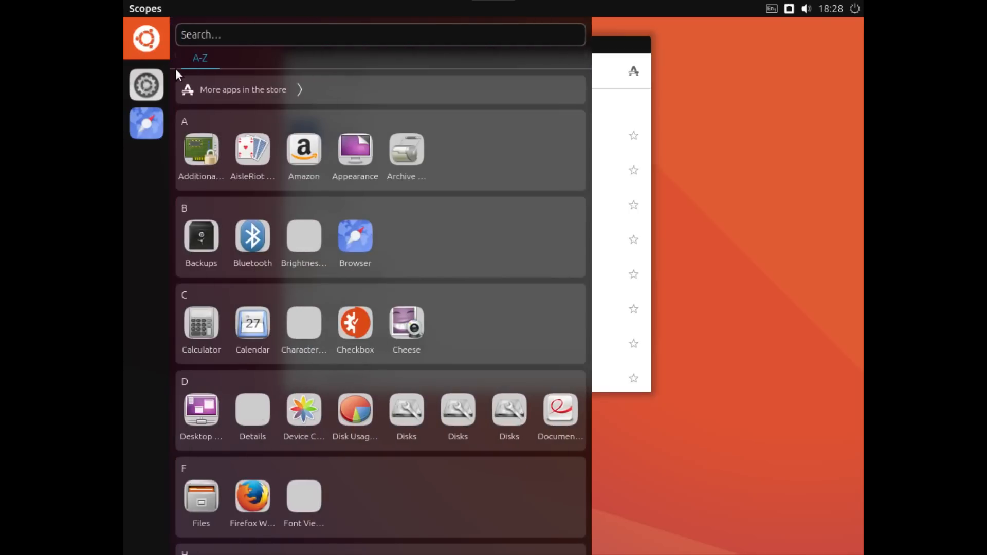
mouse_move(223, 74)
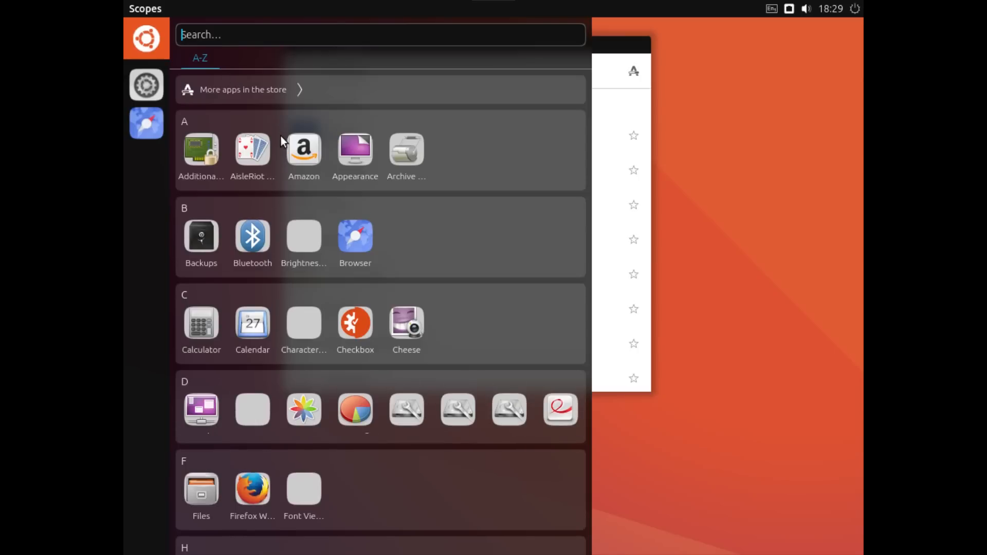
Browse the app drawer, then view the Battery, Sound and System indicator panels in turn
scroll(down, 3)
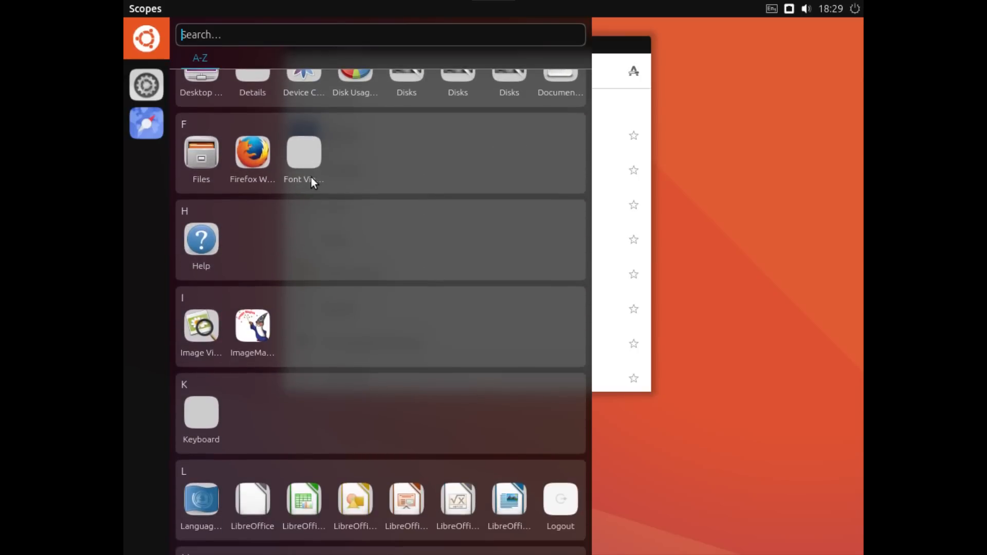
mouse_move(366, 154)
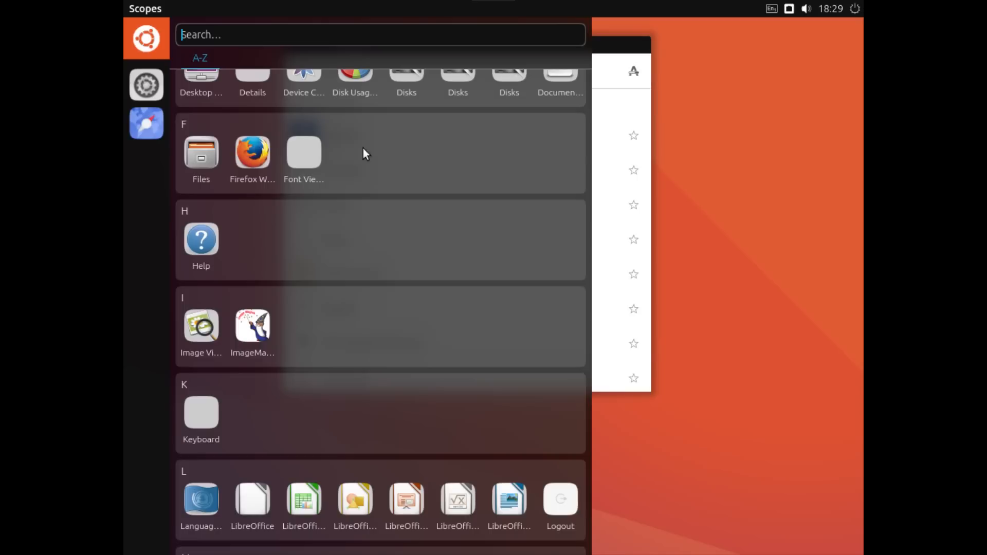
mouse_move(777, 171)
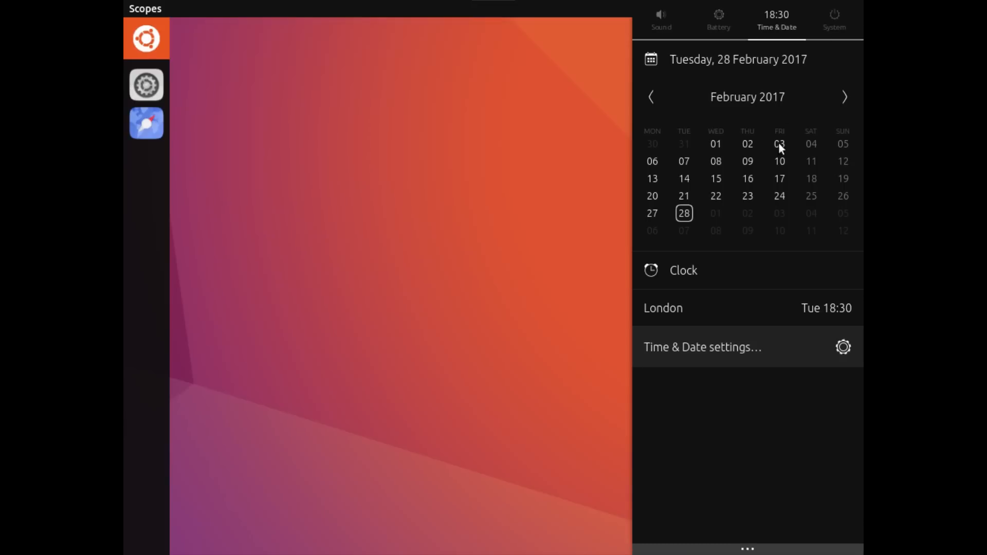
mouse_move(732, 5)
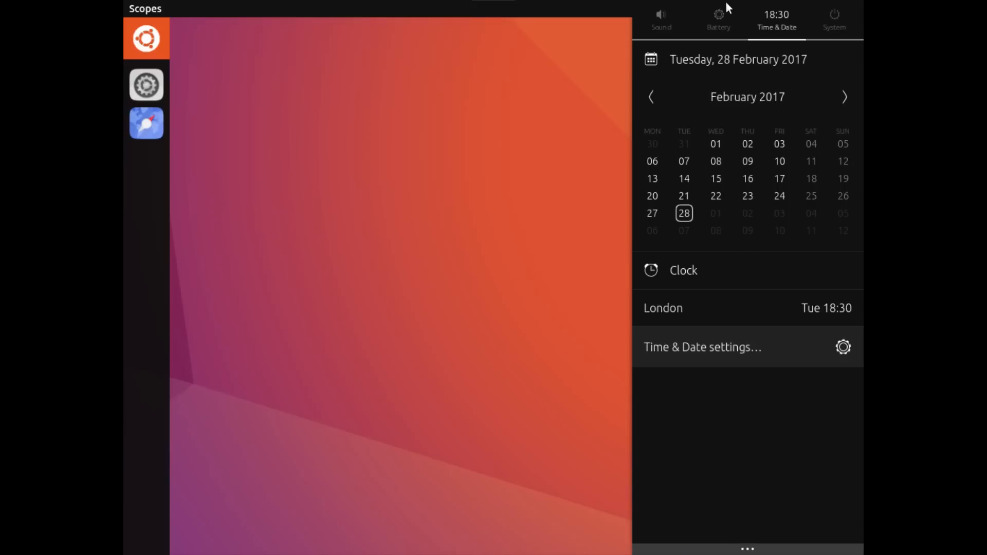
click(718, 15)
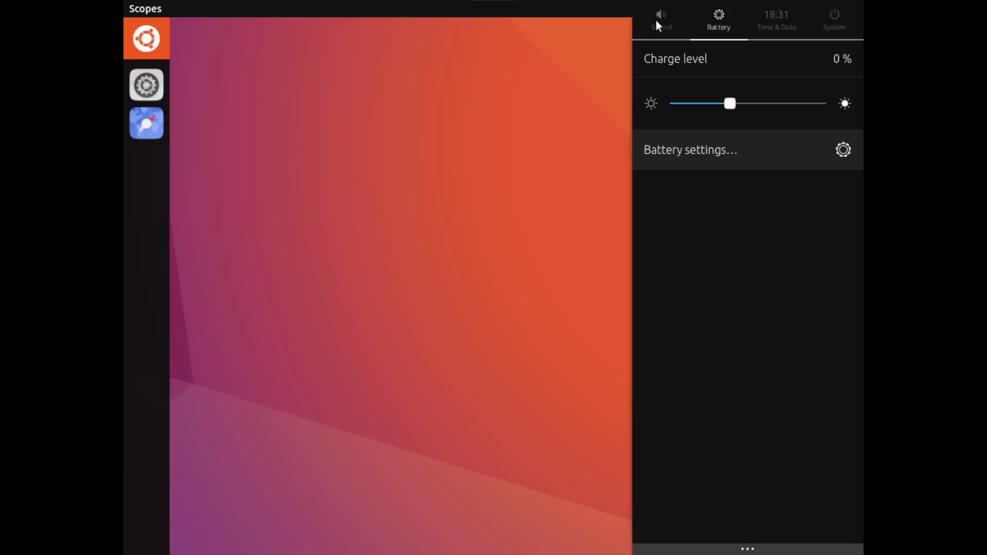
click(660, 19)
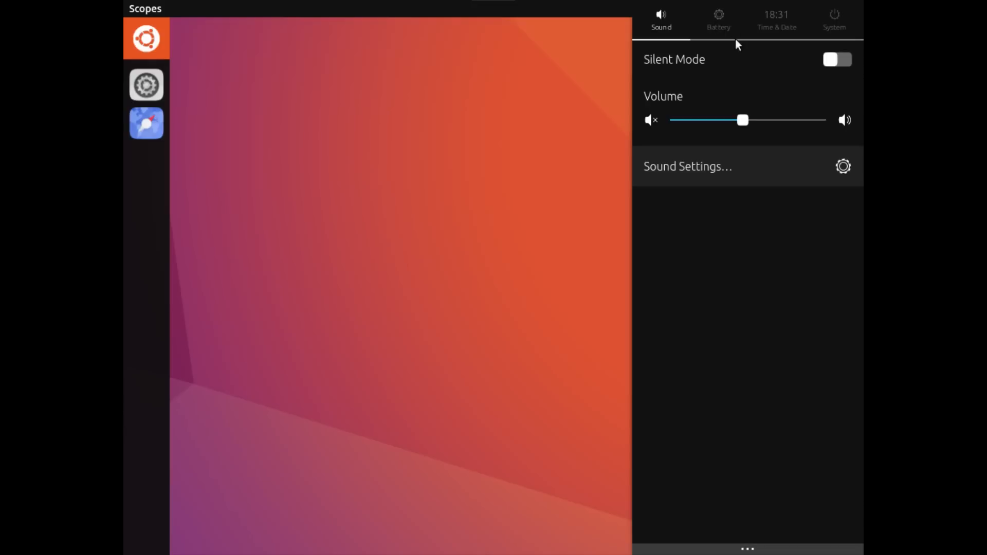
mouse_move(843, 39)
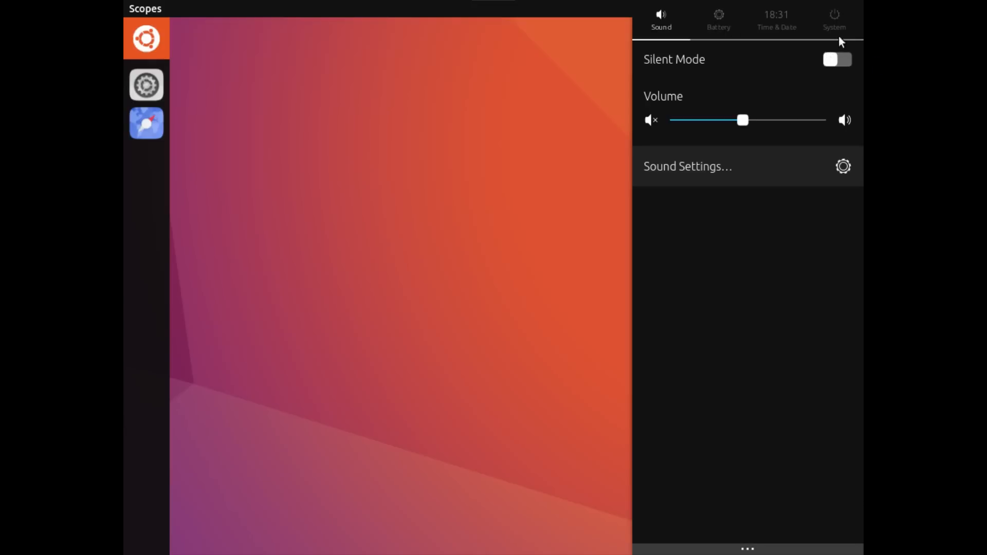
click(838, 13)
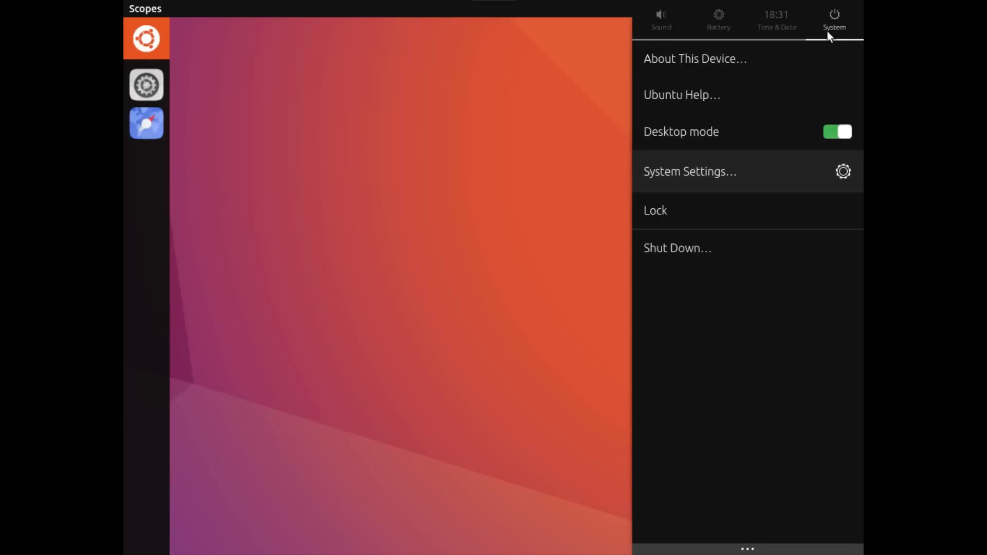
mouse_move(837, 150)
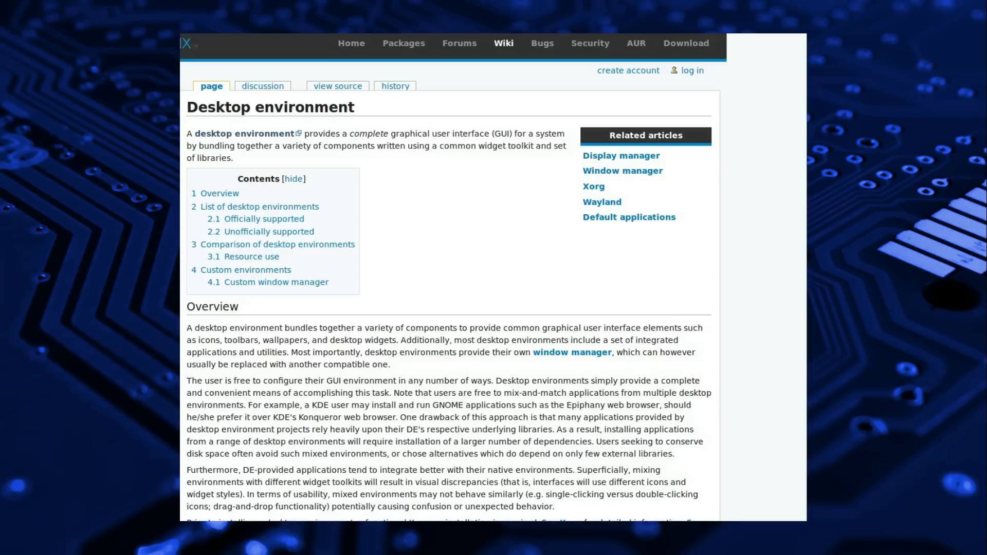
Scroll the ArchWiki desktop environments article past Resource use to Custom environments and Custom window manager
scroll(down, 3)
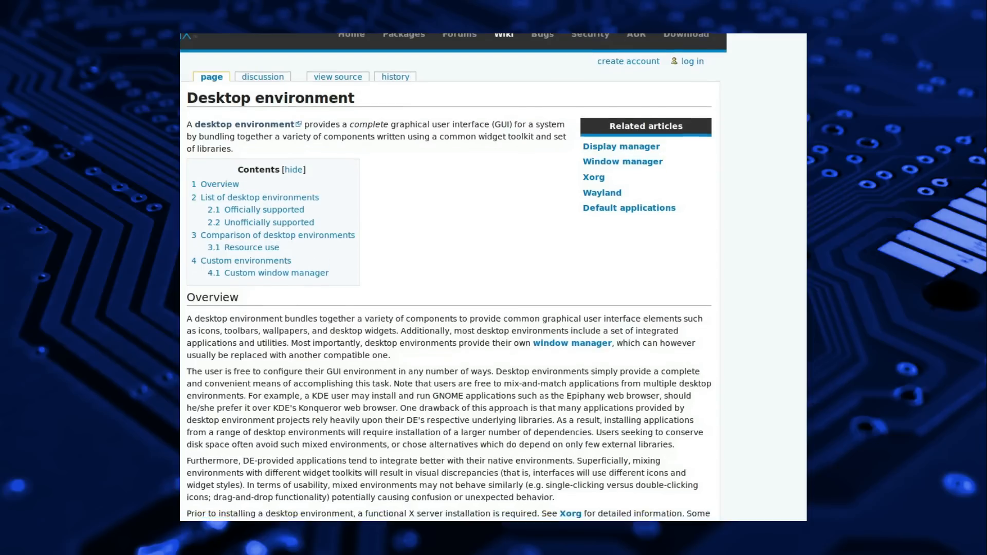
scroll(down, 3)
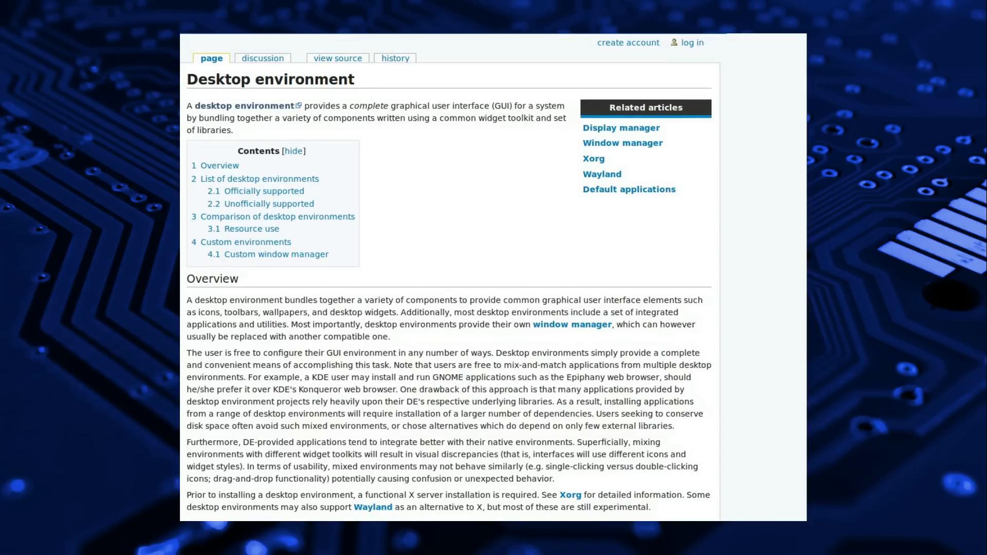
scroll(down, 3)
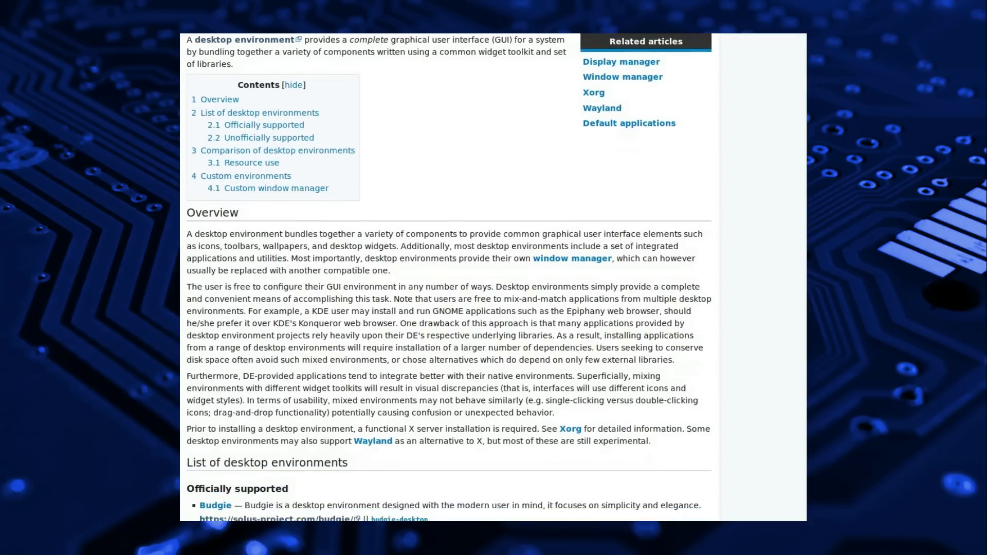
scroll(down, 3)
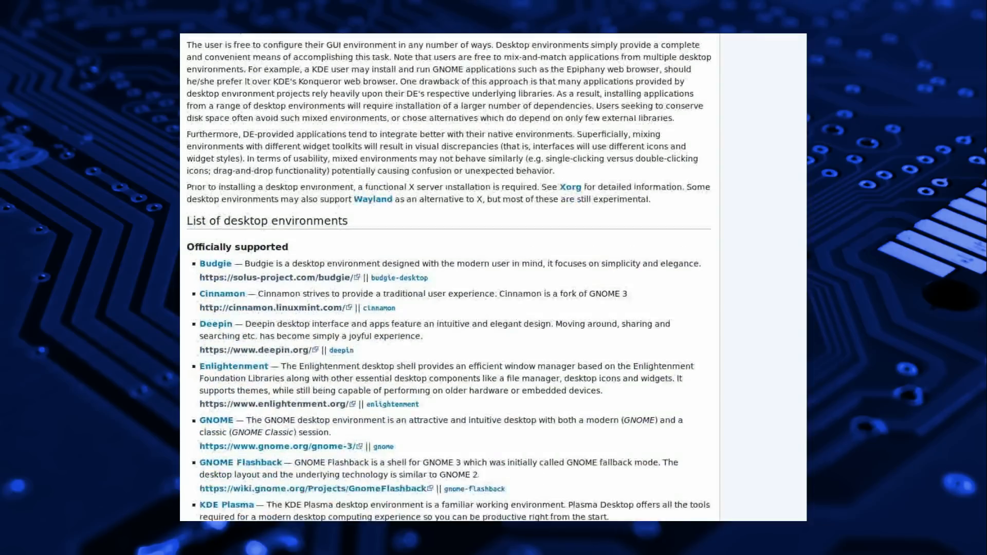
scroll(down, 3)
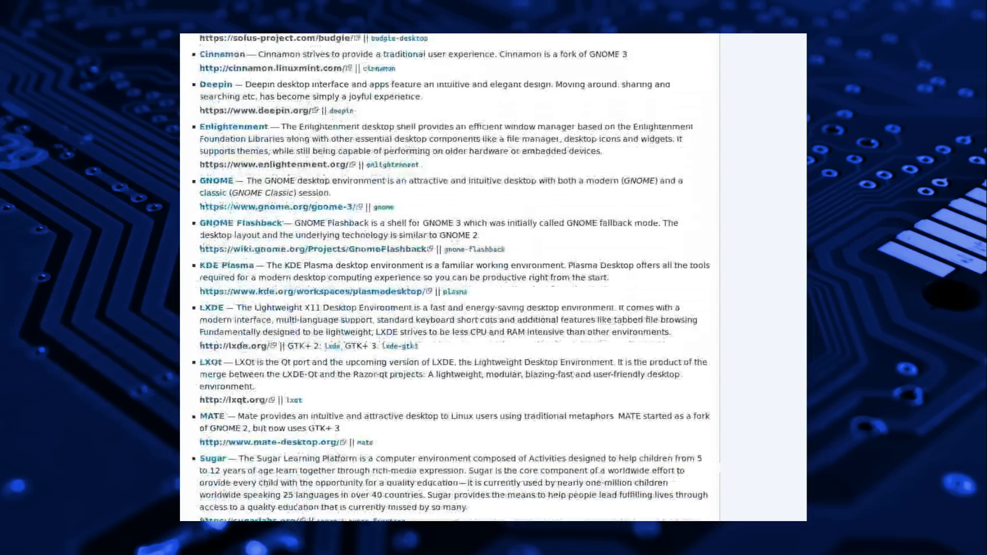
scroll(down, 3)
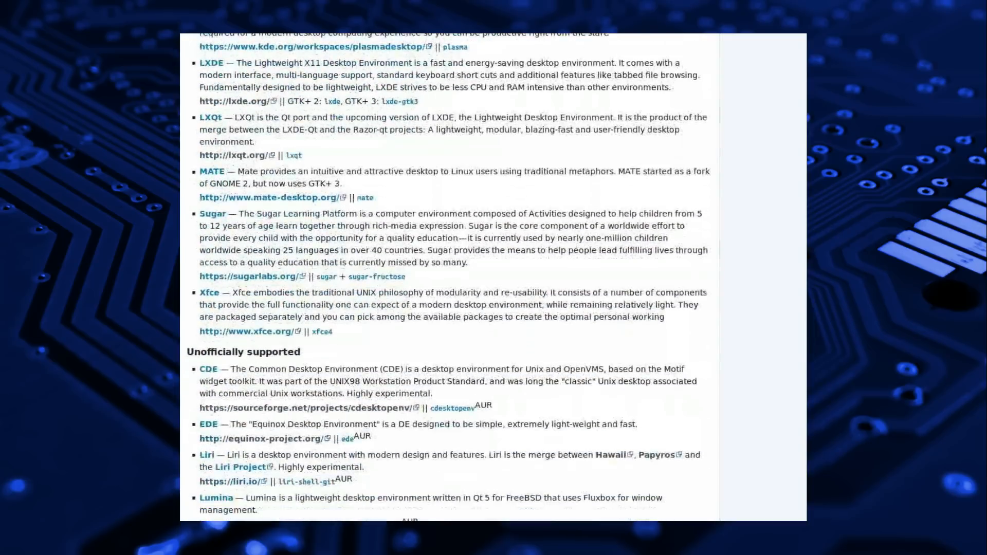
scroll(down, 3)
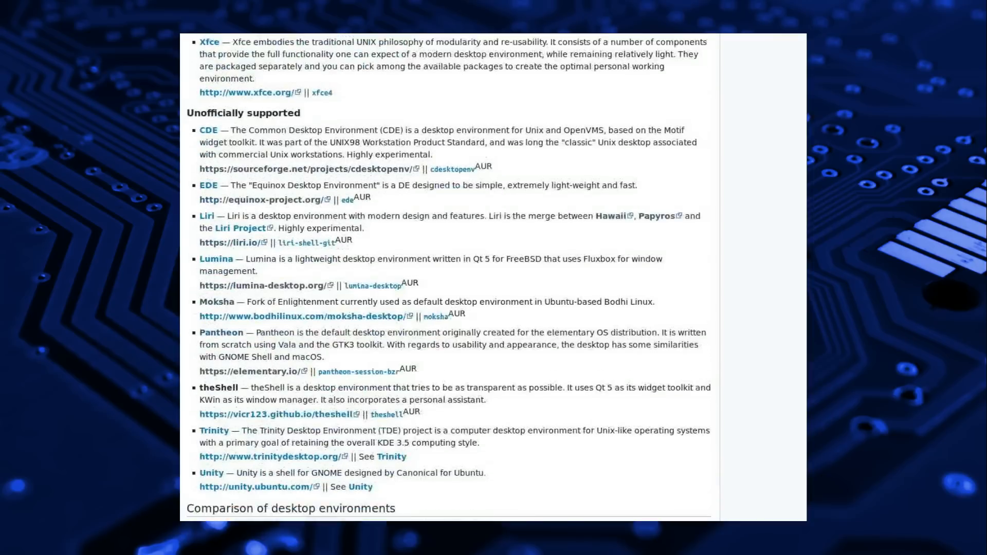
scroll(down, 3)
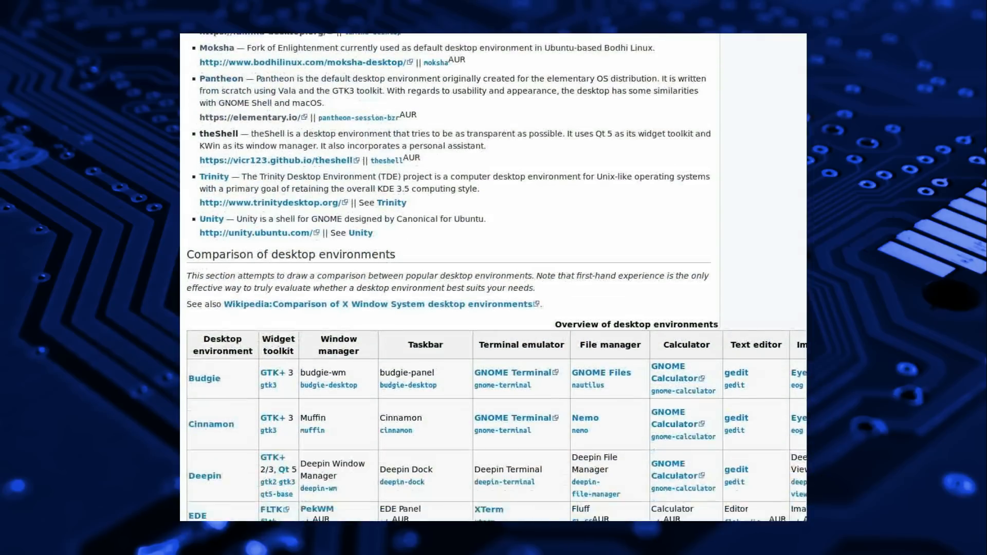
scroll(down, 3)
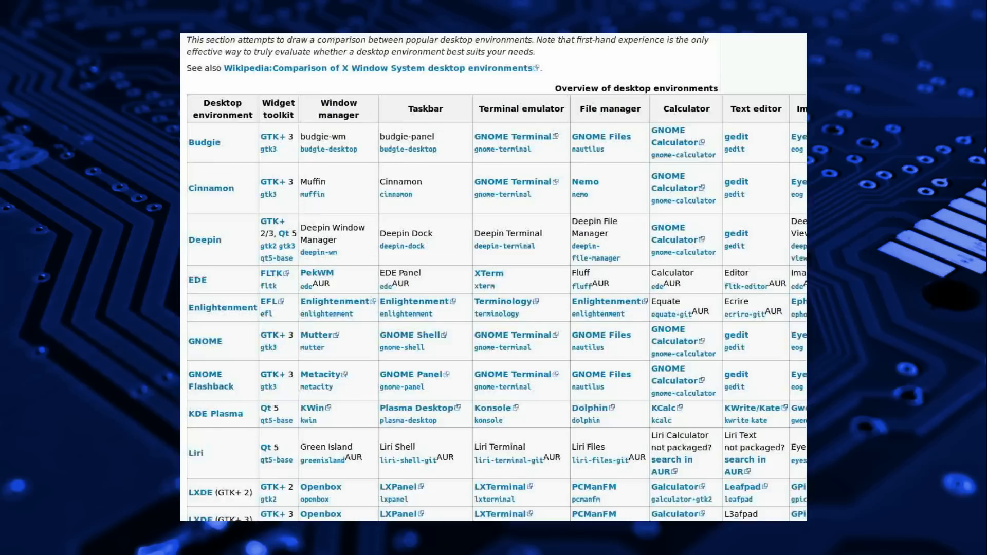
scroll(down, 3)
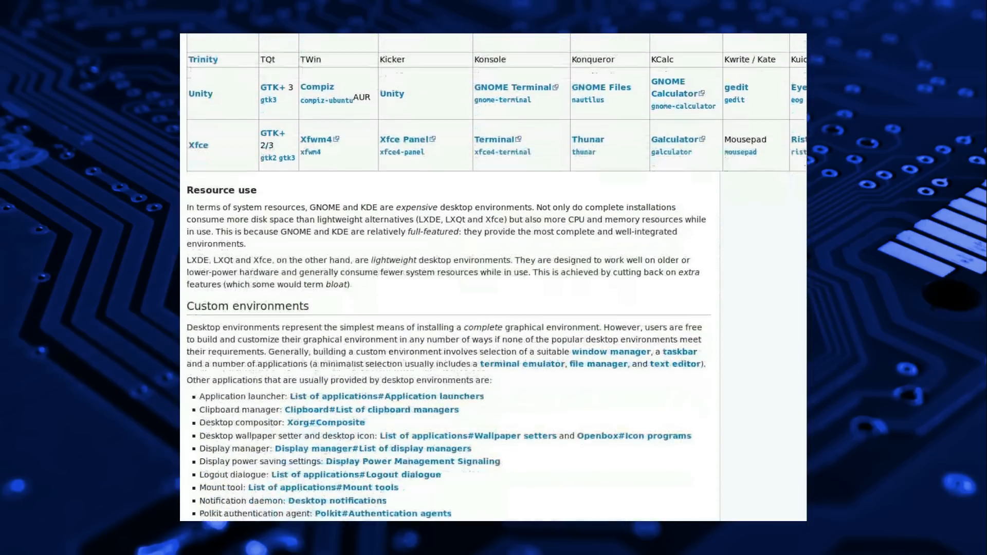
scroll(down, 3)
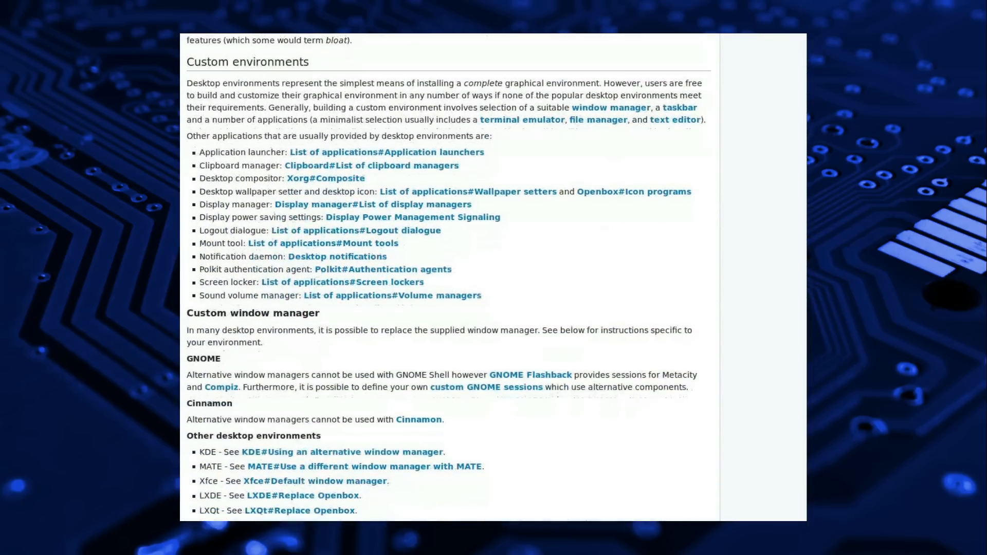
scroll(down, 3)
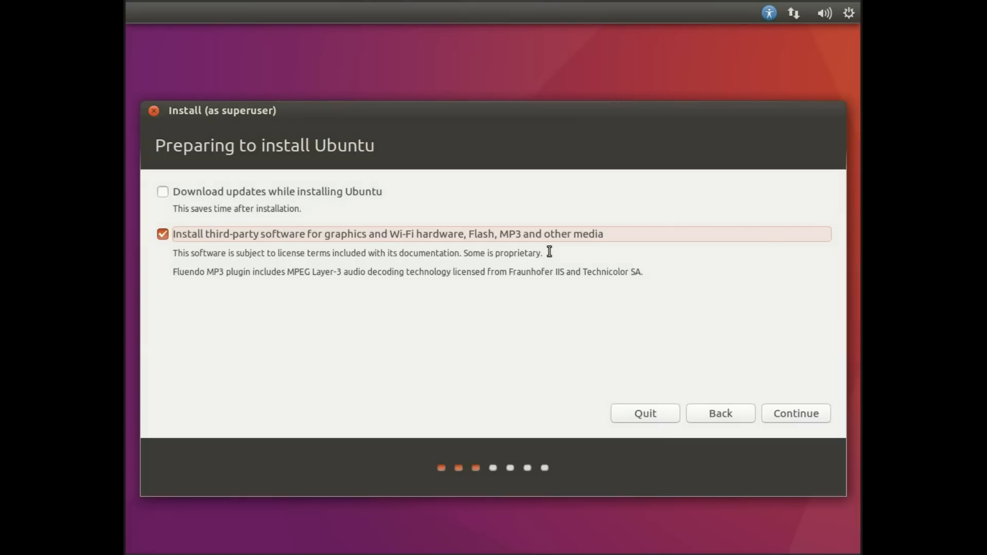
Install Ubuntu alongside Windows 10 with about a 37.7 GB partition and confirm writing the changes
click(796, 414)
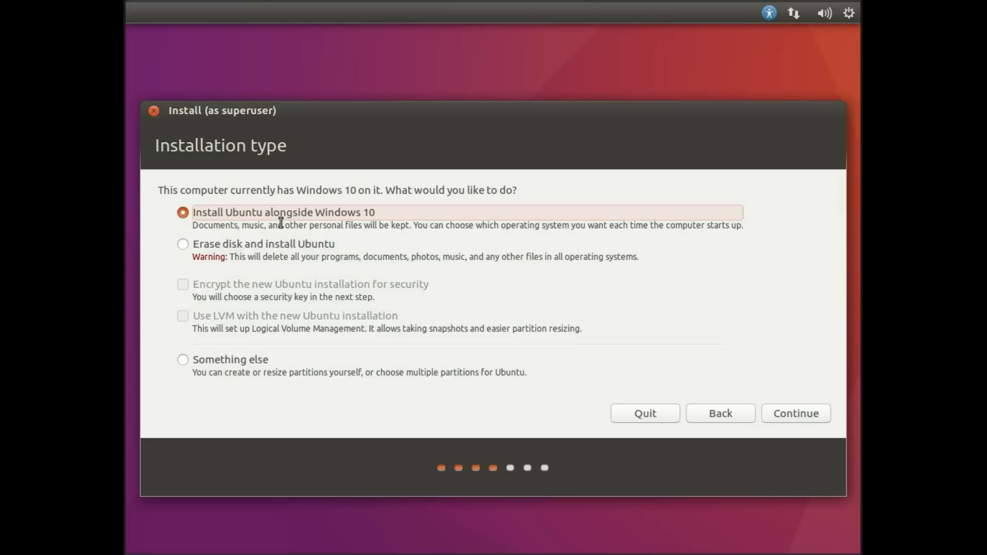
mouse_move(243, 223)
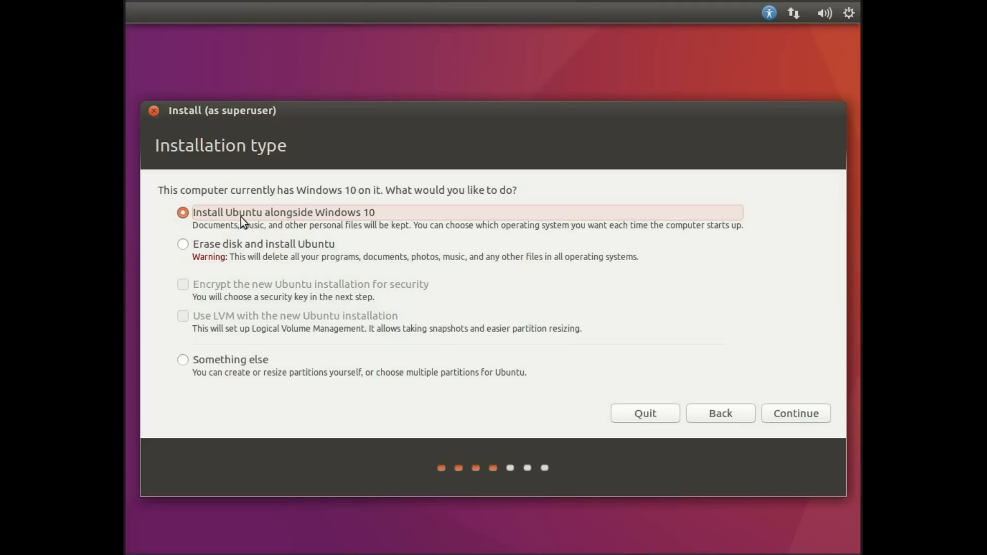
click(796, 414)
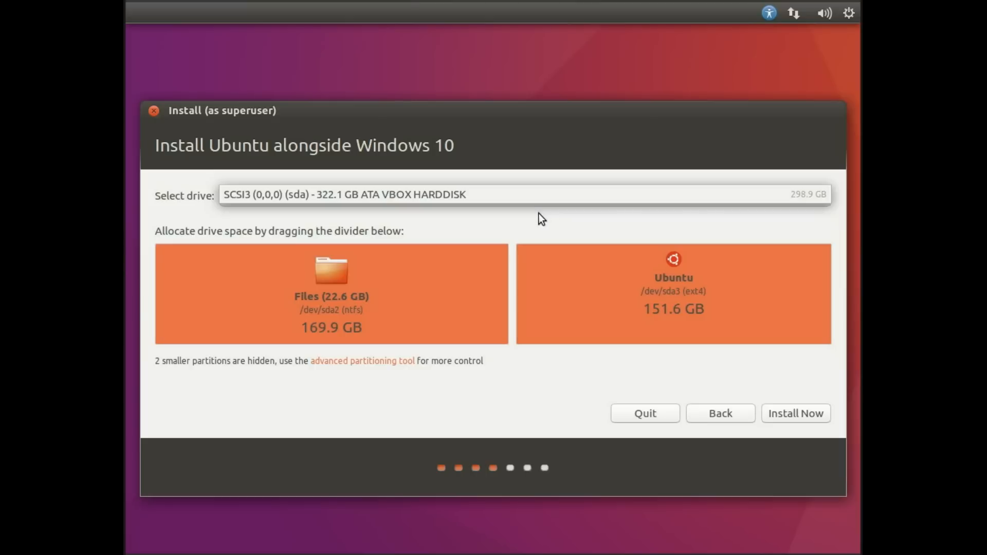
drag(509, 293, 390, 294)
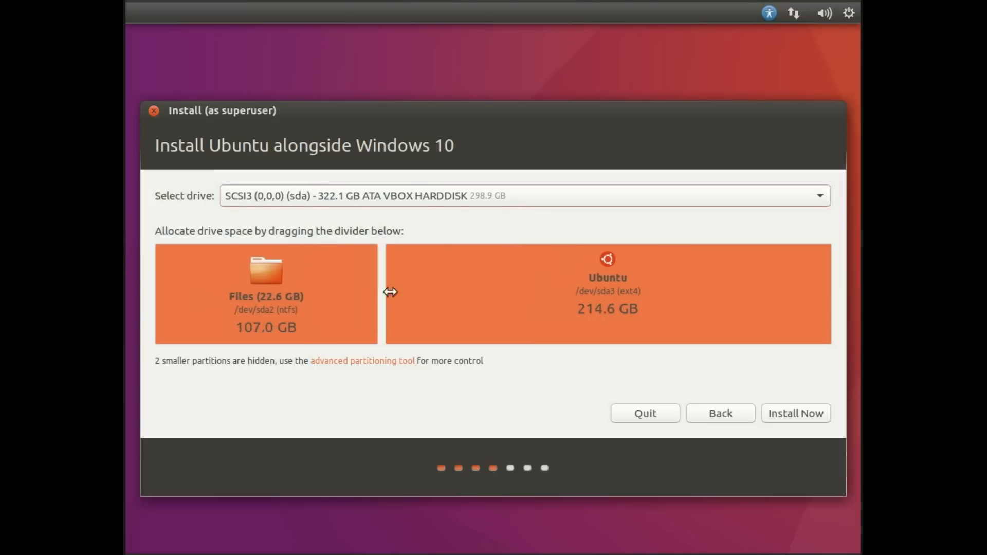
drag(387, 293, 747, 297)
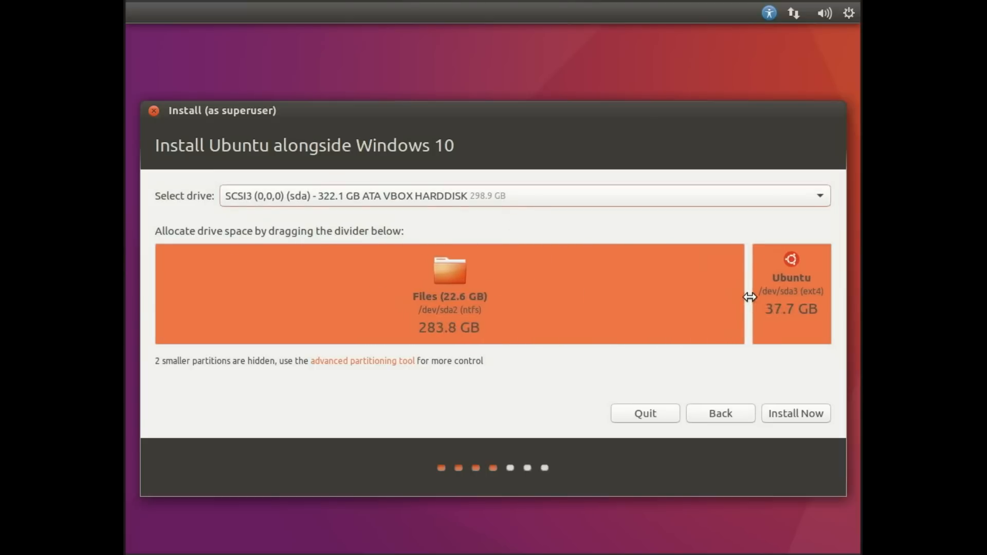
click(796, 414)
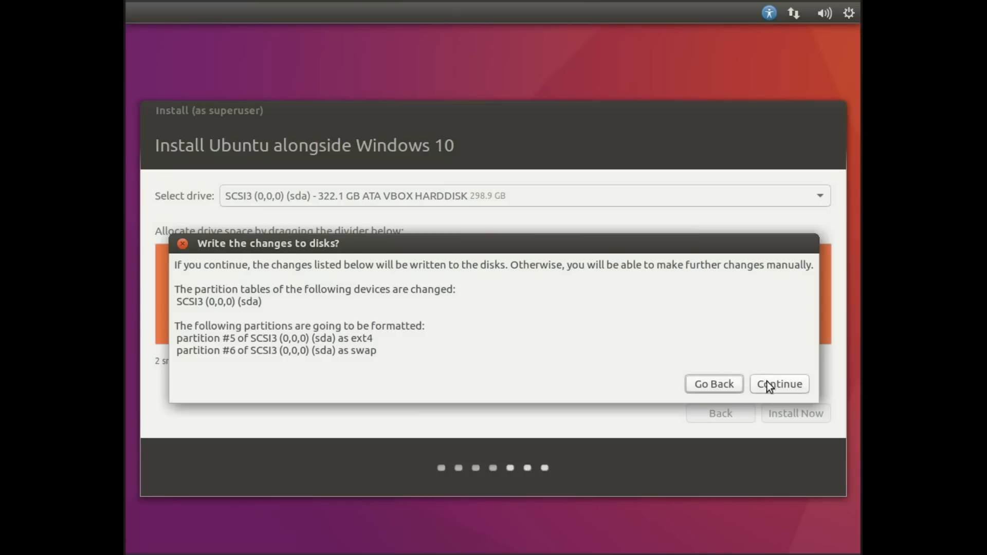
click(779, 384)
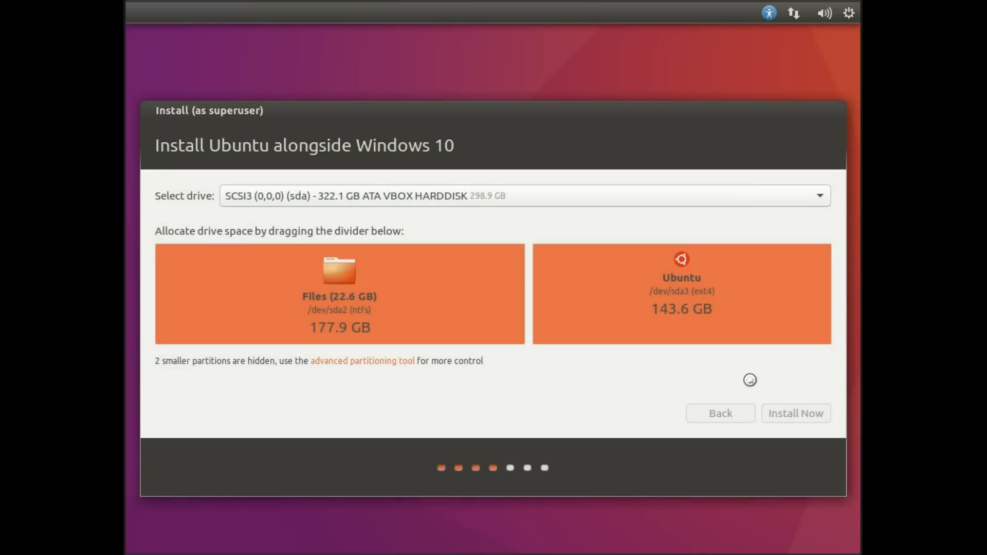
Enter 'bestcomputerever' as the user's name on the Who are you? form
click(796, 413)
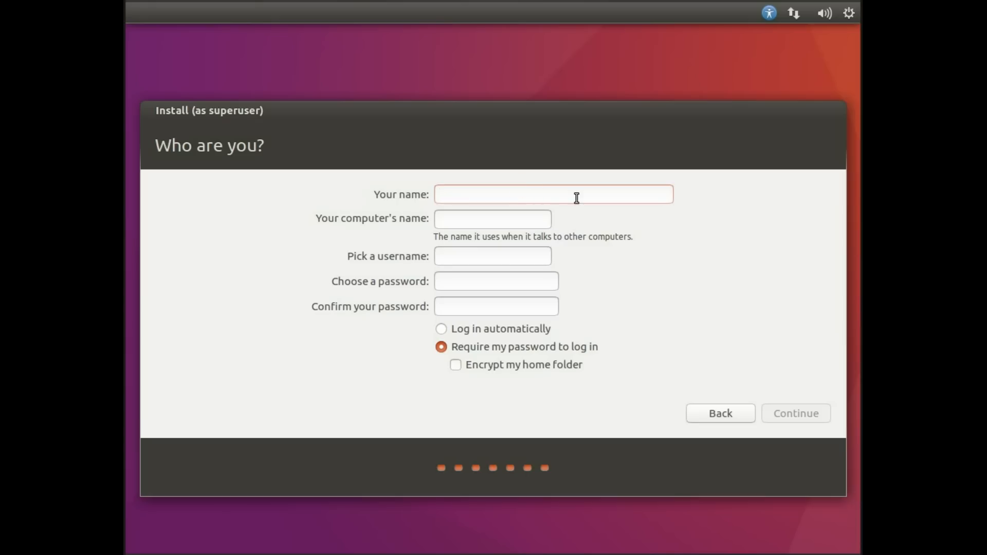
click(576, 195)
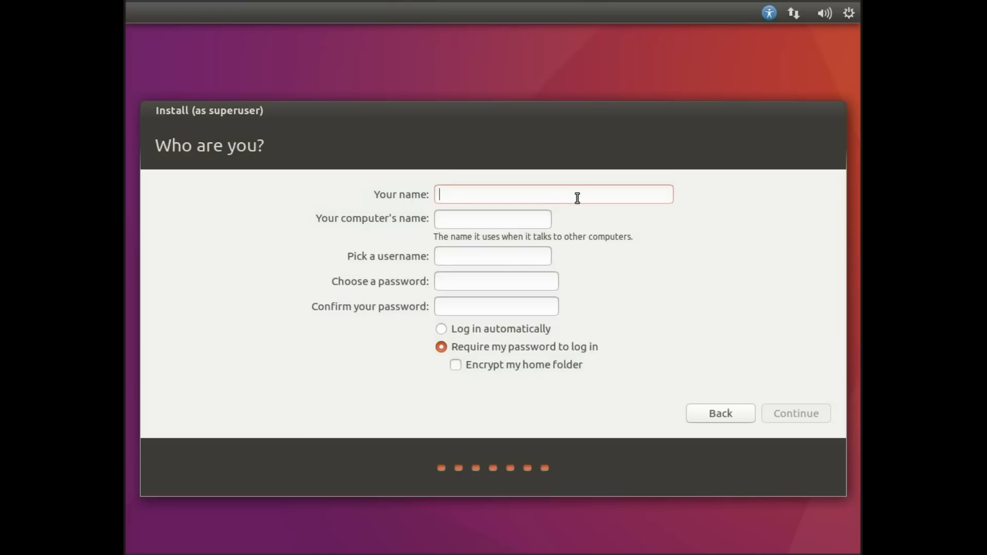
text(bestcomputerever)
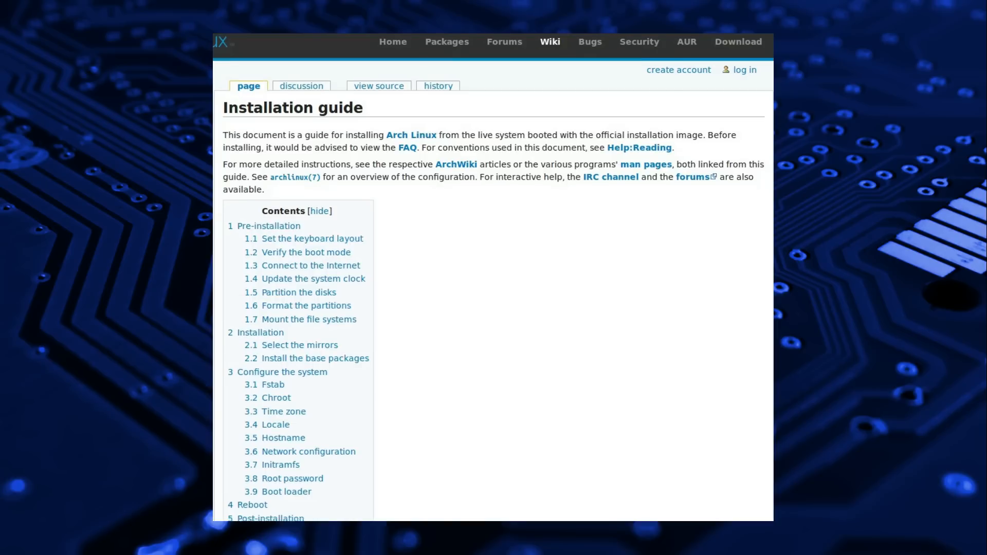
Scroll the ArchWiki Installation guide through Pre-installation, Installation and Configure the system to Root password
scroll(down, 3)
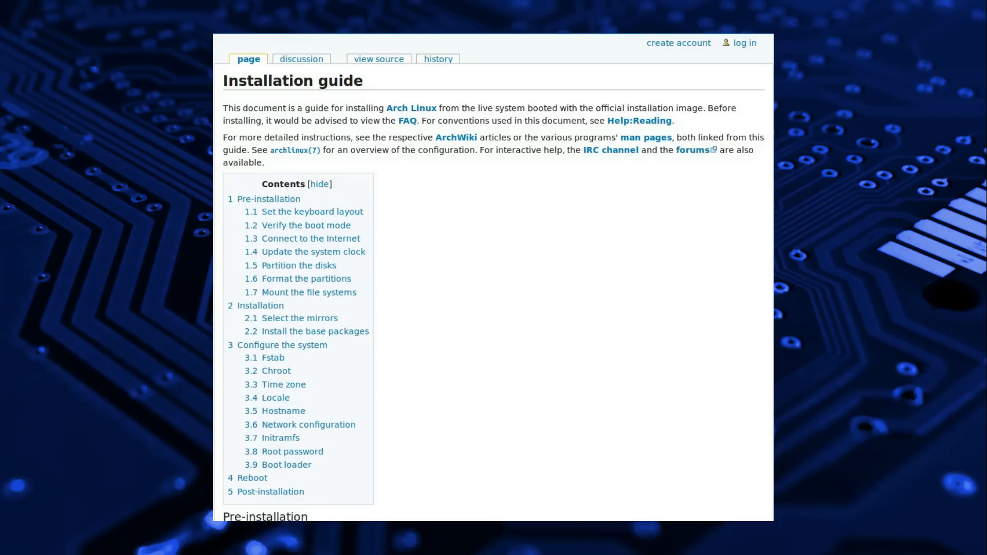
scroll(down, 3)
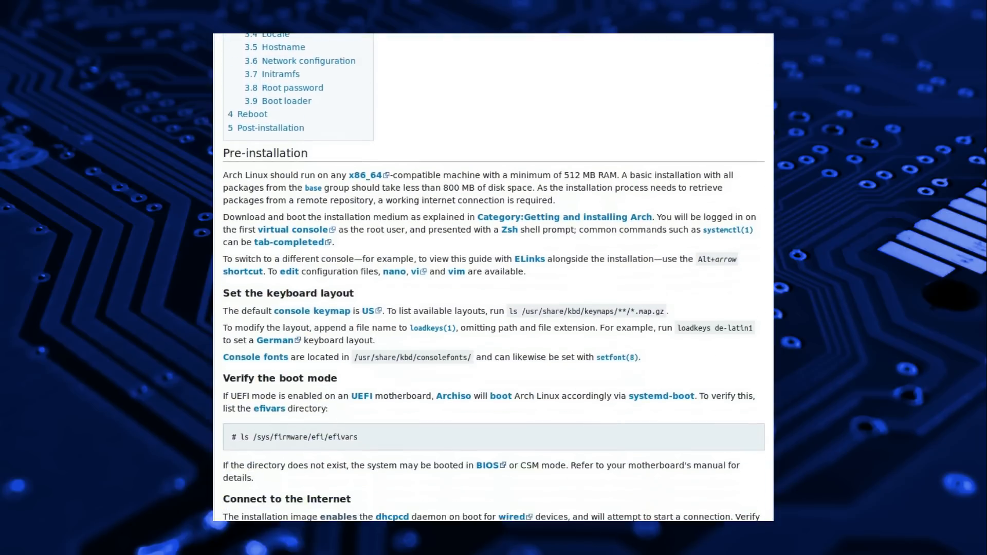
scroll(down, 3)
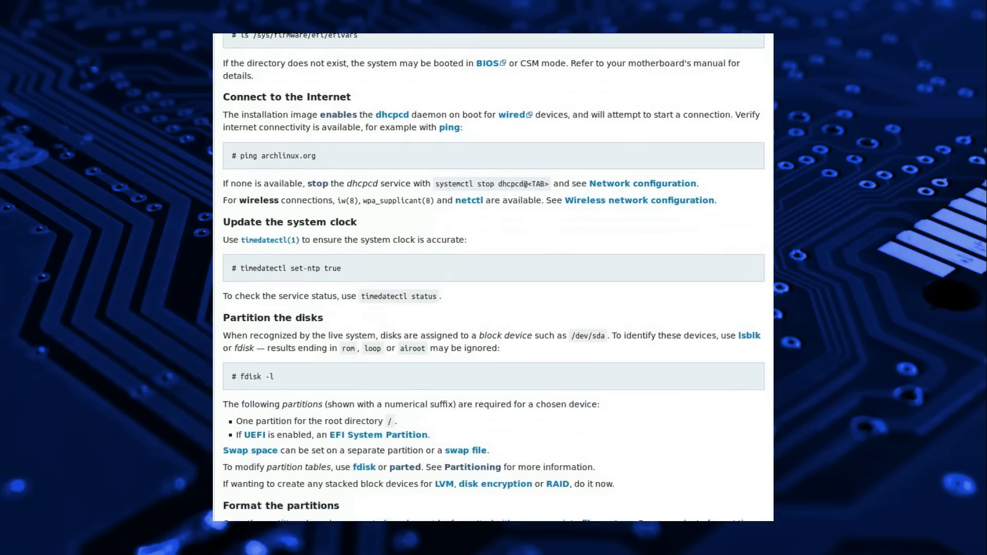
scroll(down, 3)
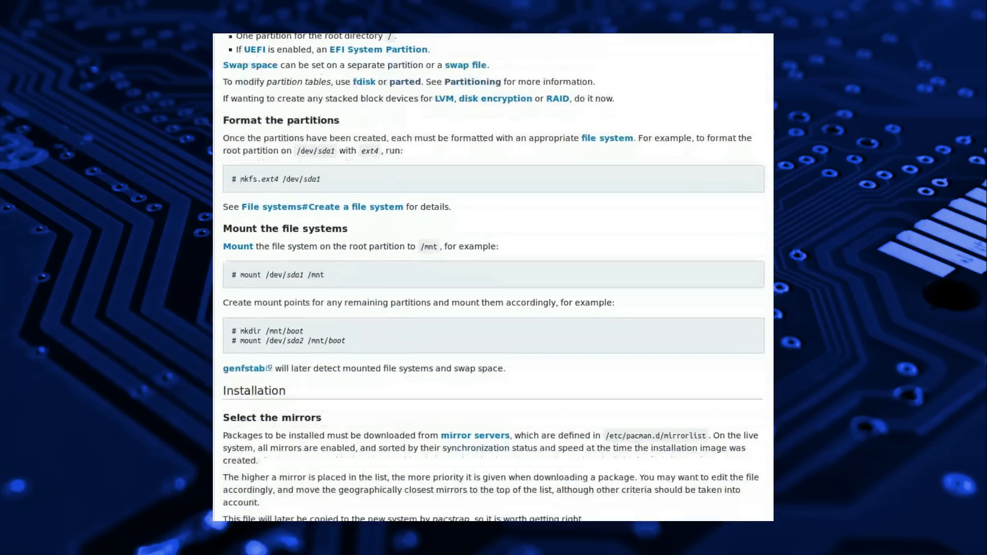
scroll(down, 3)
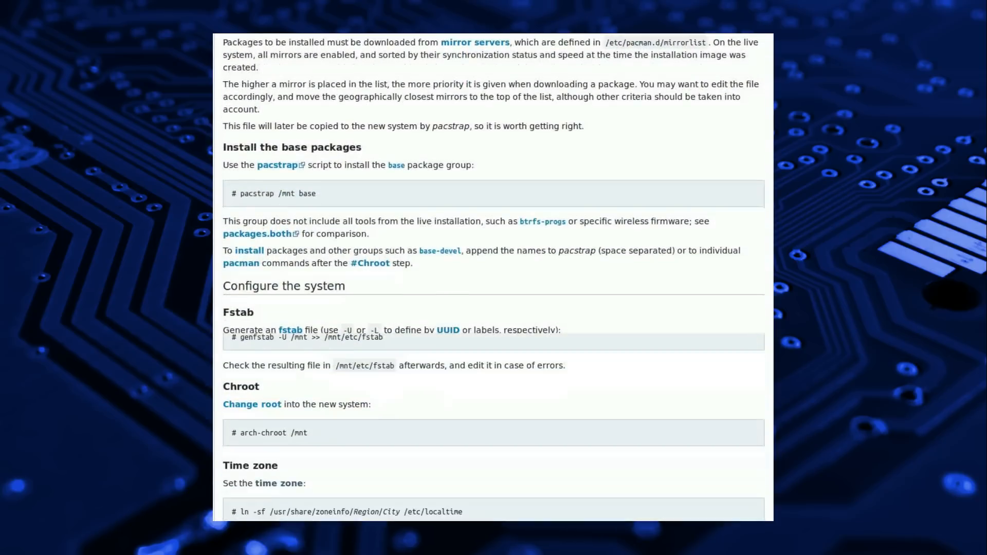
scroll(down, 3)
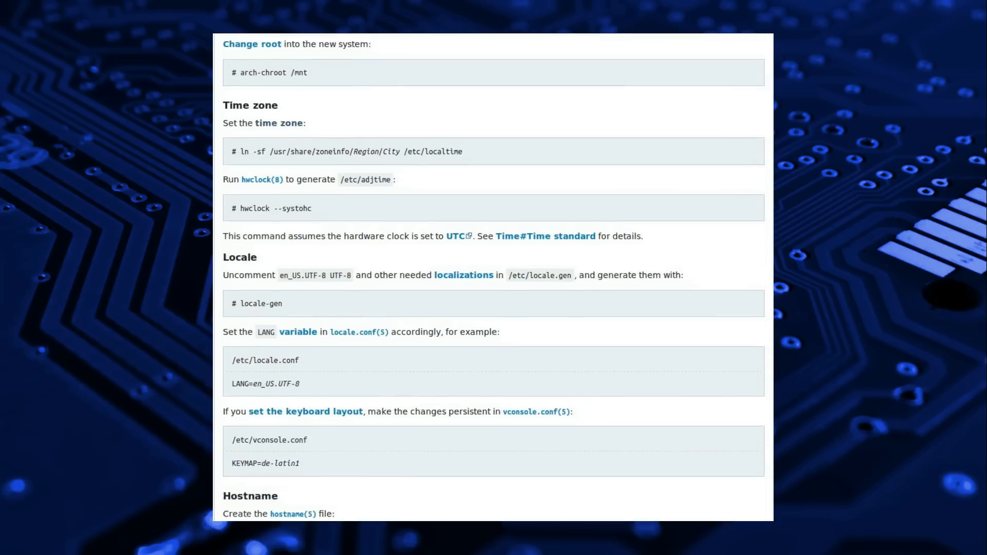
scroll(down, 3)
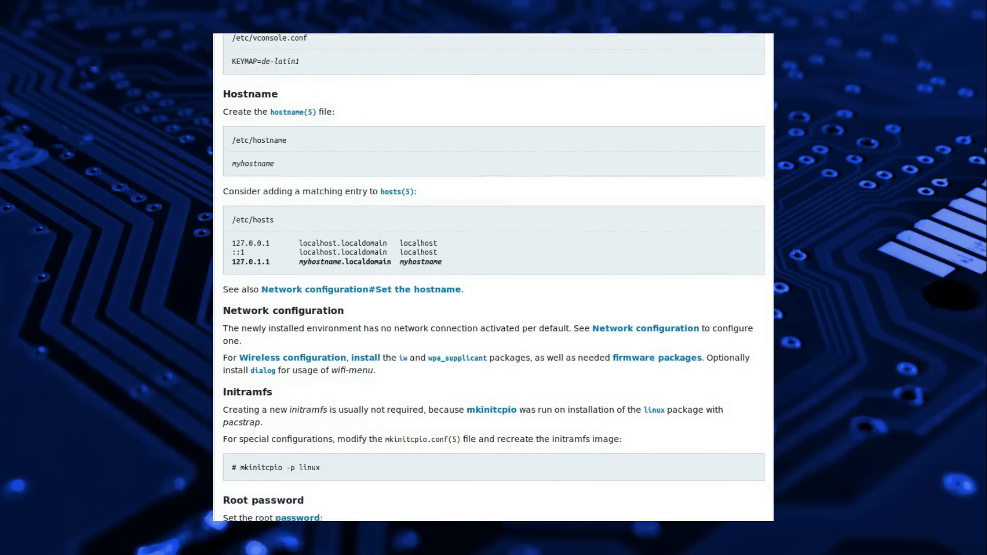
scroll(down, 3)
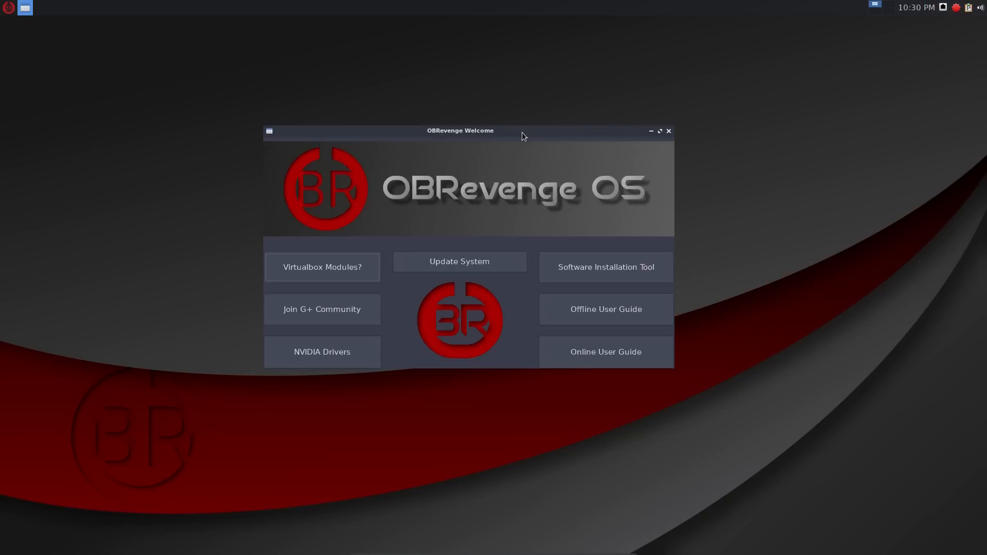
mouse_move(181, 366)
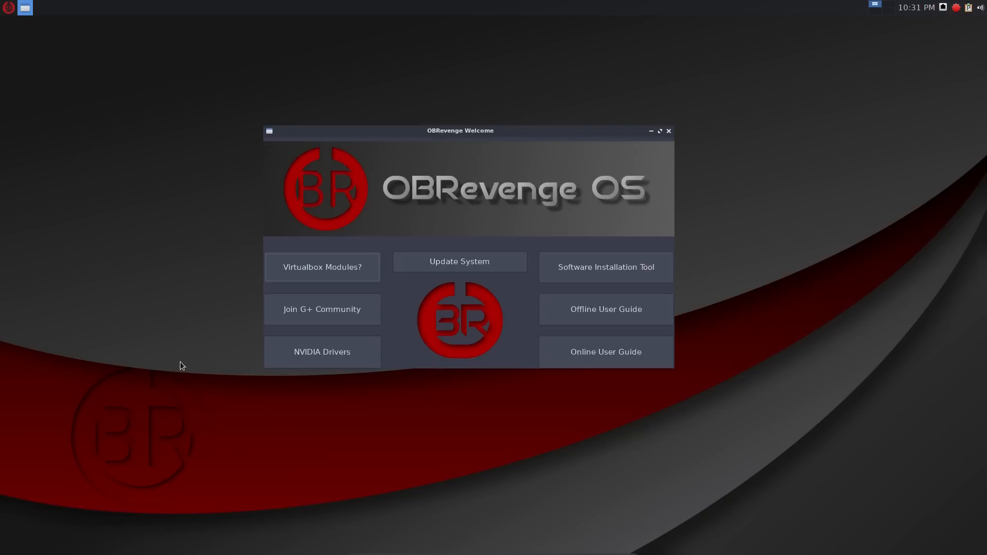
mouse_move(332, 364)
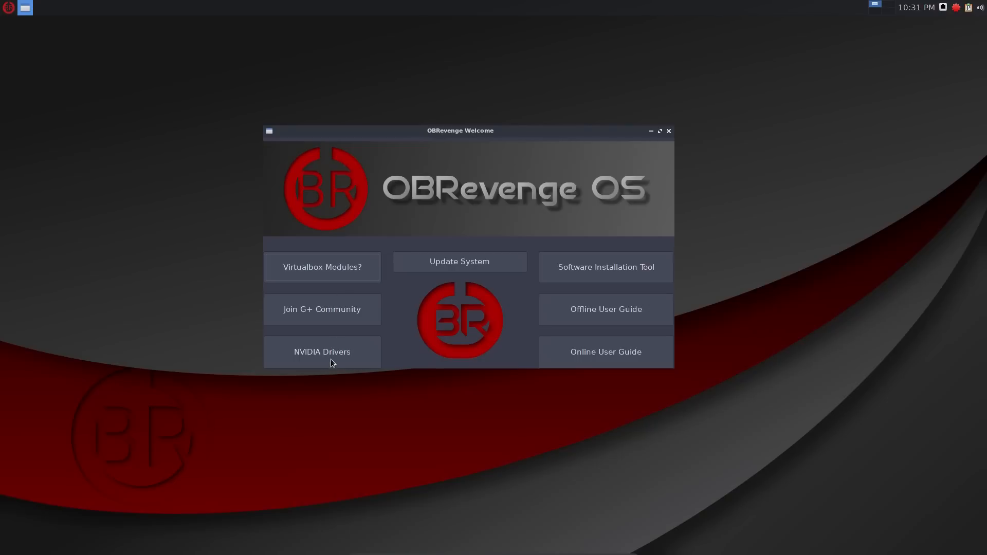
click(322, 352)
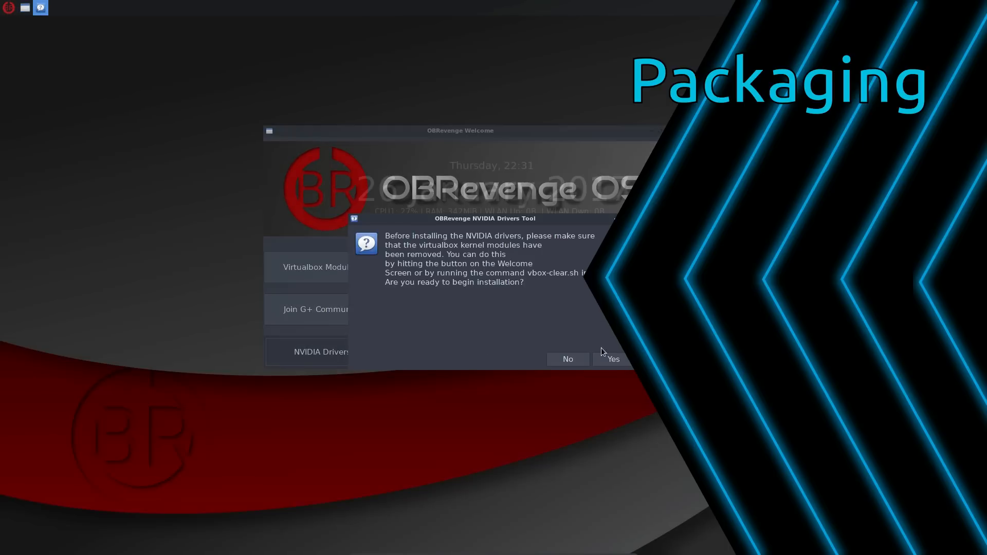
click(613, 359)
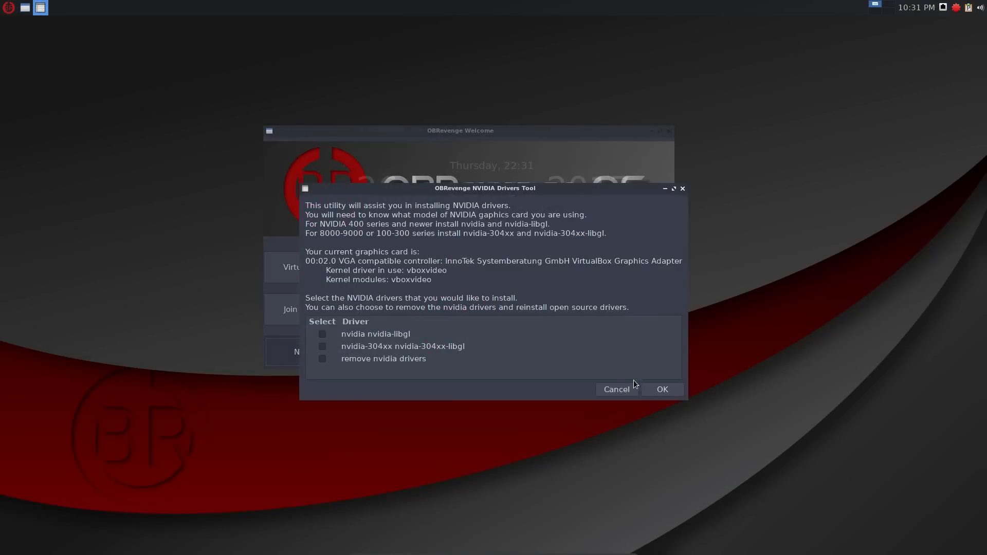
click(616, 389)
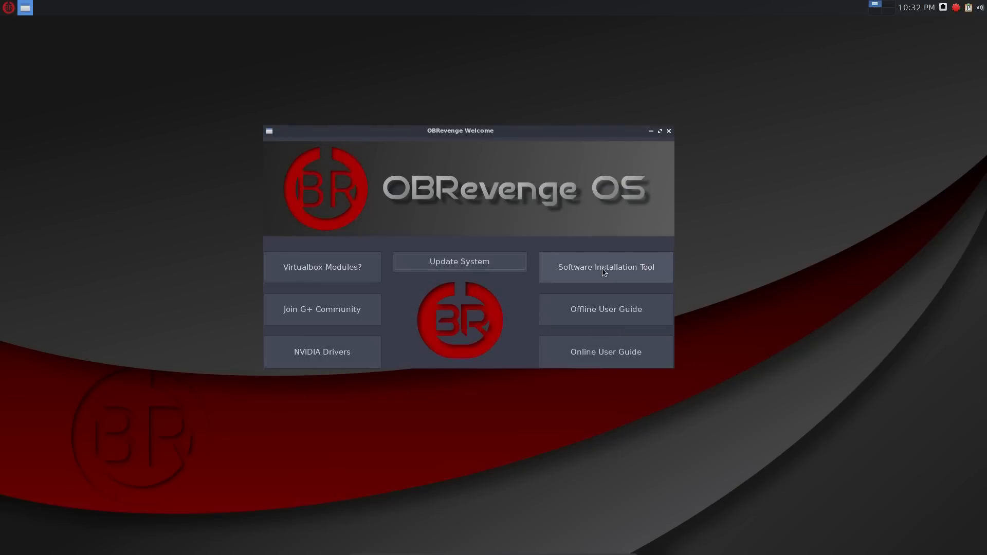
click(607, 267)
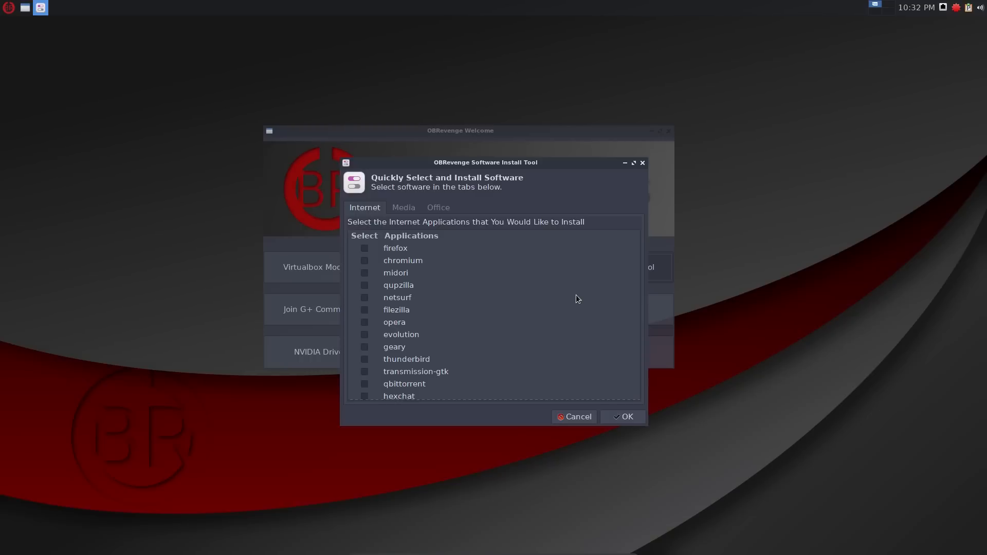
mouse_move(508, 216)
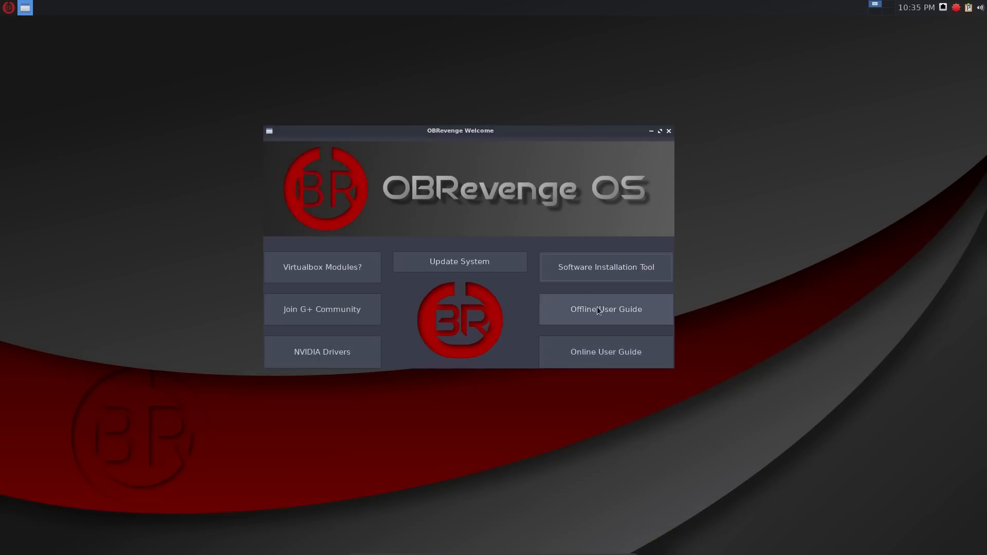
click(606, 309)
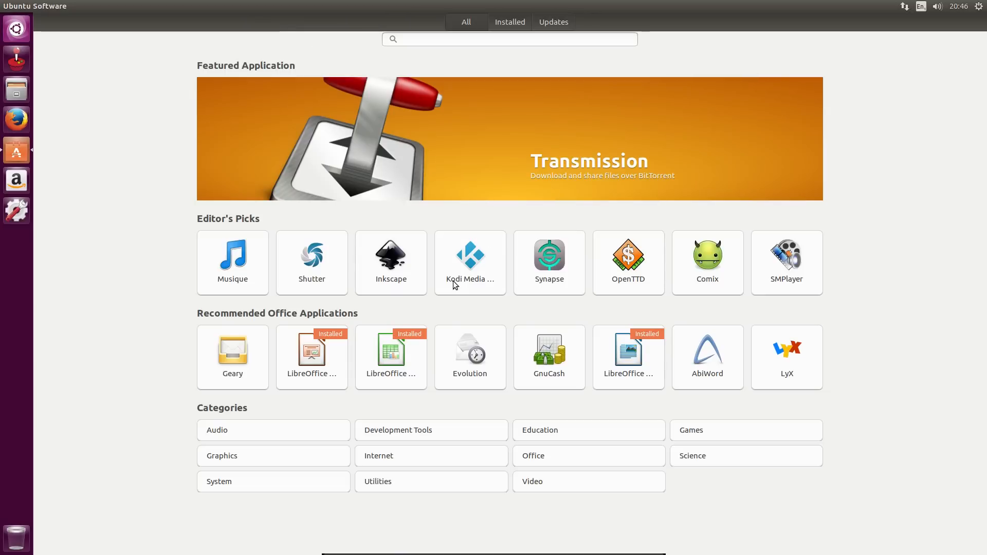
View Inkscape's Ubuntu Software page, scrolling through its Details and Reviews
click(391, 258)
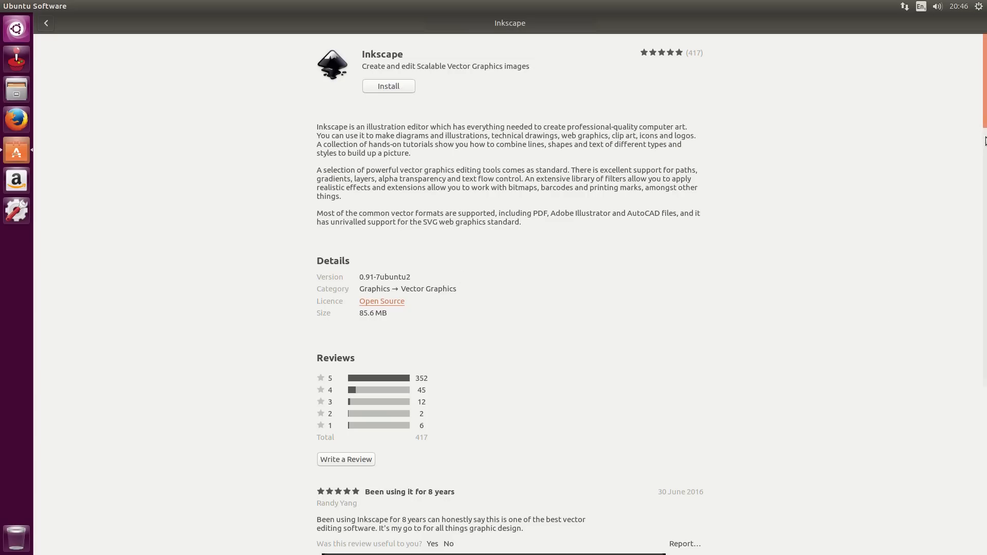
scroll(down, 3)
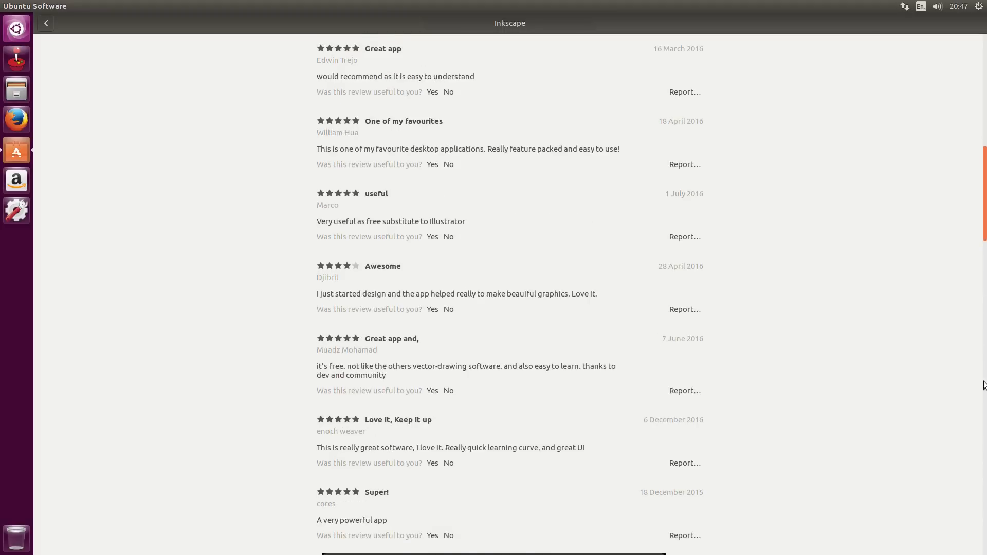
scroll(down, 3)
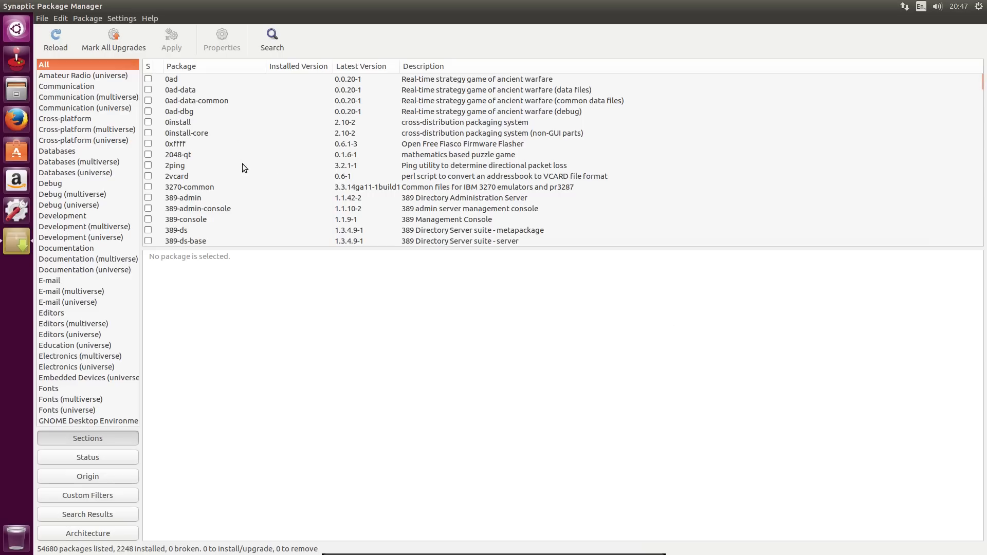
Bring up Synaptic's add-repository APT line prompt, cancel it, then browse the Snapweb store
click(121, 19)
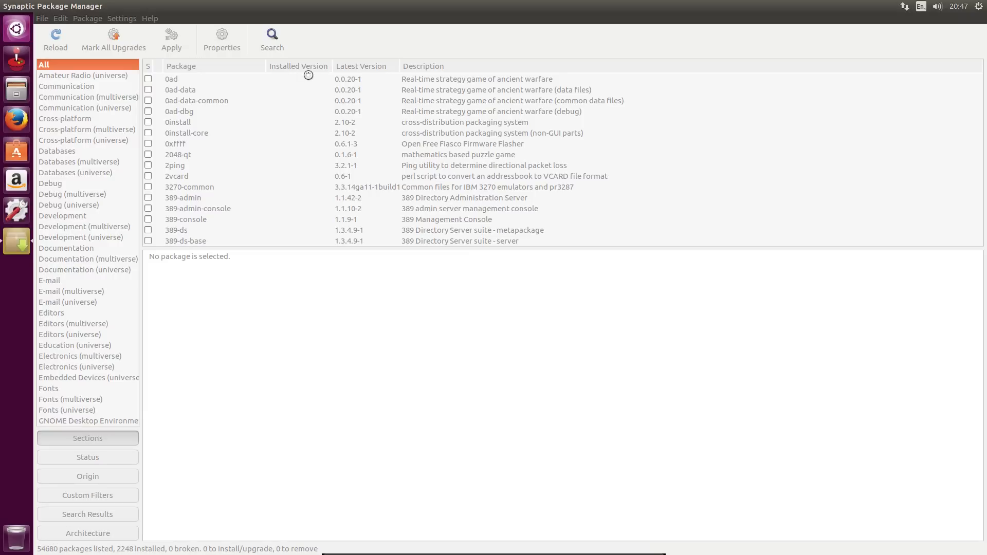
click(312, 374)
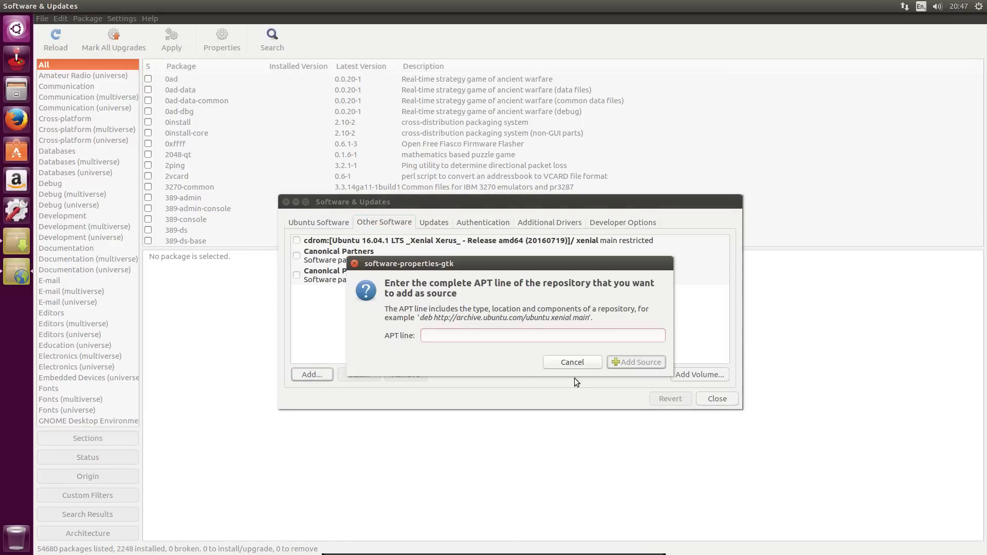
click(572, 362)
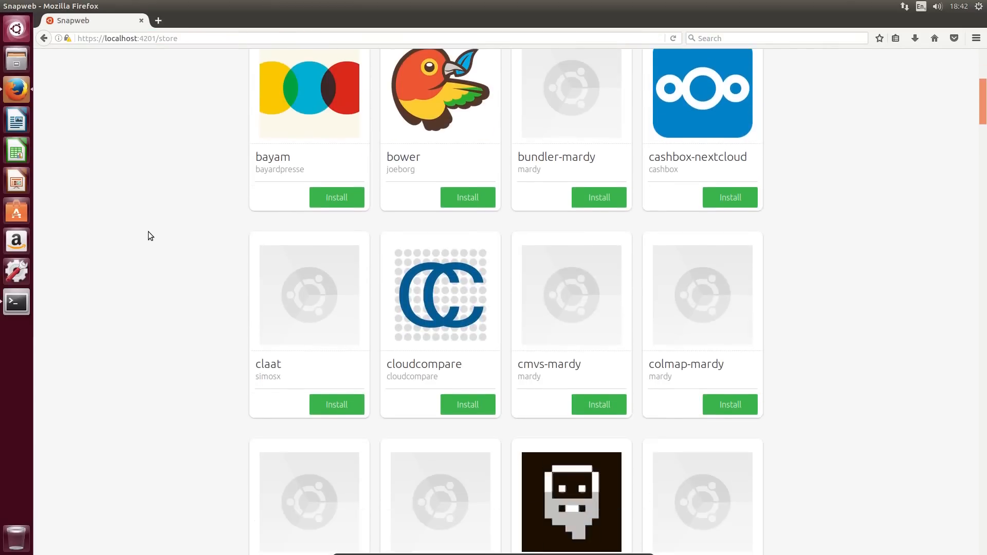
scroll(down, 3)
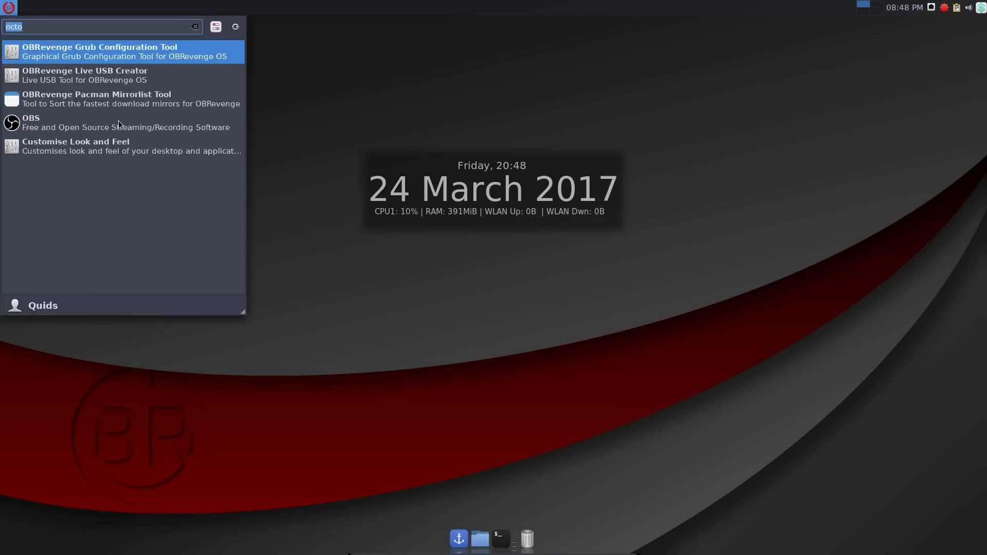
Launch Octopi maximised, view archlinux-keyring's details and return to the package list
text(pamac)
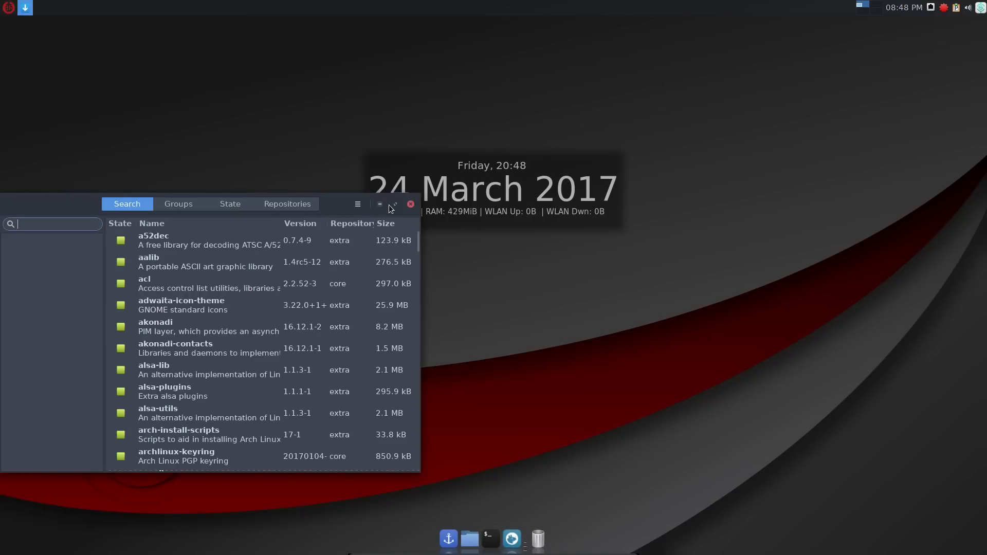
click(394, 204)
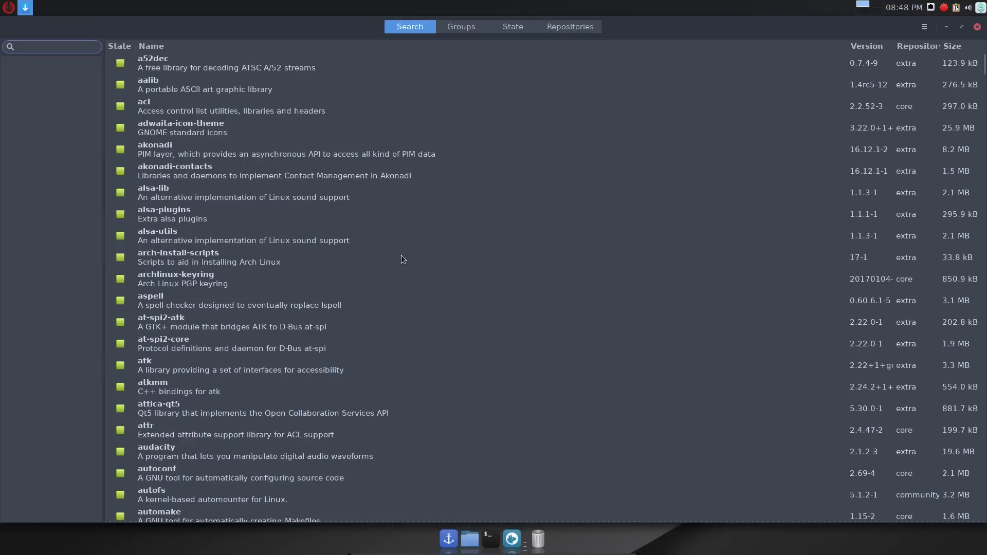
click(52, 47)
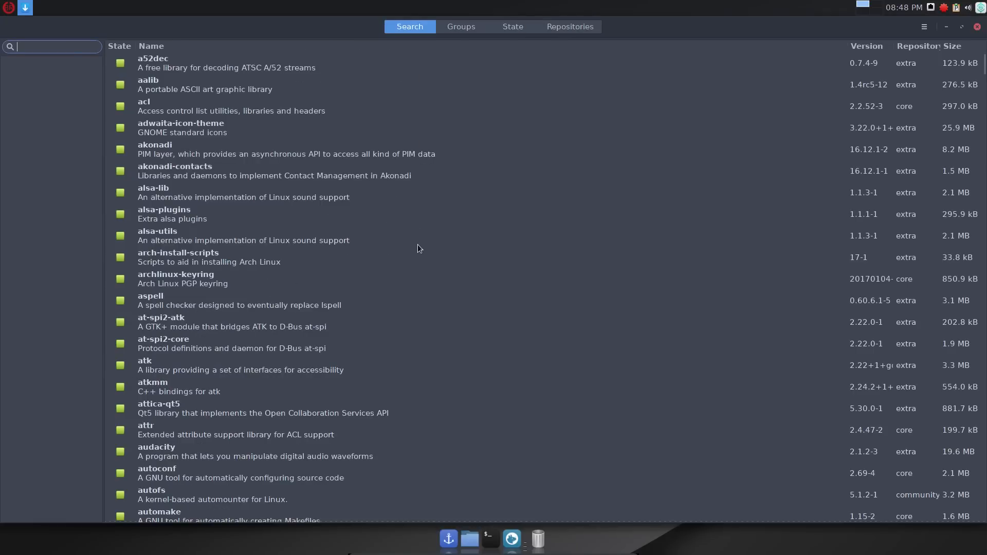
mouse_move(200, 285)
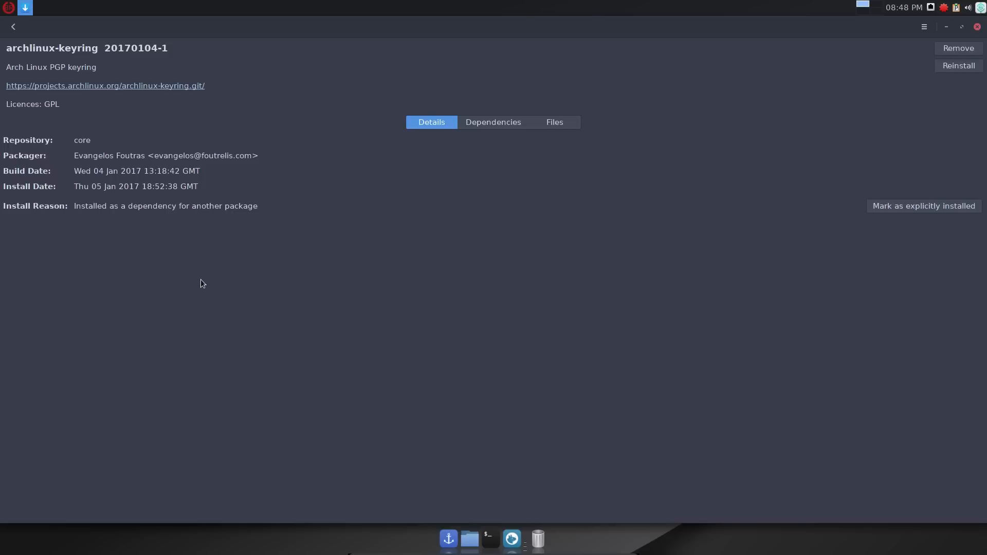
mouse_move(15, 35)
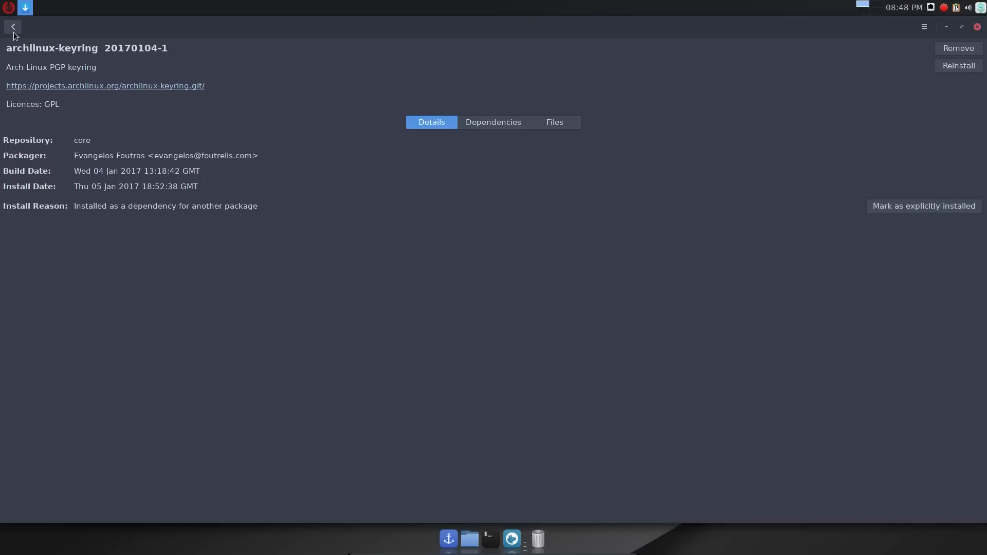
click(12, 27)
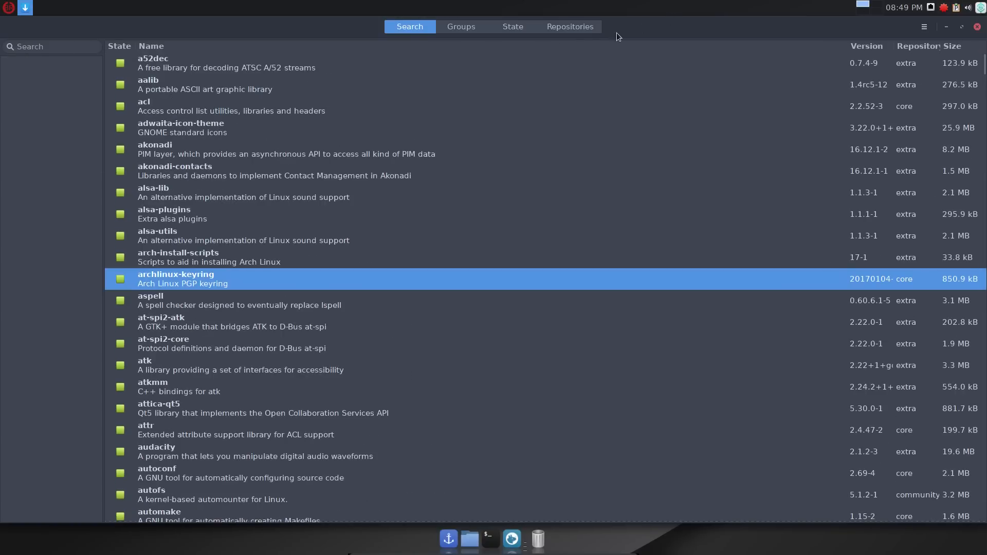
Browse packages by repository, listing the core and then extra repositories
click(569, 26)
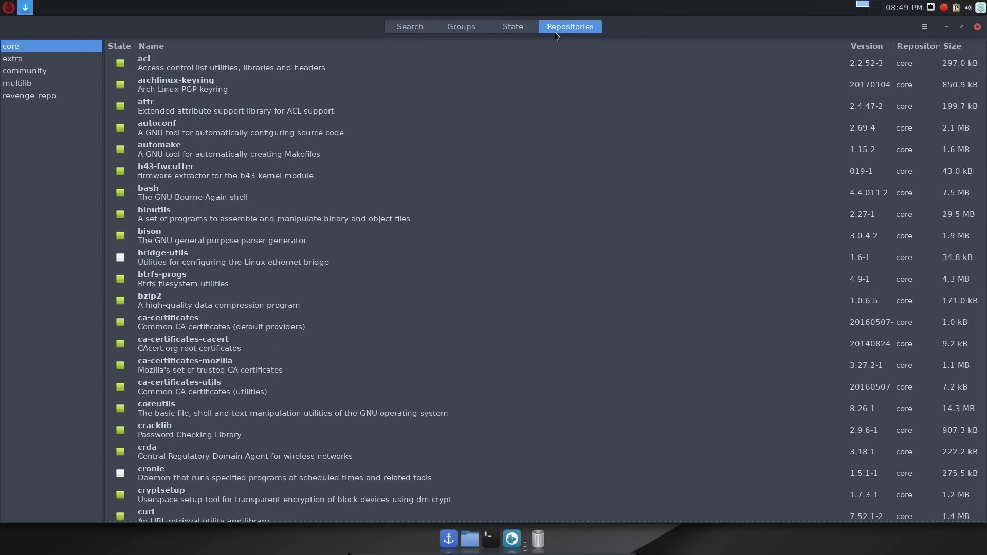
mouse_move(22, 66)
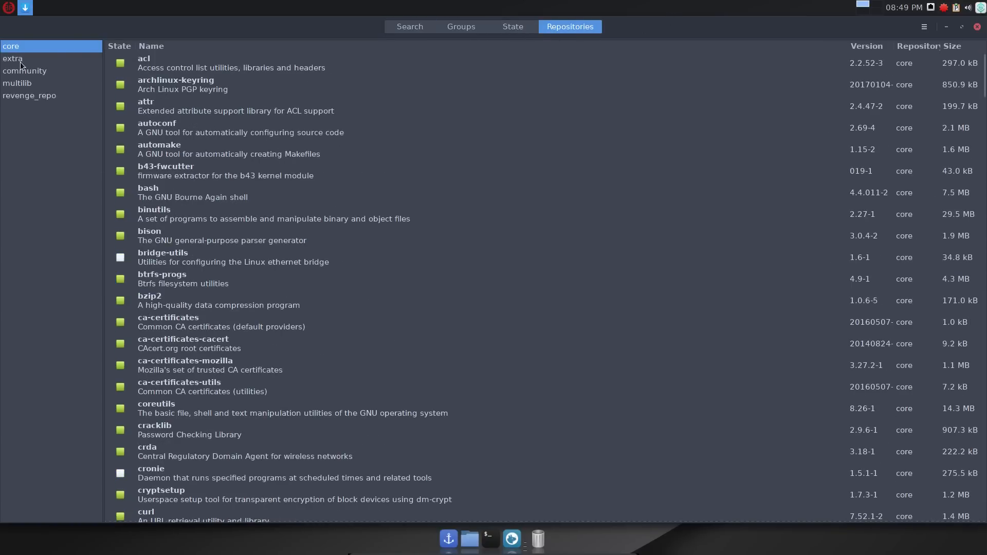
click(13, 57)
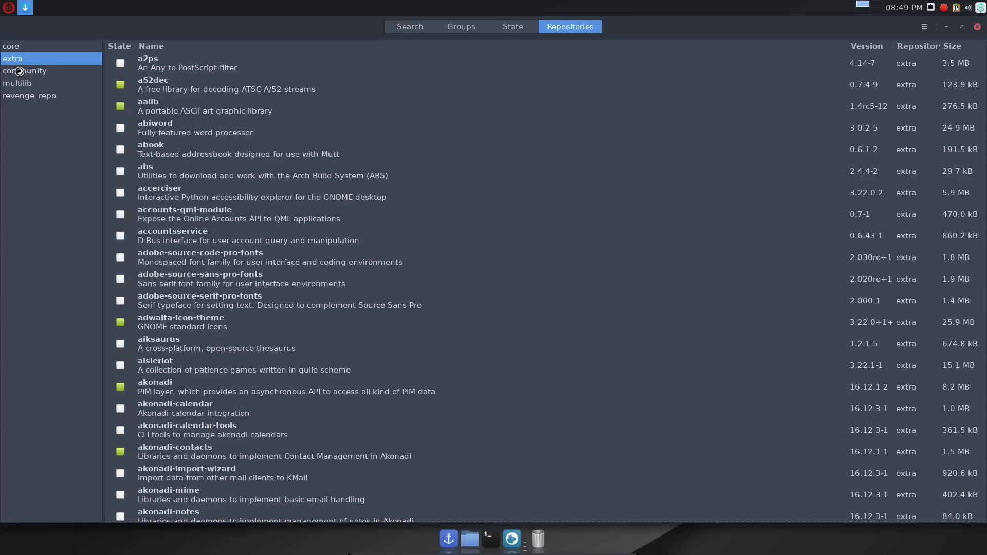
click(25, 70)
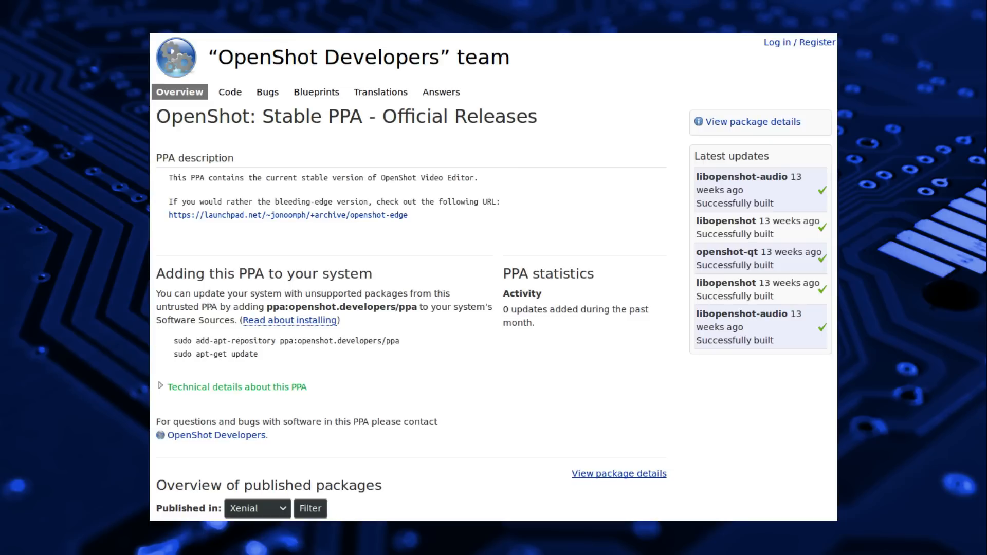
Leave the OpenShot Stable PPA page for the desktop application launcher
click(12, 544)
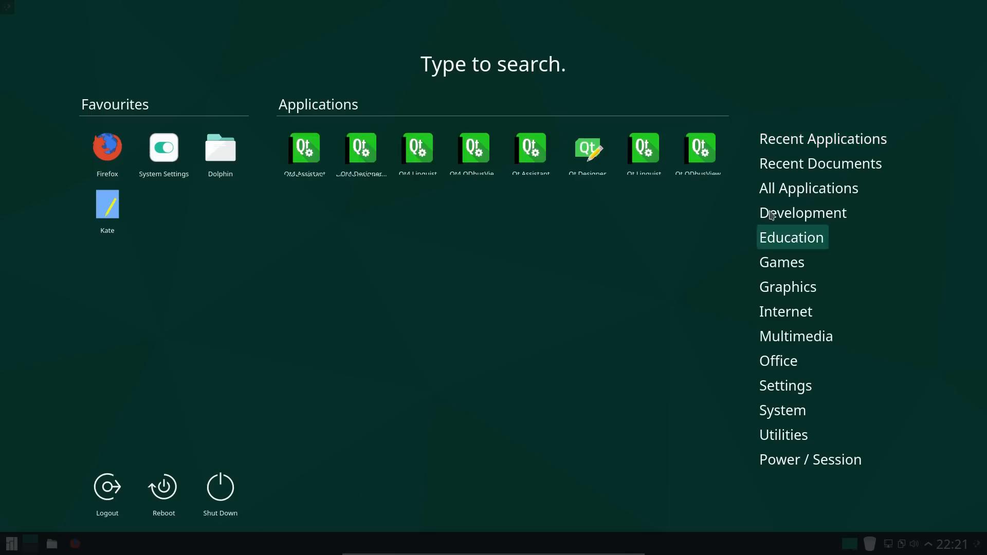
Browse the launcher's Education and Graphics categories, reaching the GNU Image Manipulation Program entry
click(791, 238)
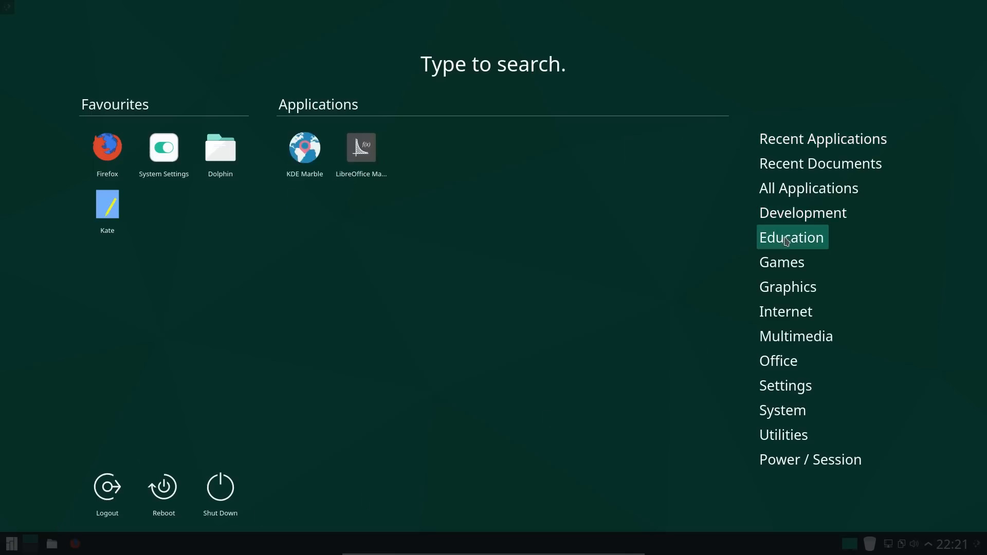
mouse_move(787, 253)
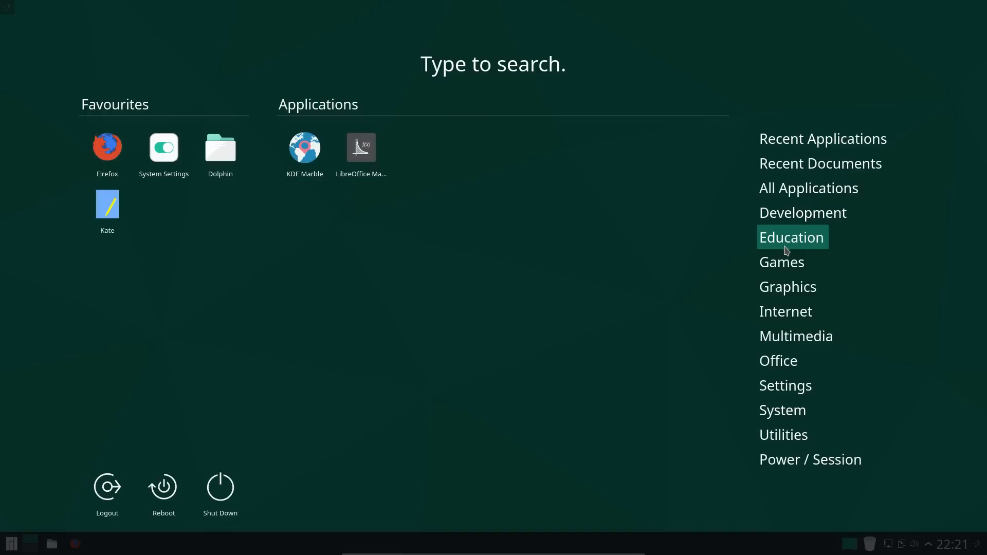
mouse_move(790, 271)
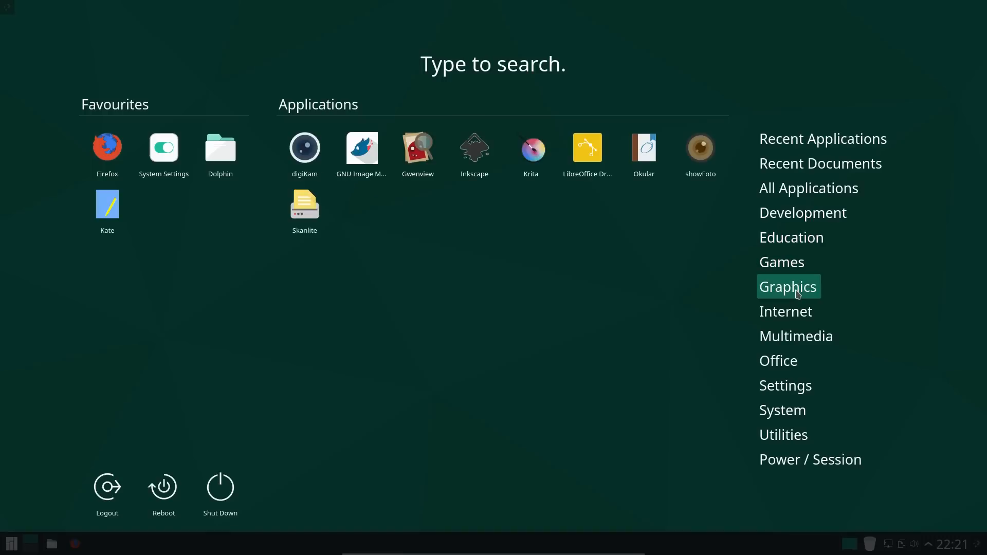
mouse_move(786, 304)
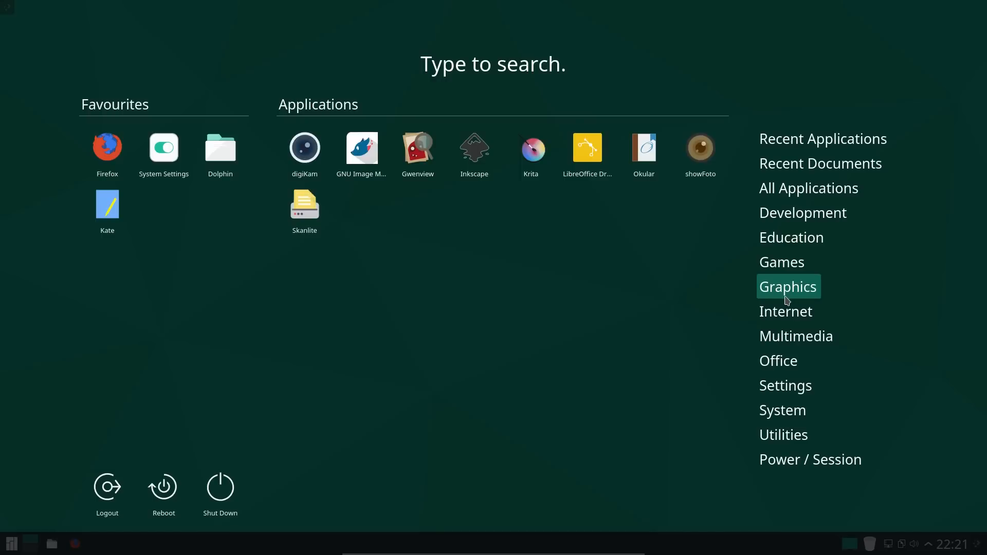
mouse_move(438, 277)
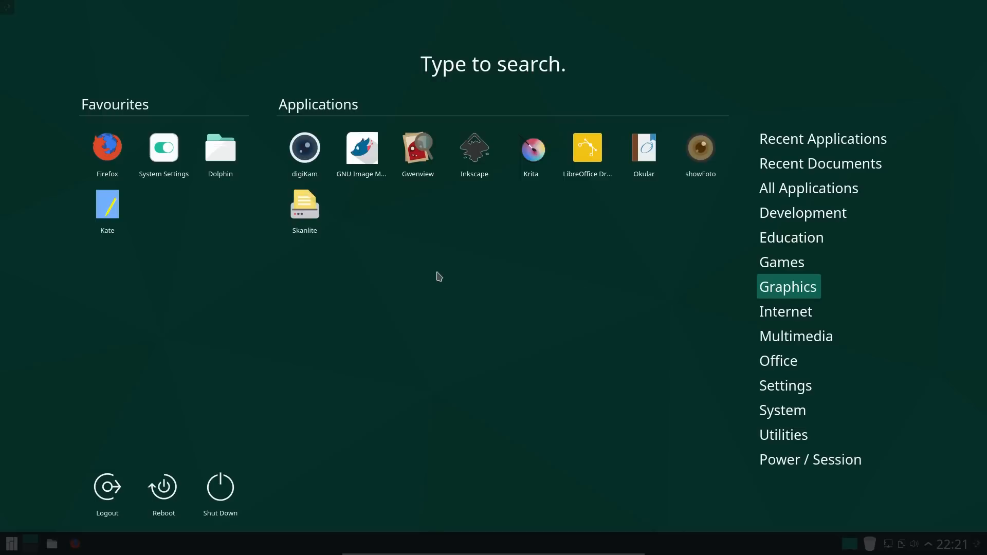
mouse_move(372, 164)
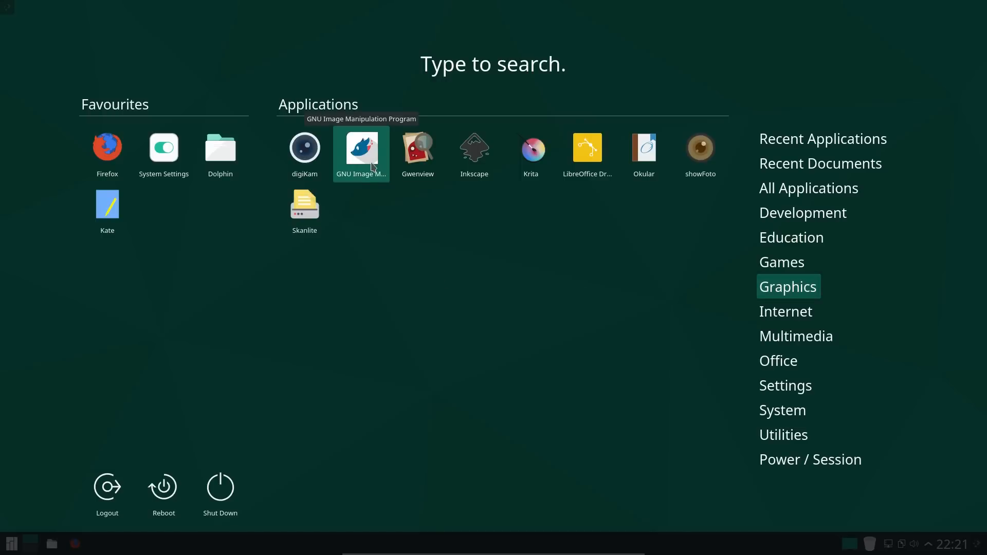
click(796, 335)
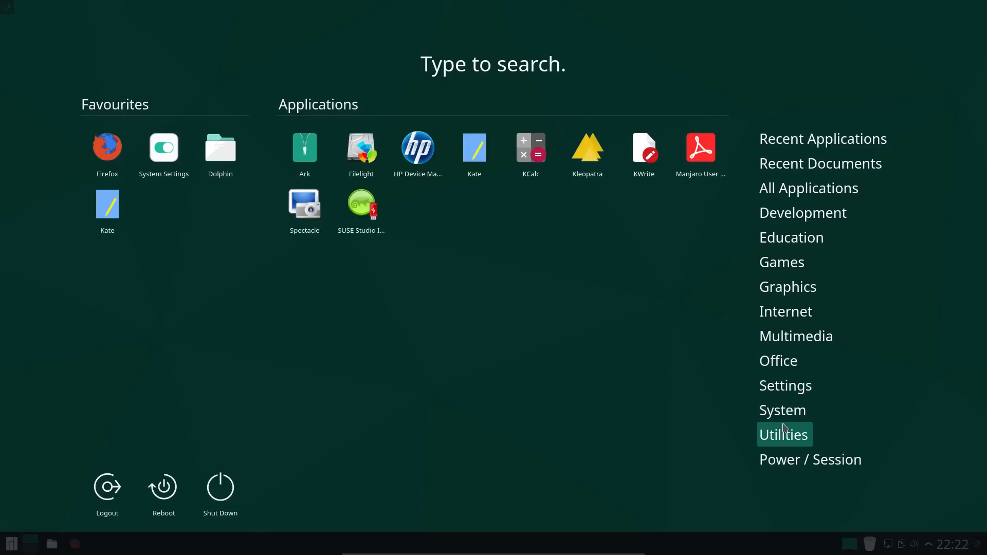
mouse_move(784, 441)
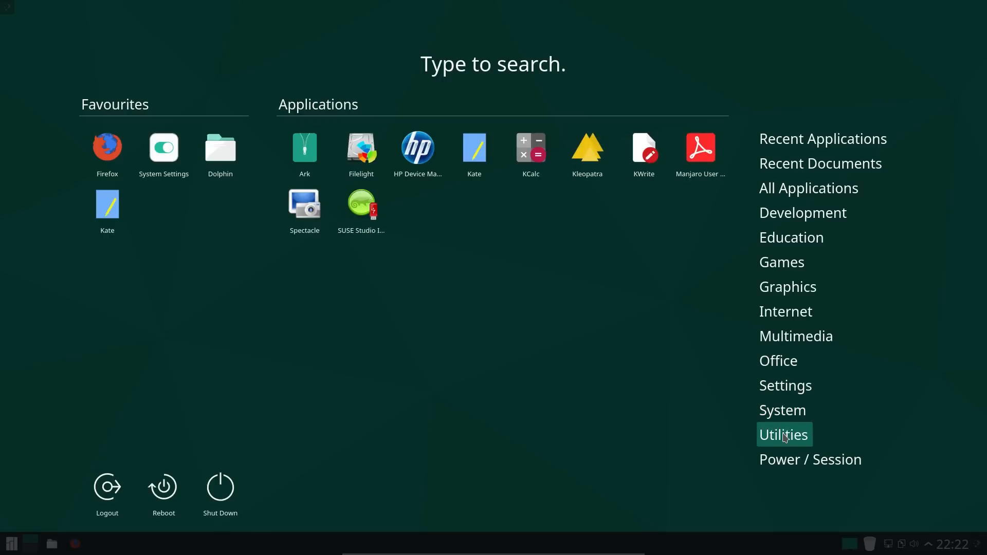
mouse_move(399, 165)
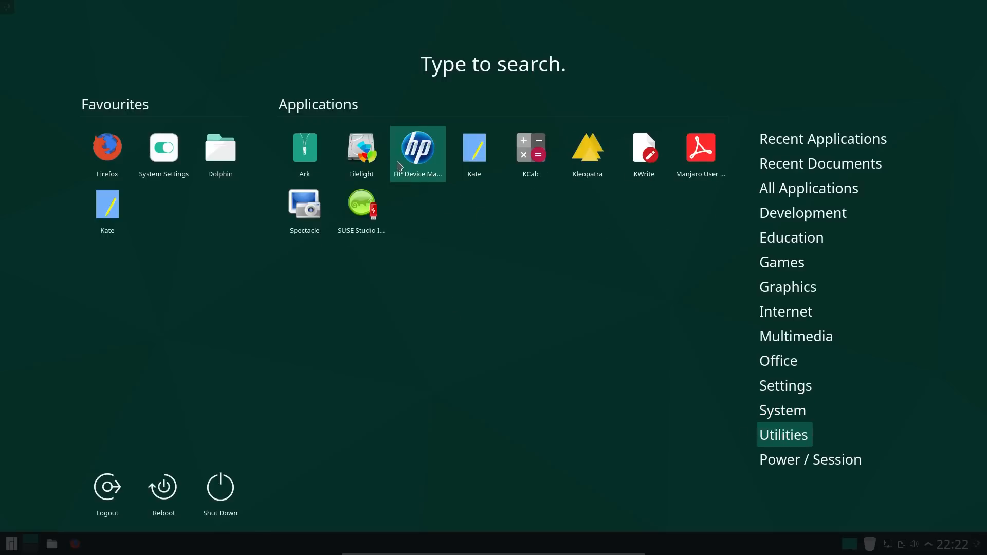
mouse_move(410, 164)
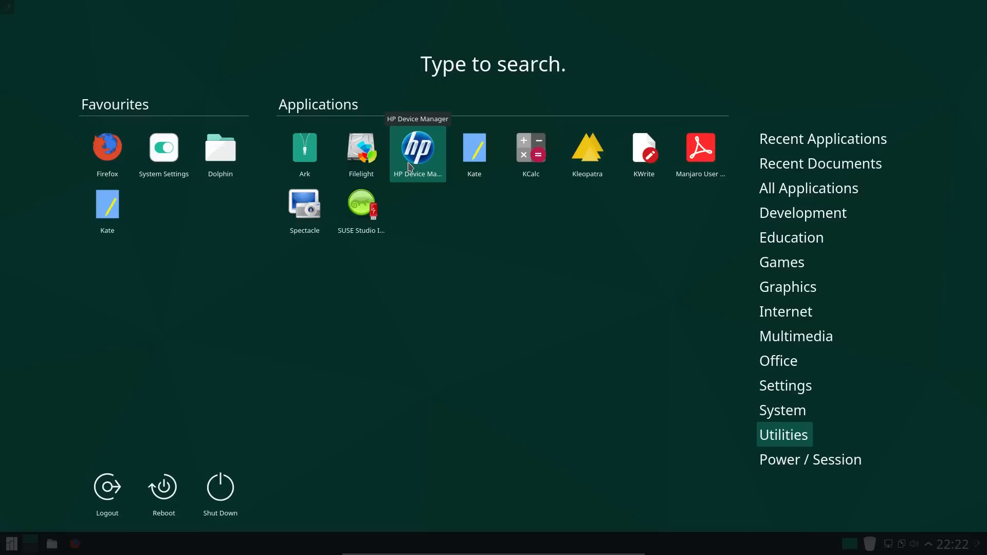
mouse_move(497, 286)
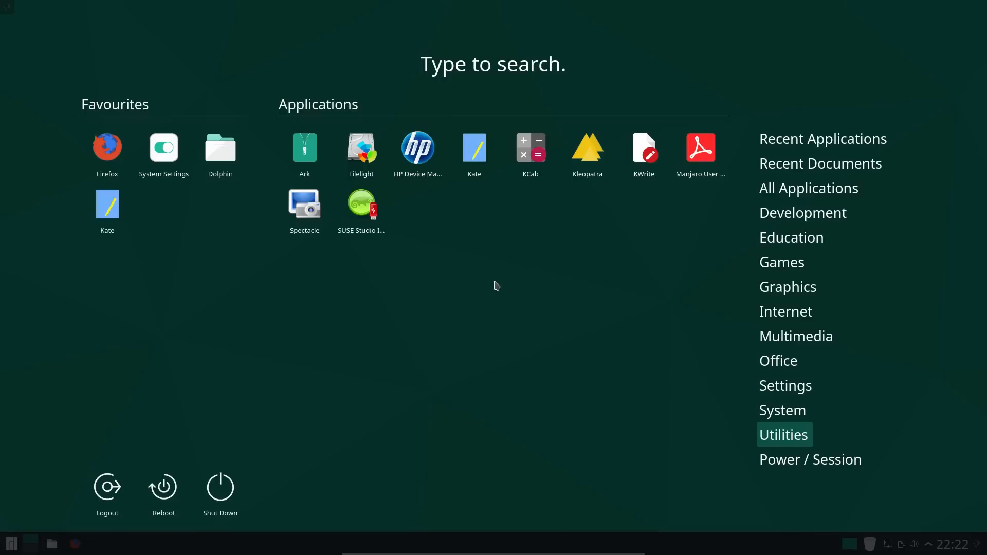
mouse_move(531, 336)
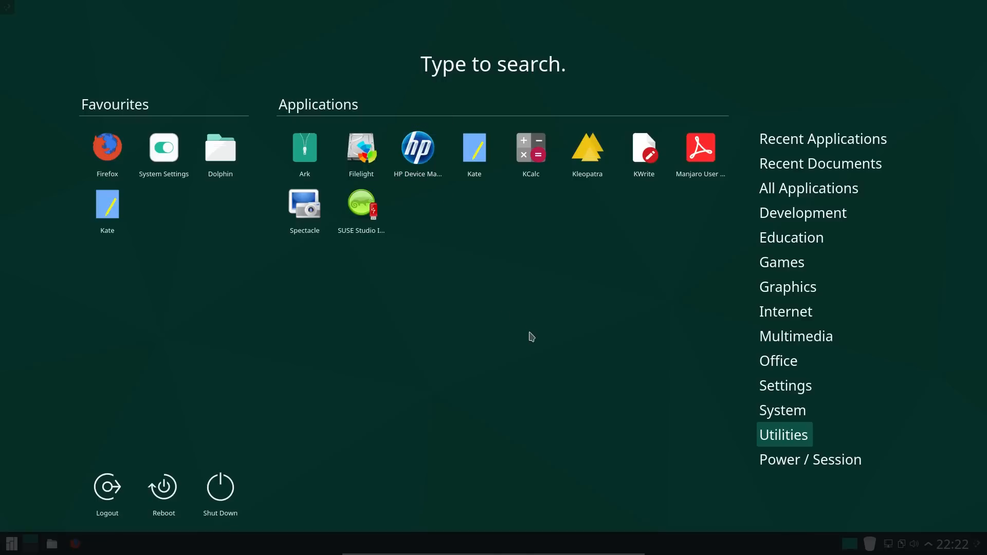
mouse_move(765, 385)
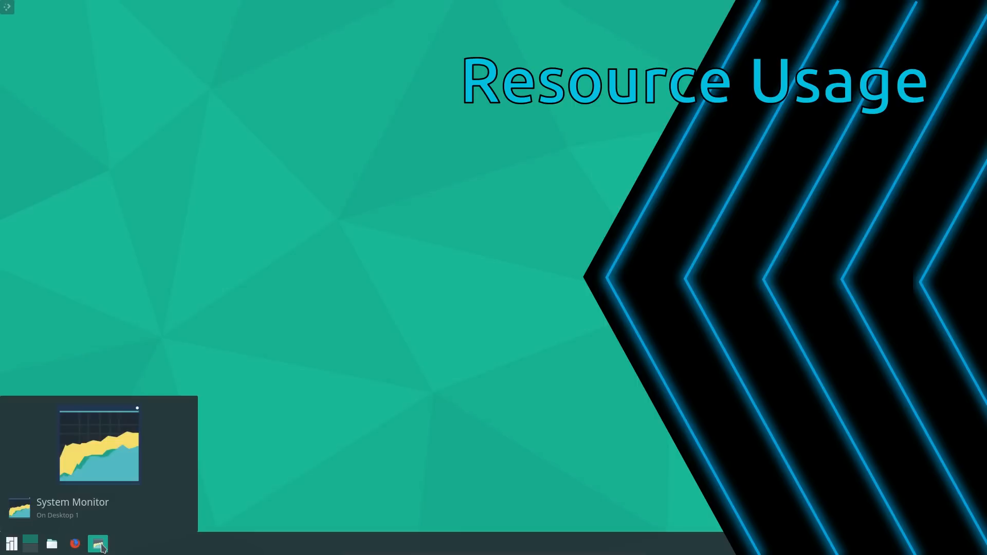
click(98, 543)
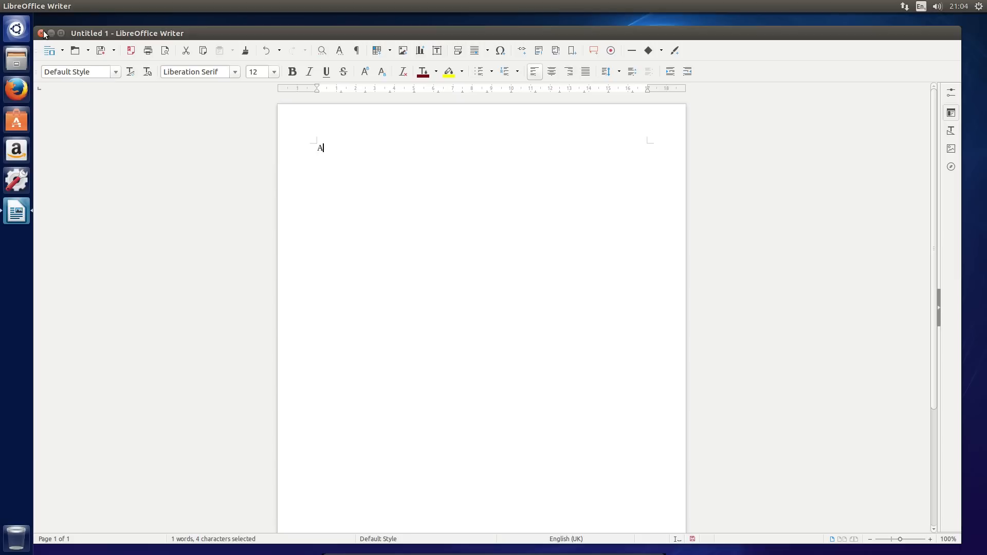
Write 'Arch vs Ubuntu', run Spelling and Grammar via the HUD, then close the document without saving
text(rch vs Ubu)
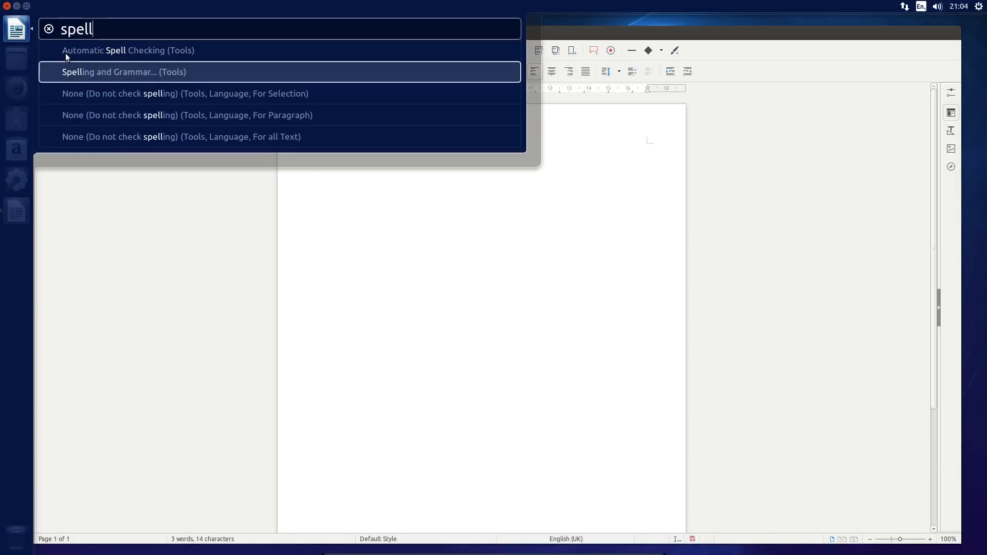
click(123, 72)
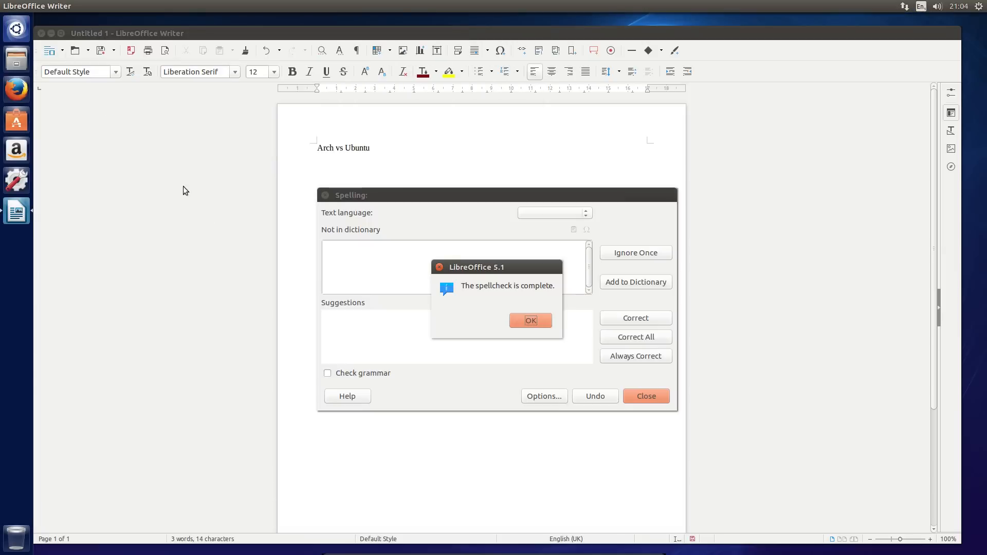
click(530, 321)
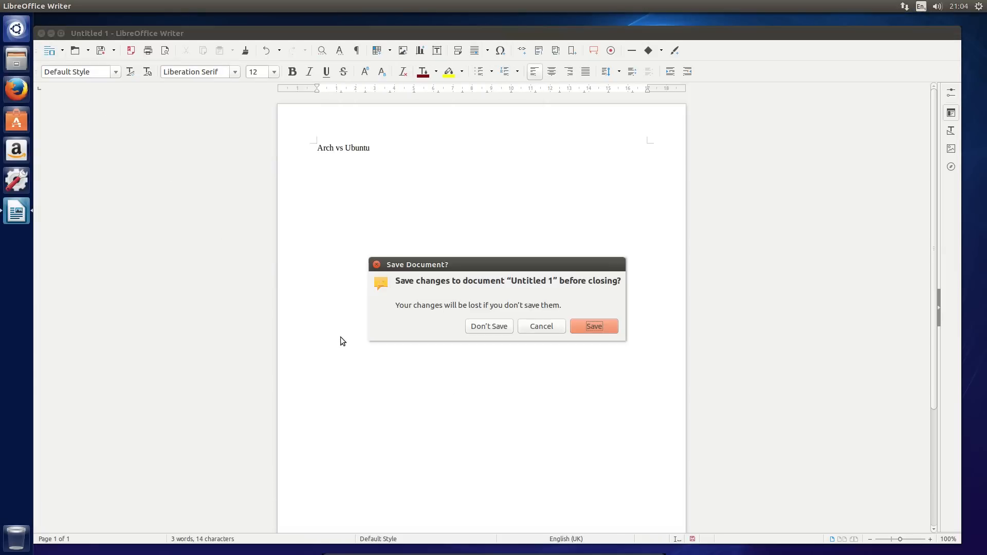
click(489, 326)
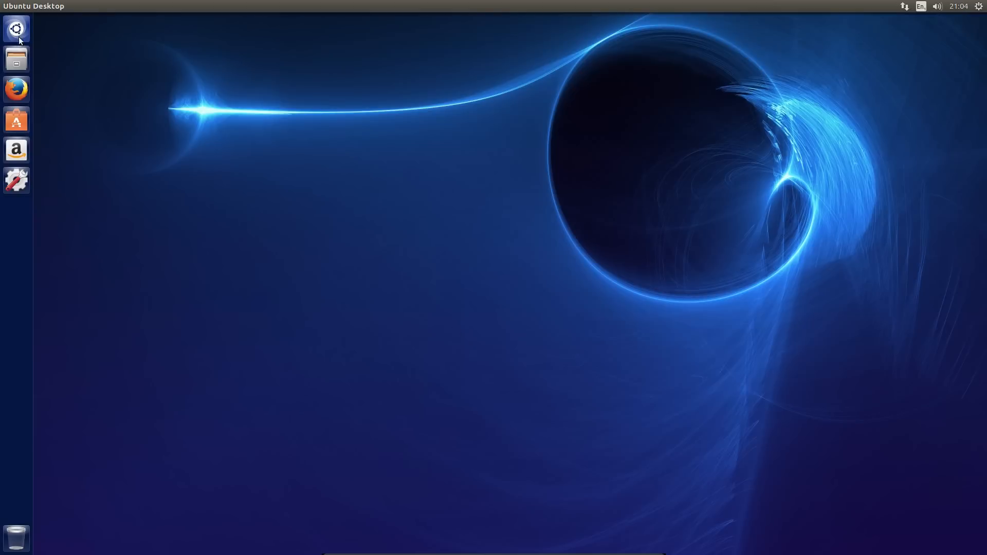
Search the Dash for 'weather cardiff', view tonight's forecast, then enter the calculation 123*426
text(weather cardiff)
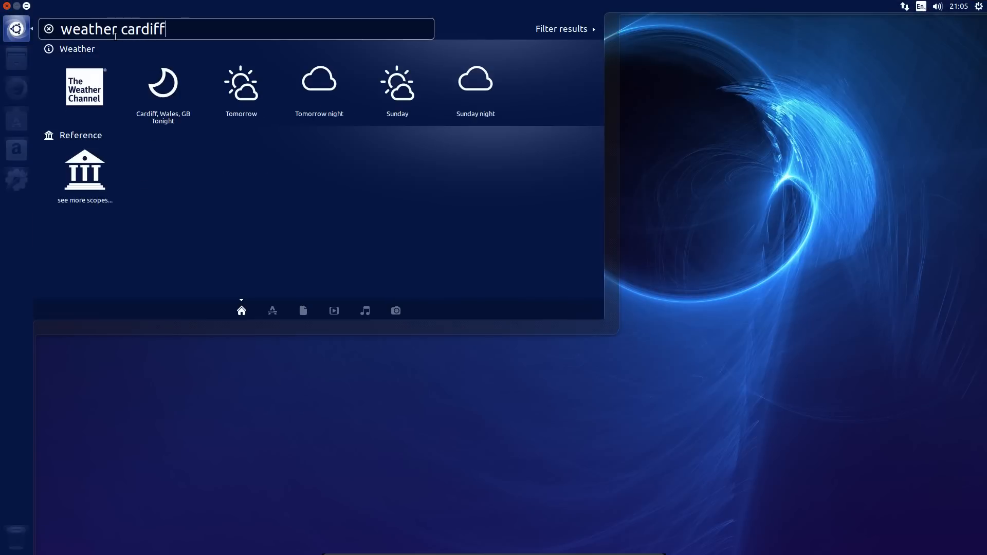
mouse_move(171, 88)
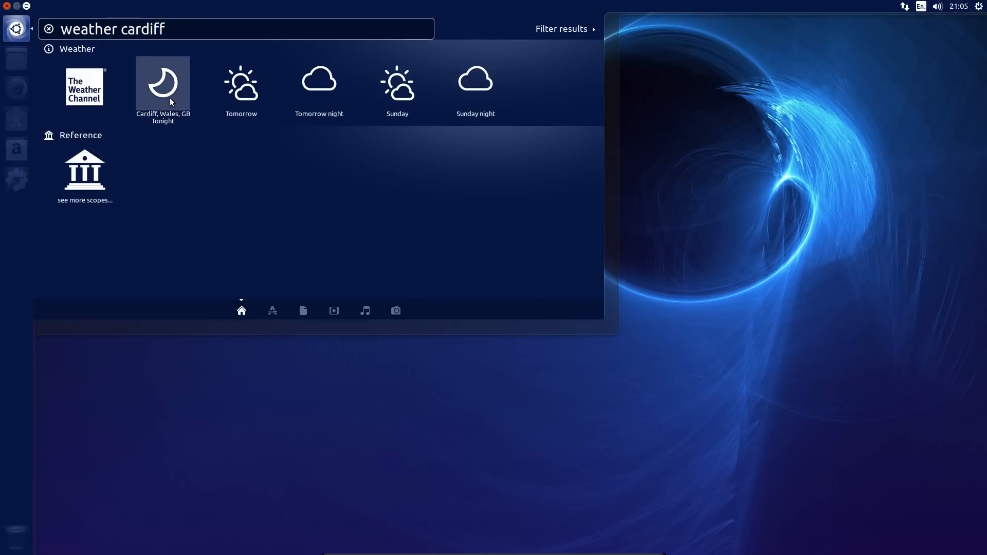
click(162, 83)
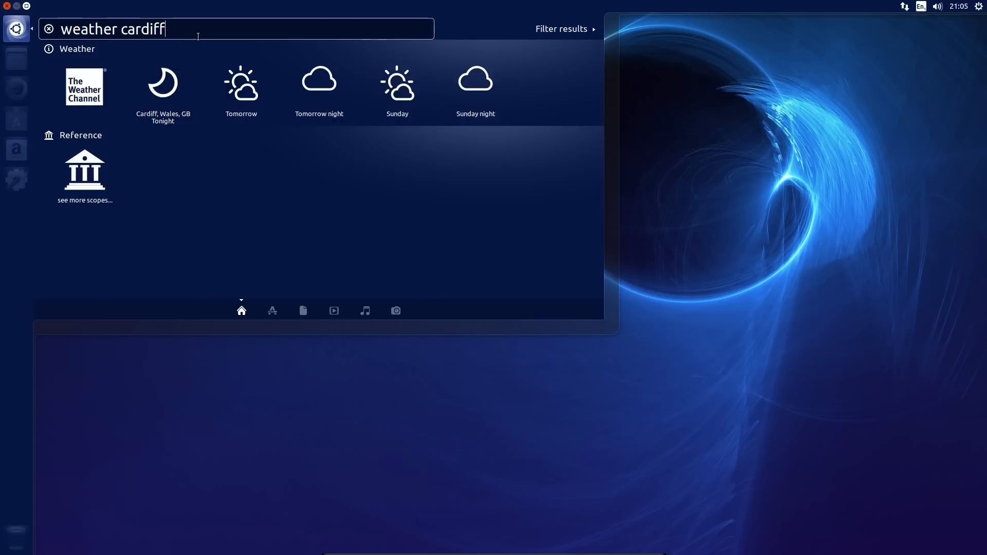
click(47, 29)
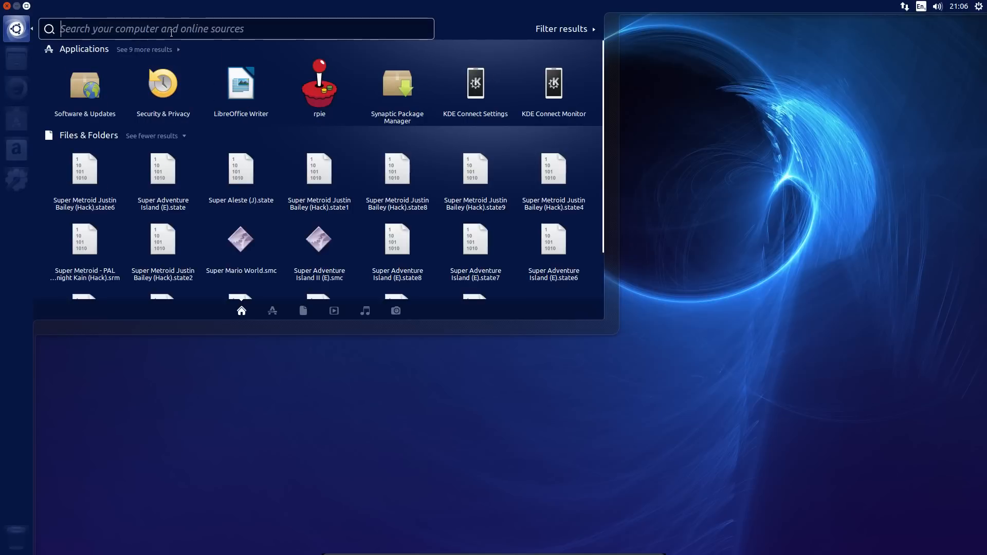
text(123*426)
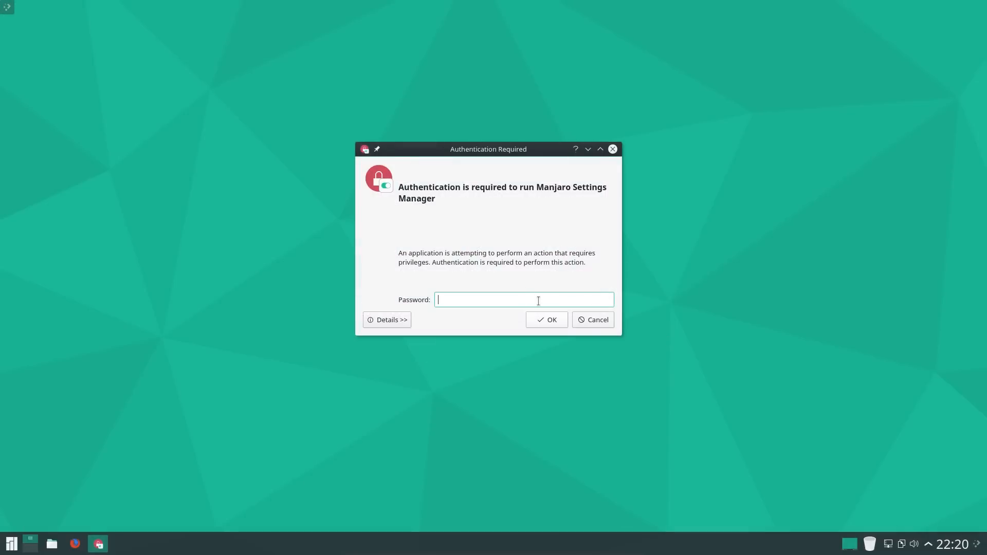
Authenticate into Manjaro Settings Manager and scroll the Kernel list down to the running 4.4 LTS
click(547, 320)
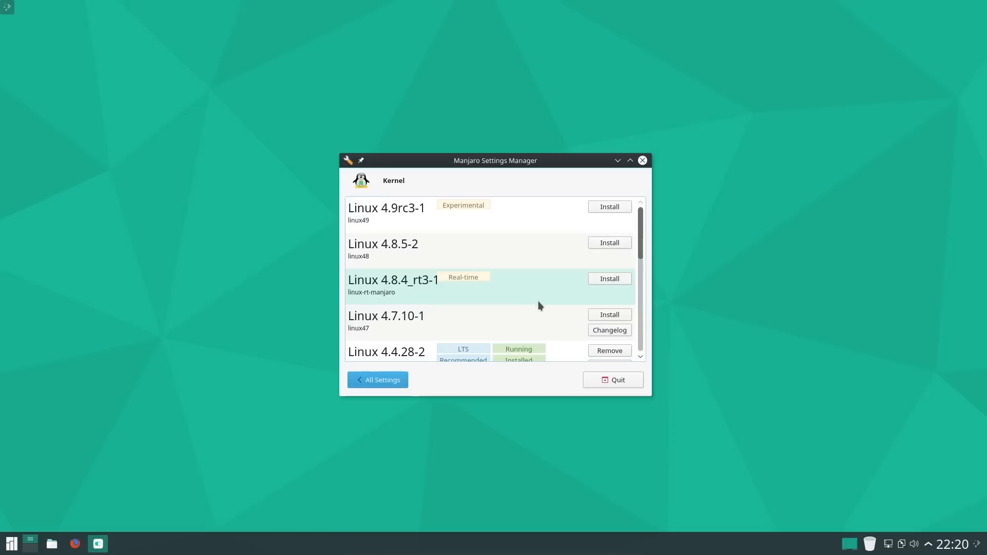
mouse_move(521, 301)
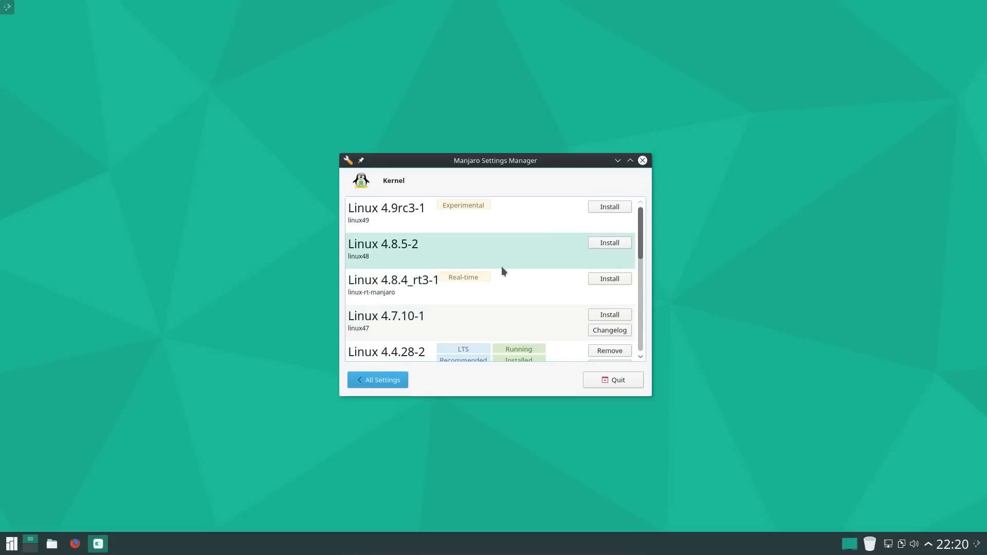
scroll(down, 3)
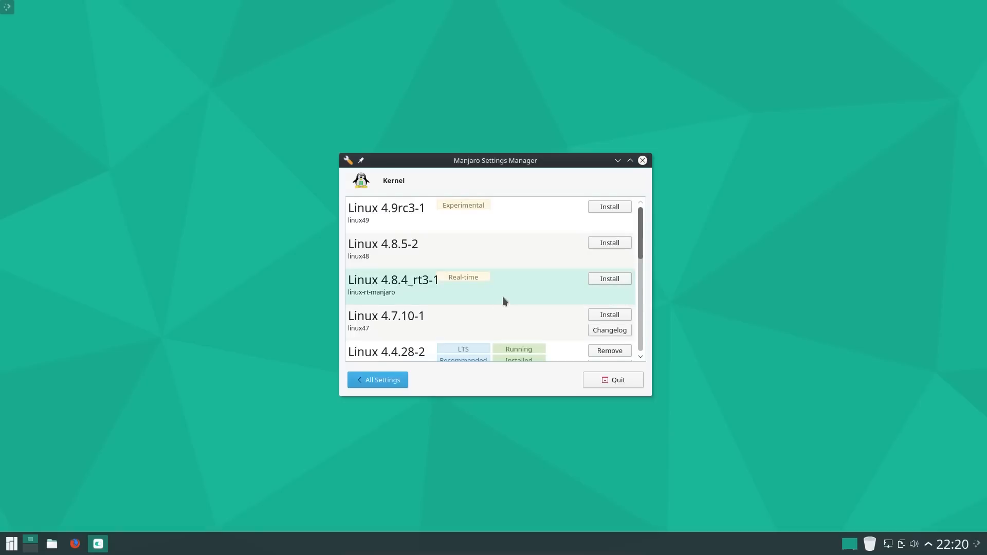
mouse_move(552, 263)
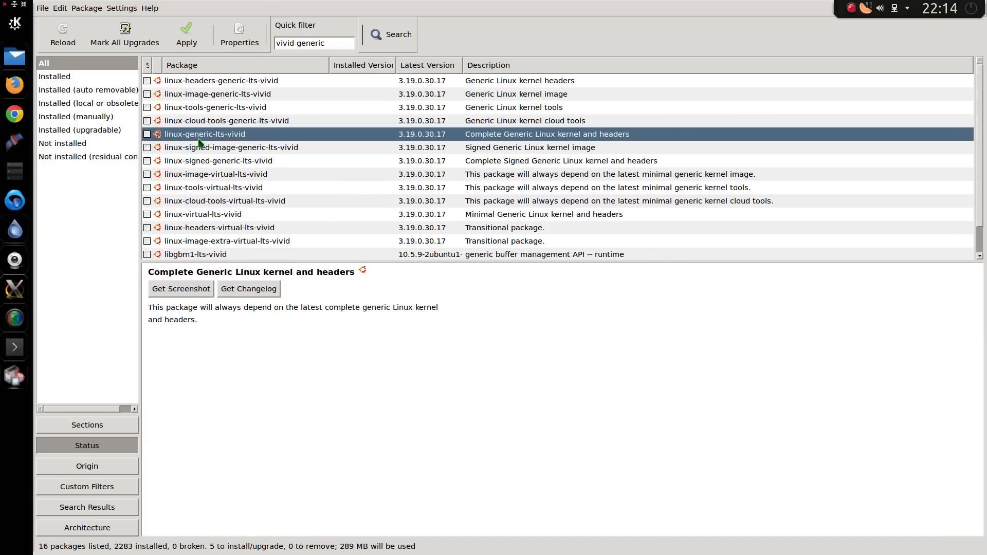
mouse_move(193, 148)
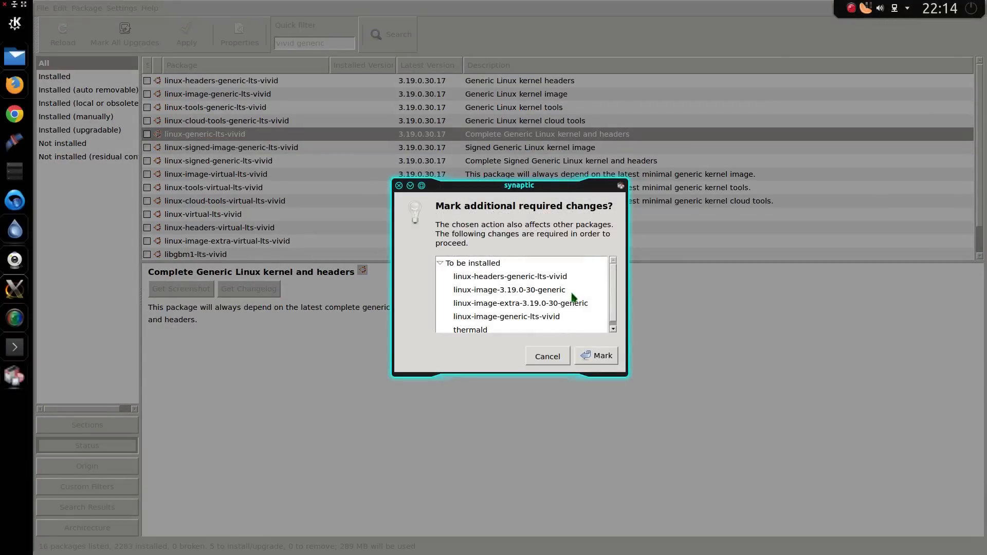
mouse_move(568, 294)
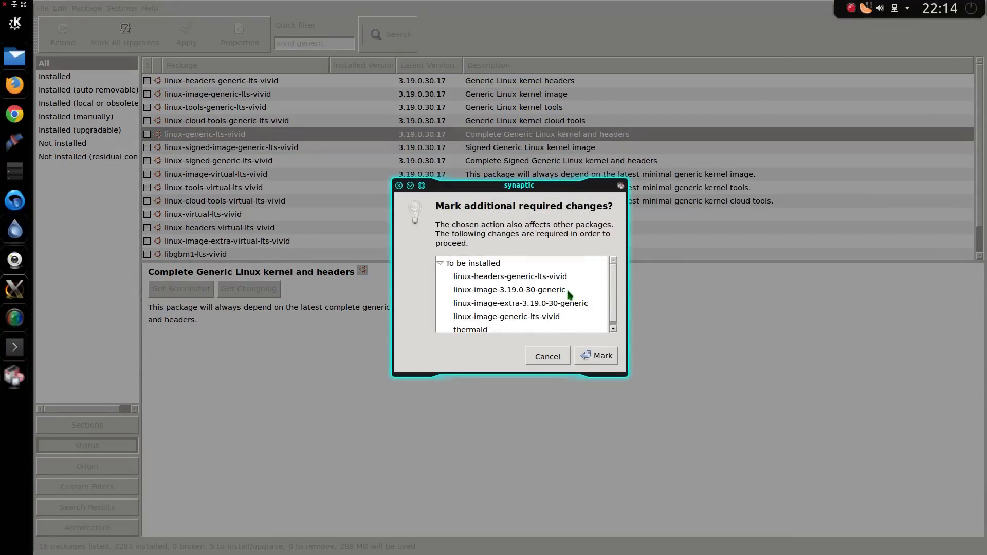
Accept the additional required packages for installing linux-generic-lts-vivid
click(596, 356)
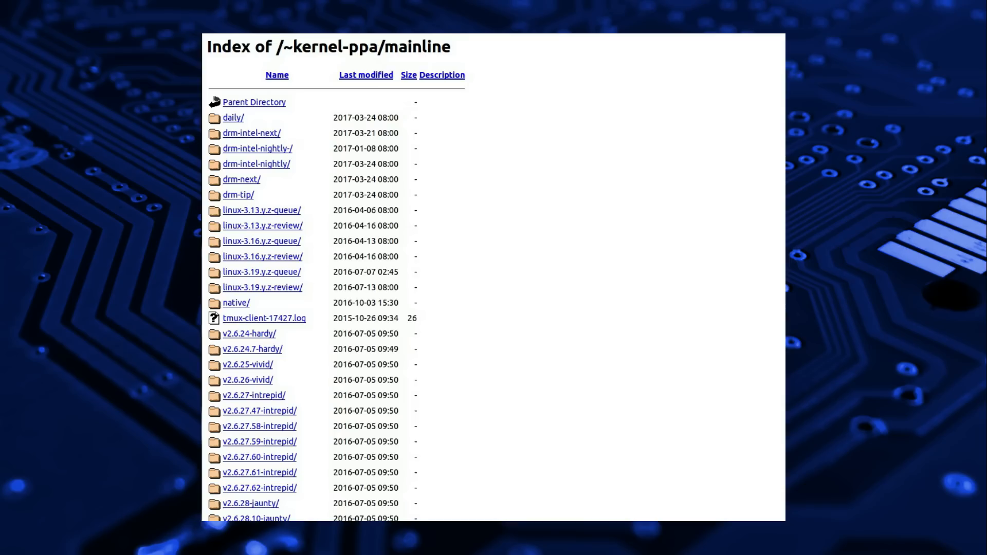
Scroll the kernel-ppa mainline index to the v4.10 and v4.11 folders and back
scroll(down, 3)
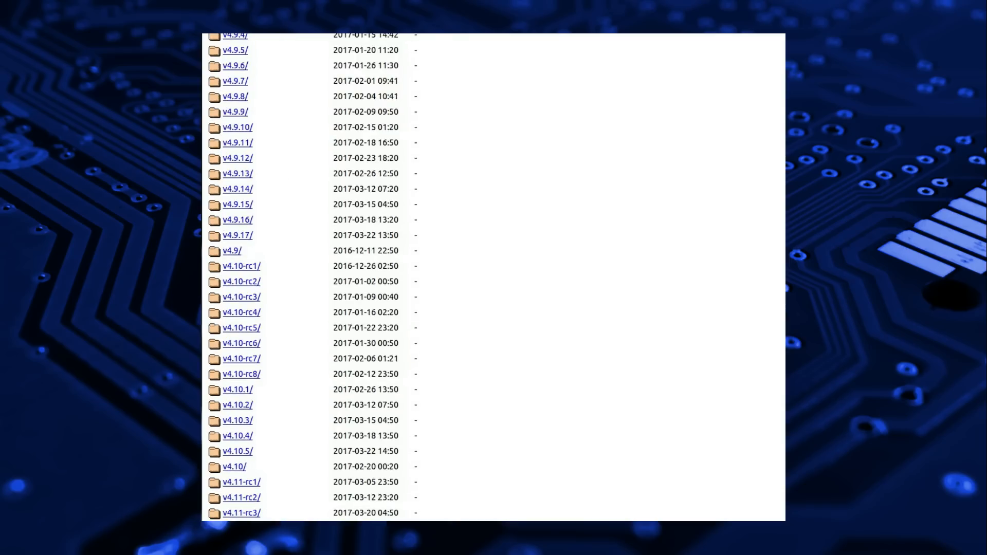
scroll(up, 3)
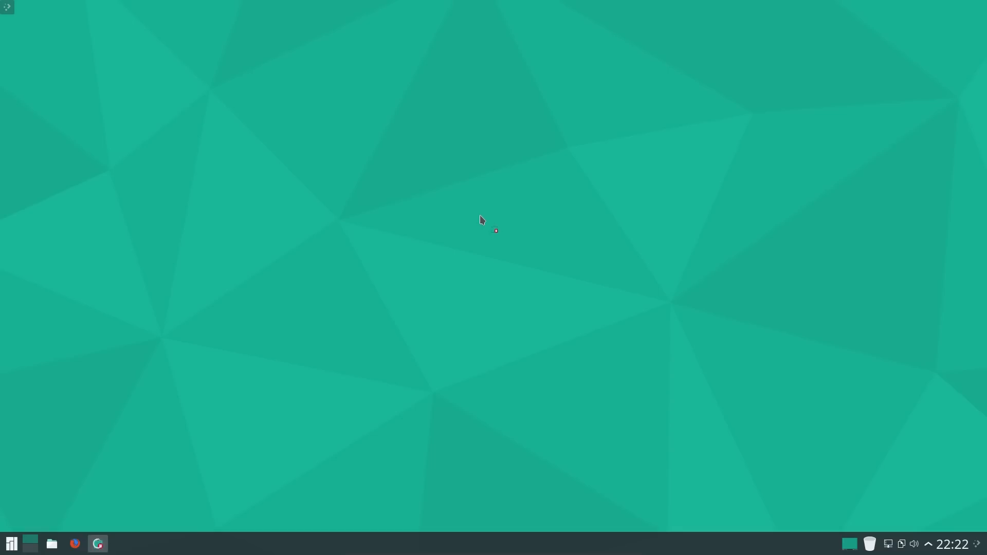
Launch Octopi, filter the package list for 'kdenli', then clear the filter
click(98, 543)
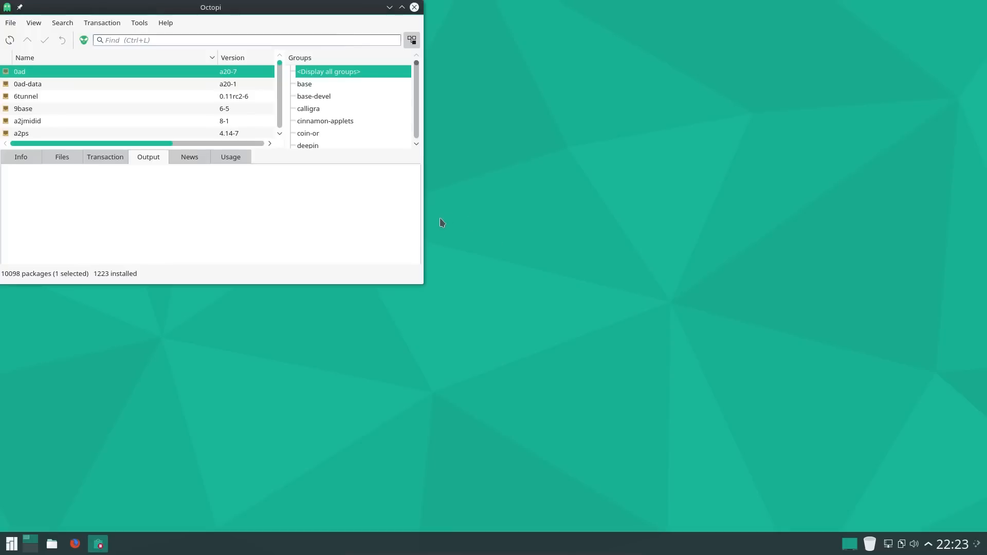
mouse_move(400, 208)
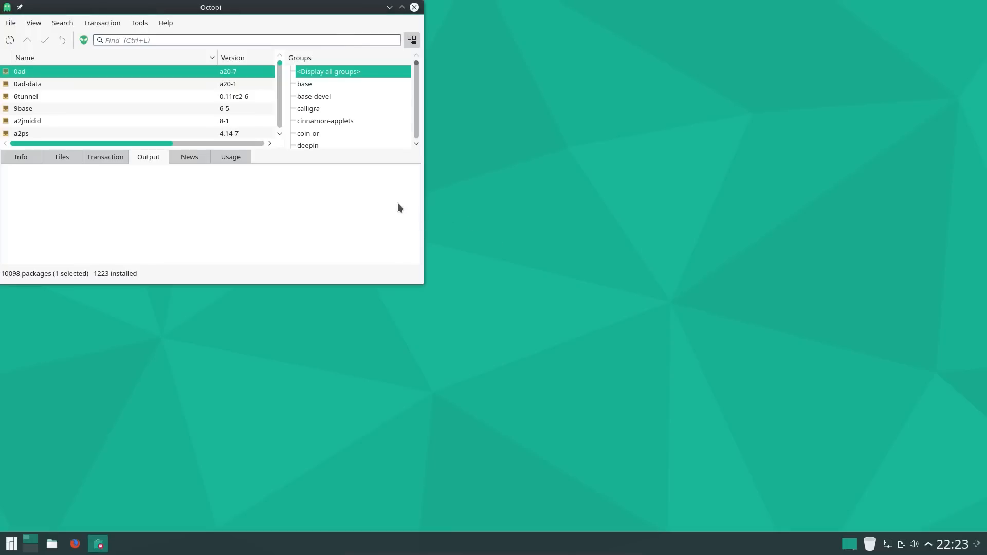
click(265, 40)
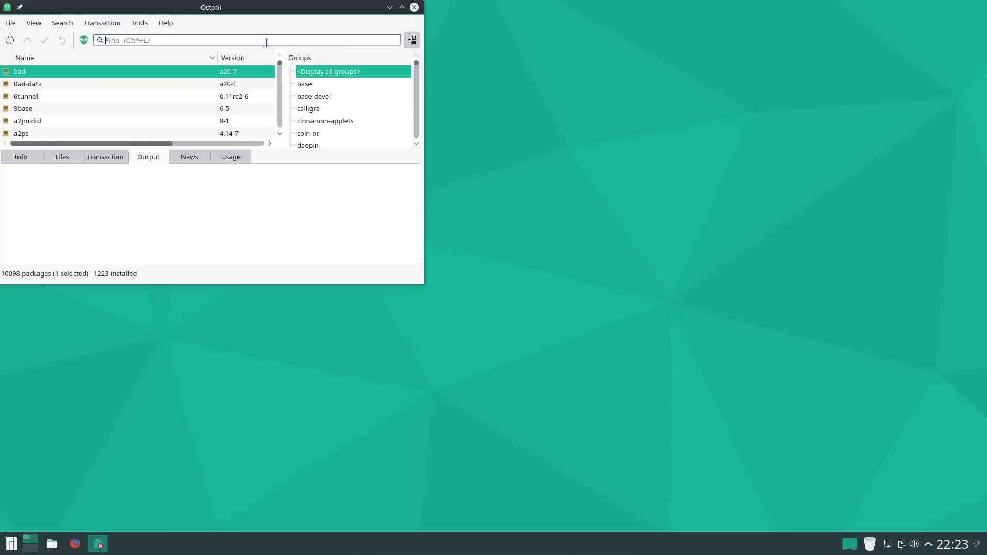
text(kdenli)
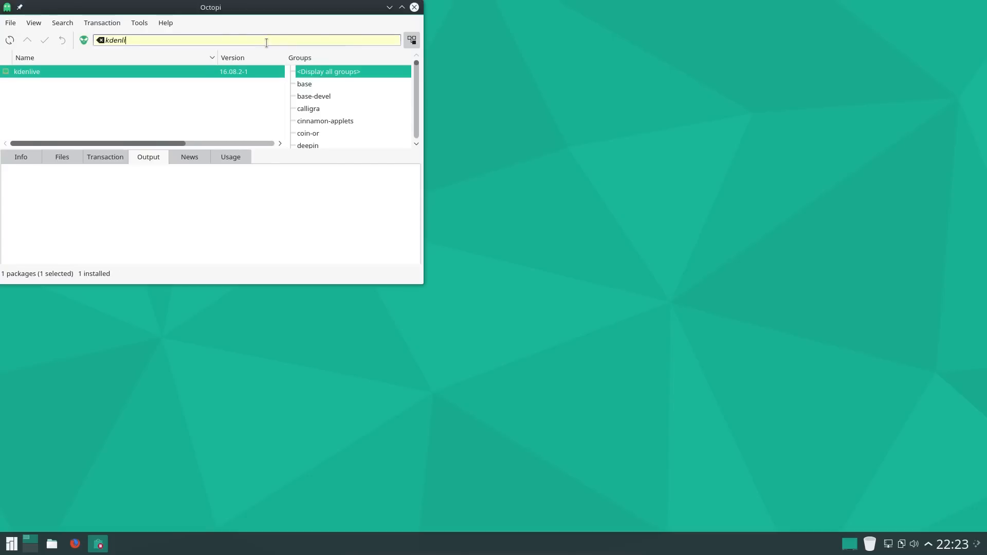
click(101, 40)
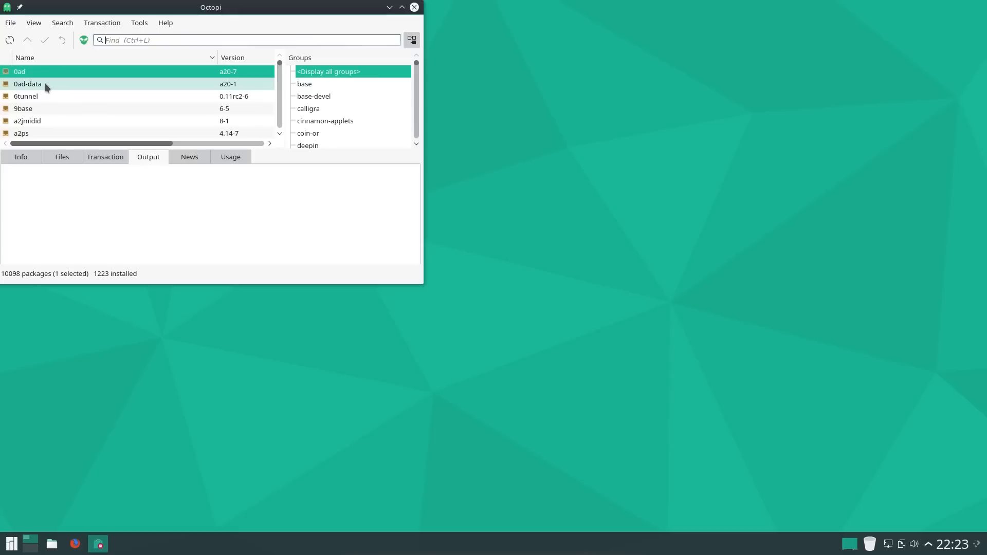
Select 0ad-data and show its Info details for version a20-1, then enlarge the window
click(28, 84)
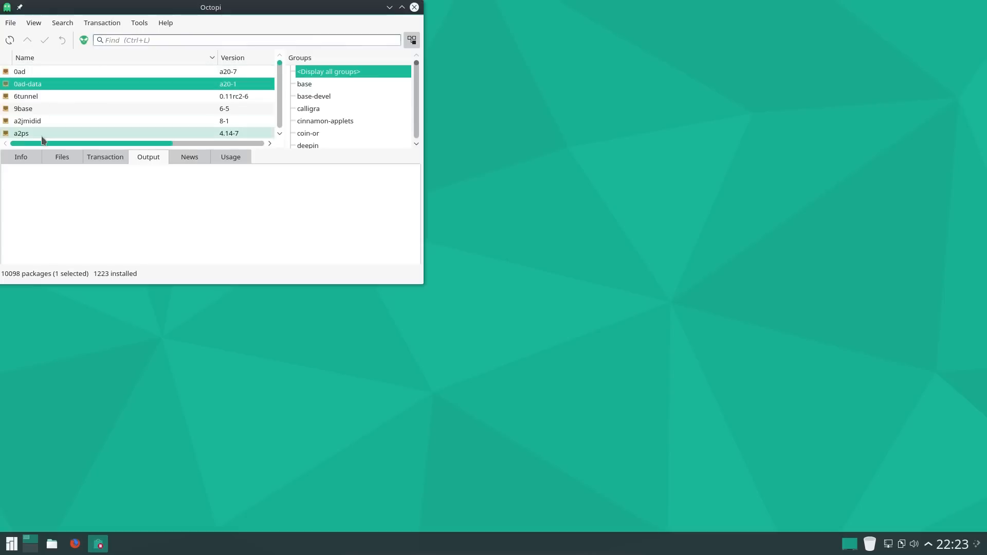
click(21, 157)
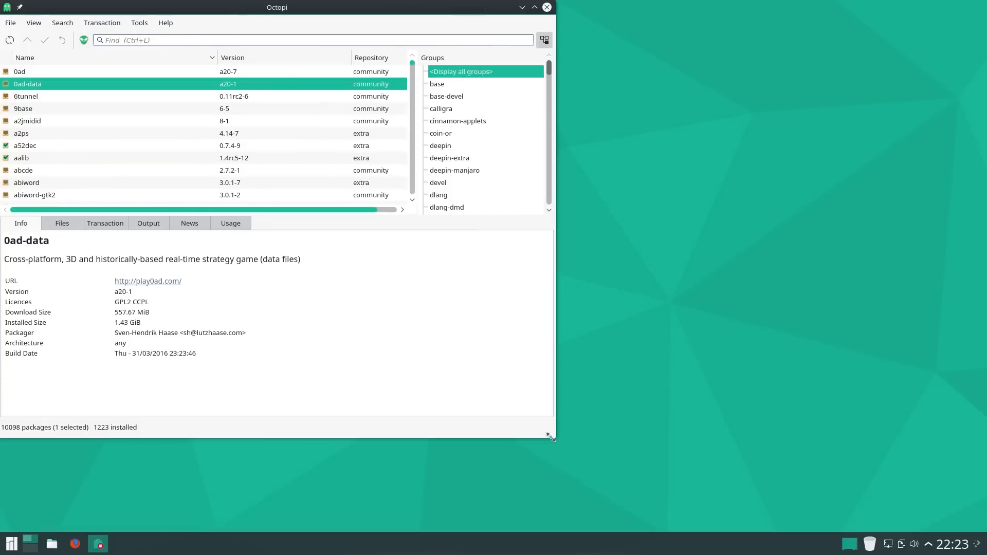
mouse_move(545, 427)
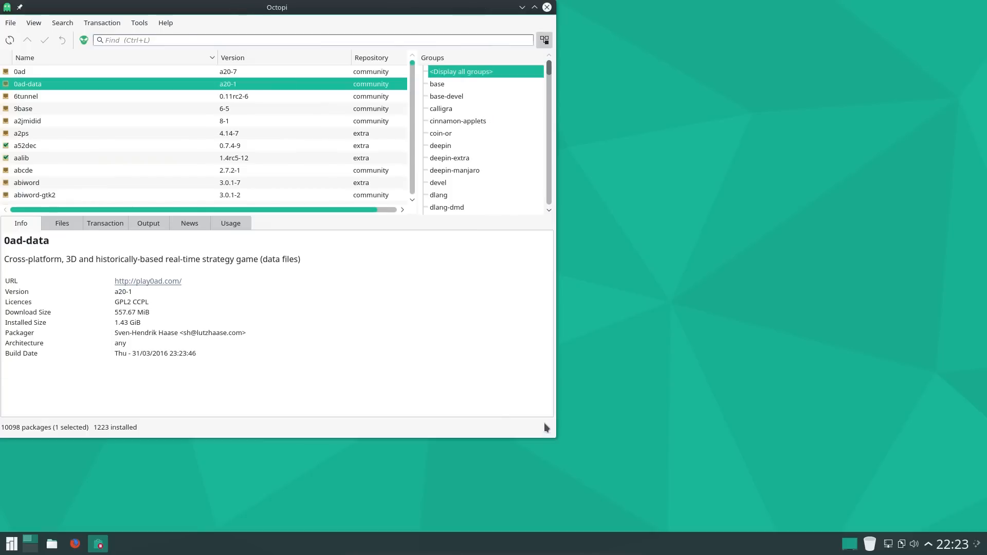
click(547, 6)
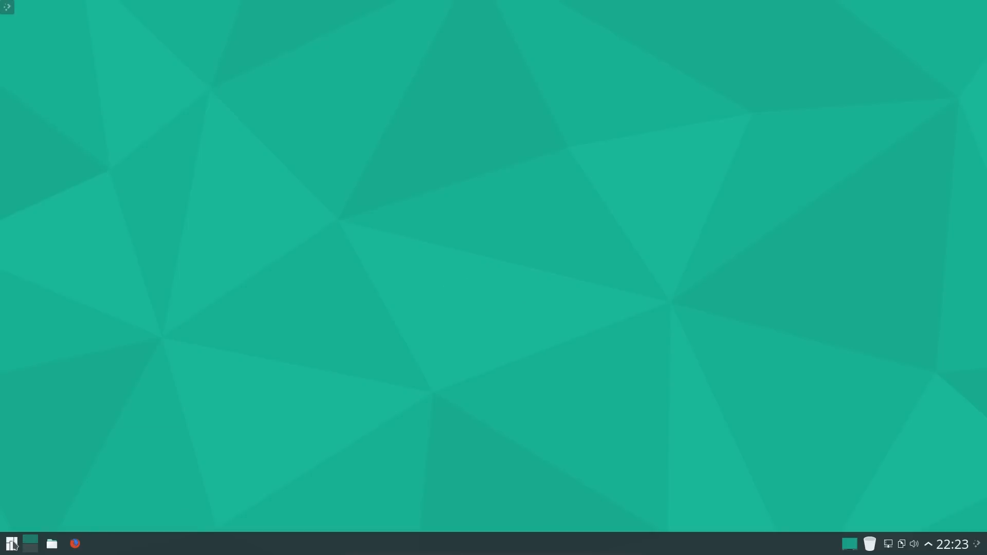
Launch Manjaro Settings Manager from the launcher's Settings category and authenticate with the password
click(10, 544)
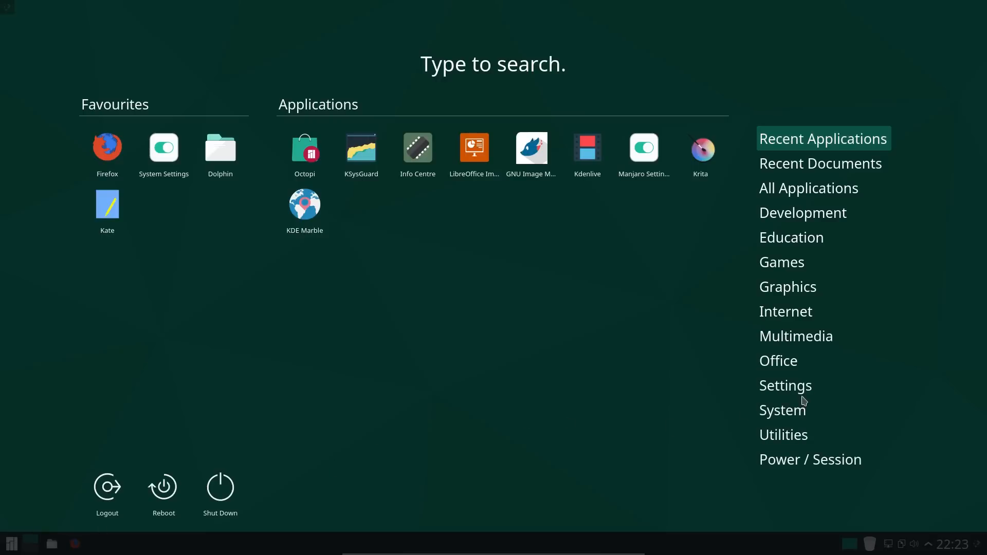
click(785, 386)
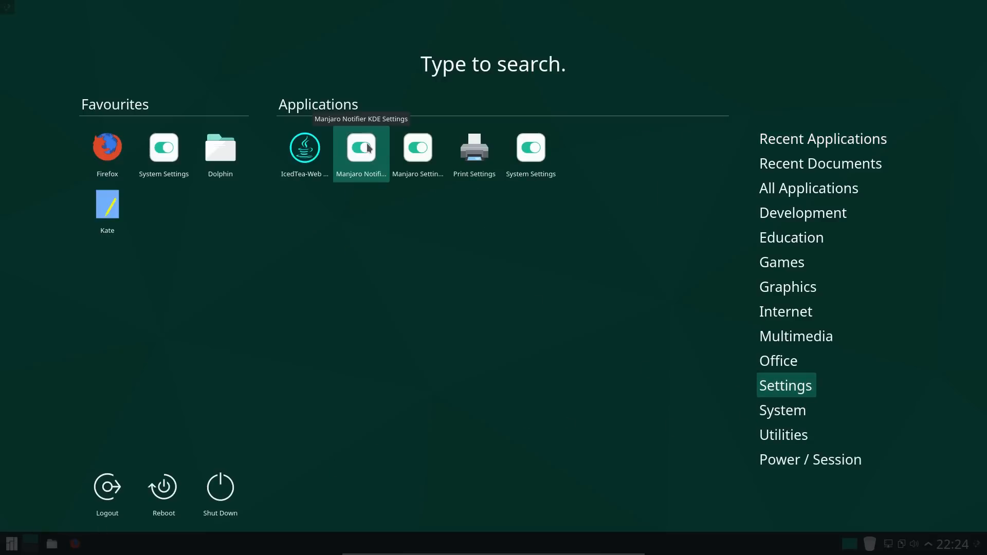
mouse_move(427, 151)
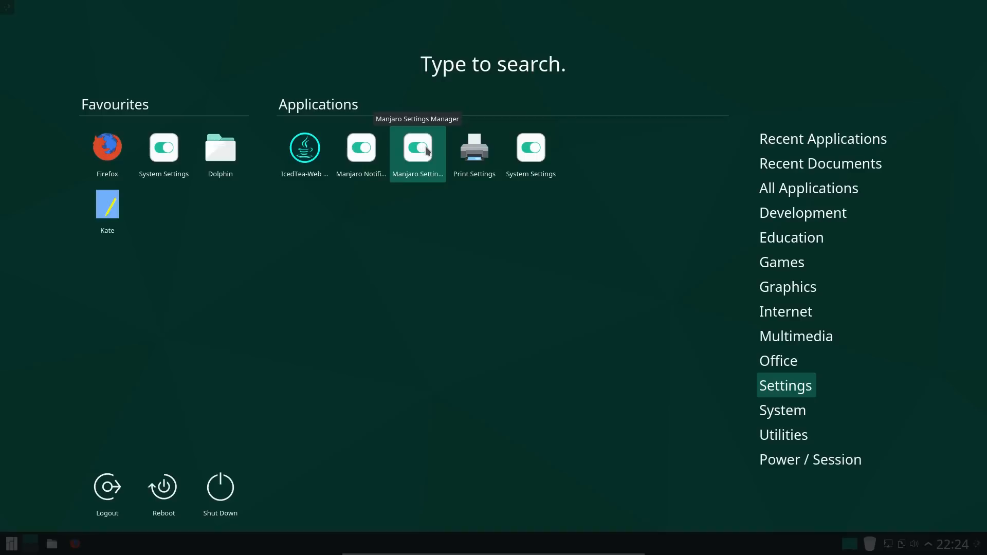
mouse_move(543, 154)
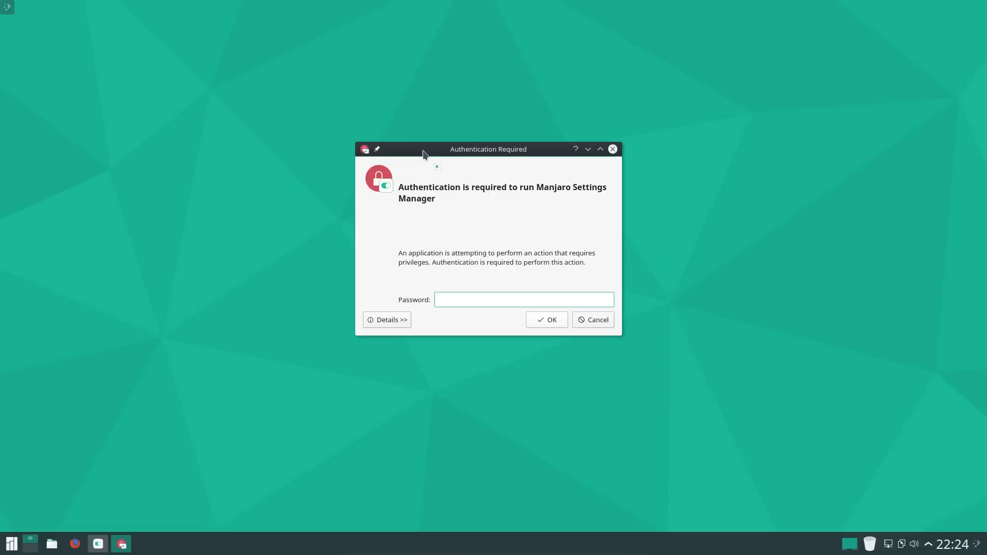
click(547, 320)
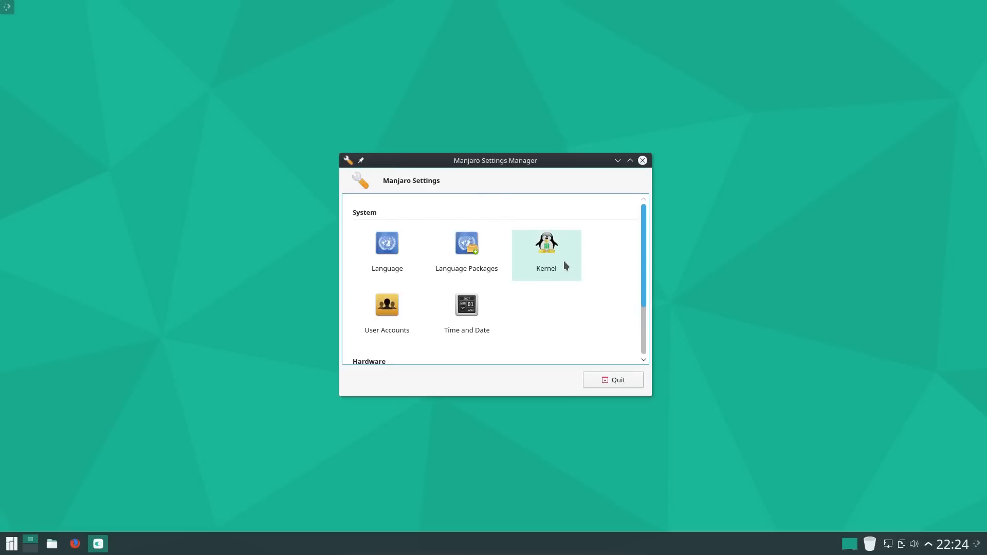
mouse_move(451, 258)
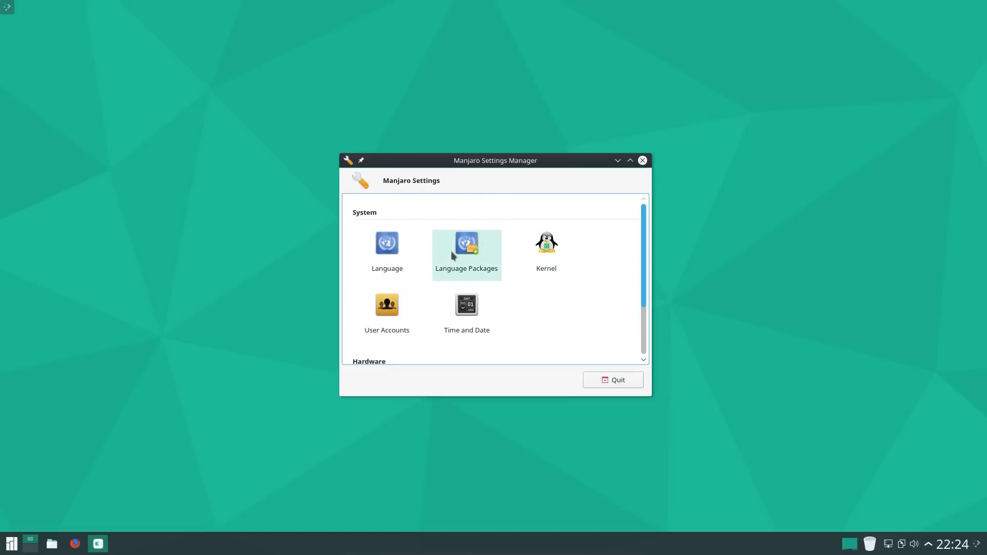
mouse_move(379, 318)
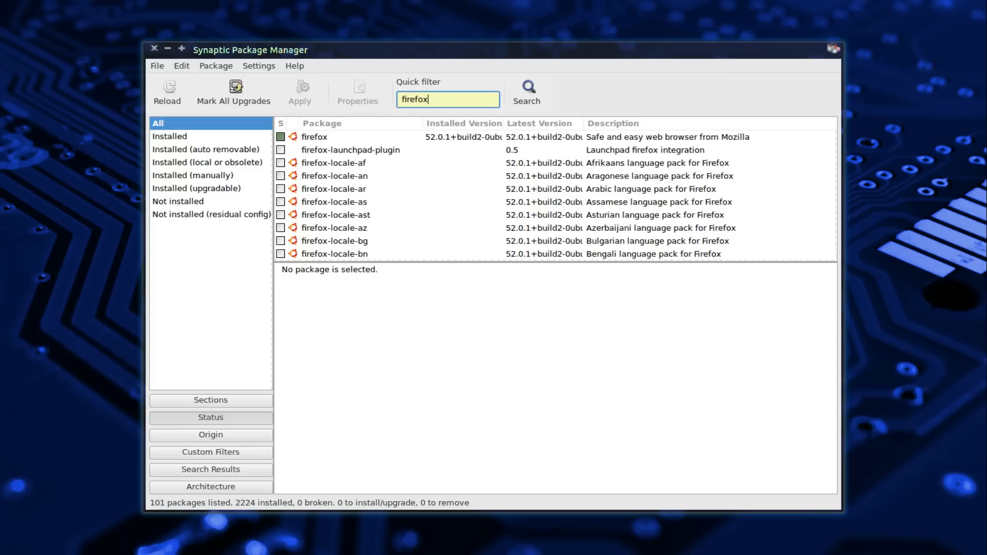
Filter Synaptic's package list with the Quick filter term 'ssh'
text(ssh)
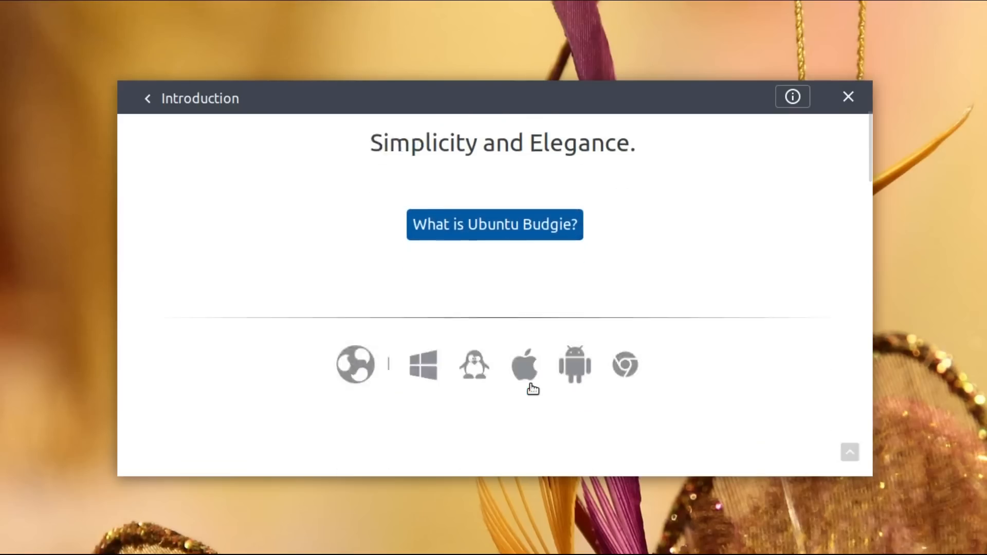
Read through the 'What is Ubuntu Budgie?' Introduction page to its end
click(495, 224)
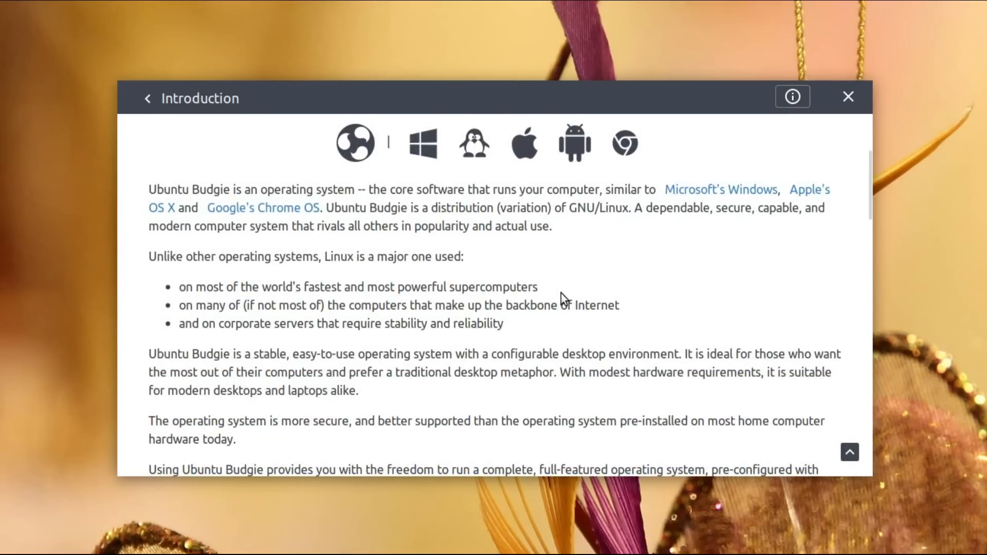
scroll(down, 3)
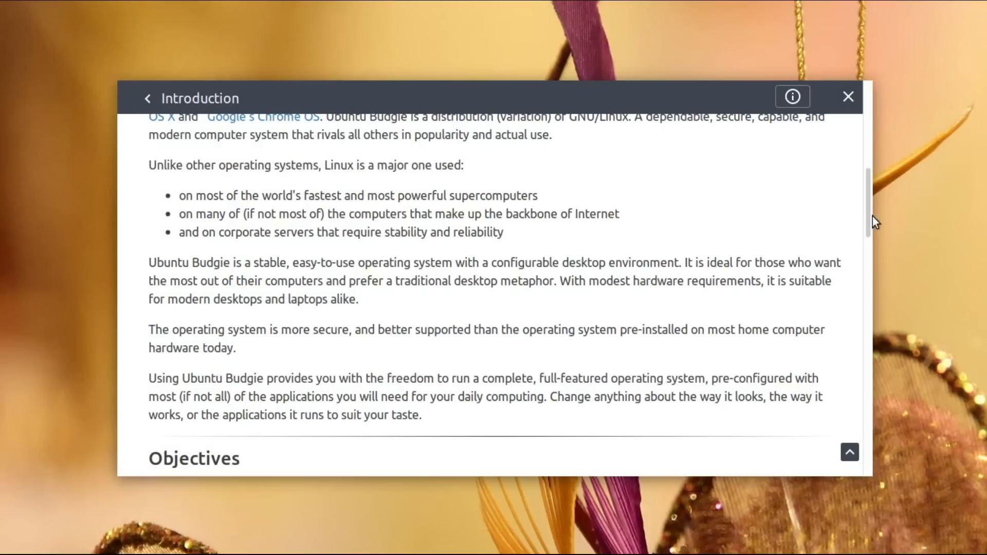
scroll(down, 3)
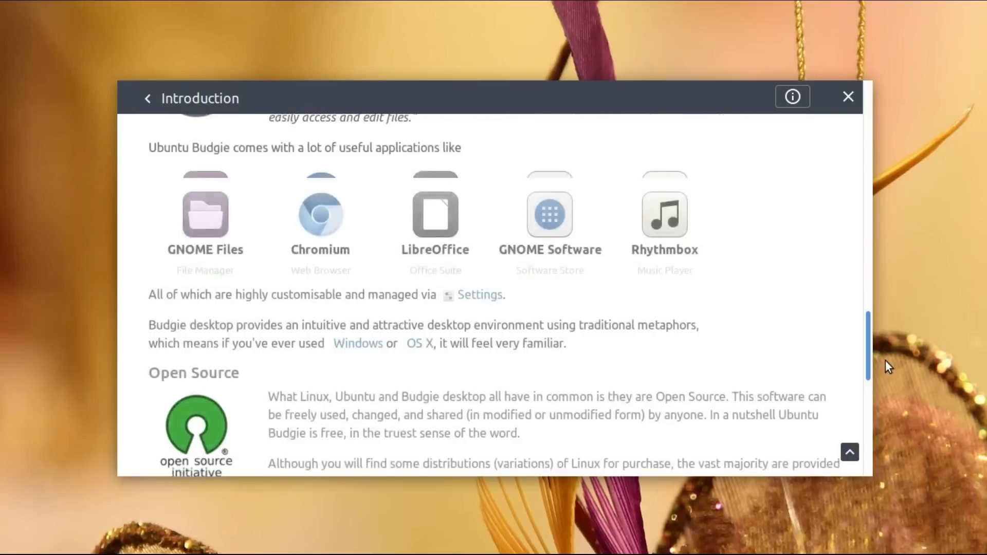
scroll(down, 3)
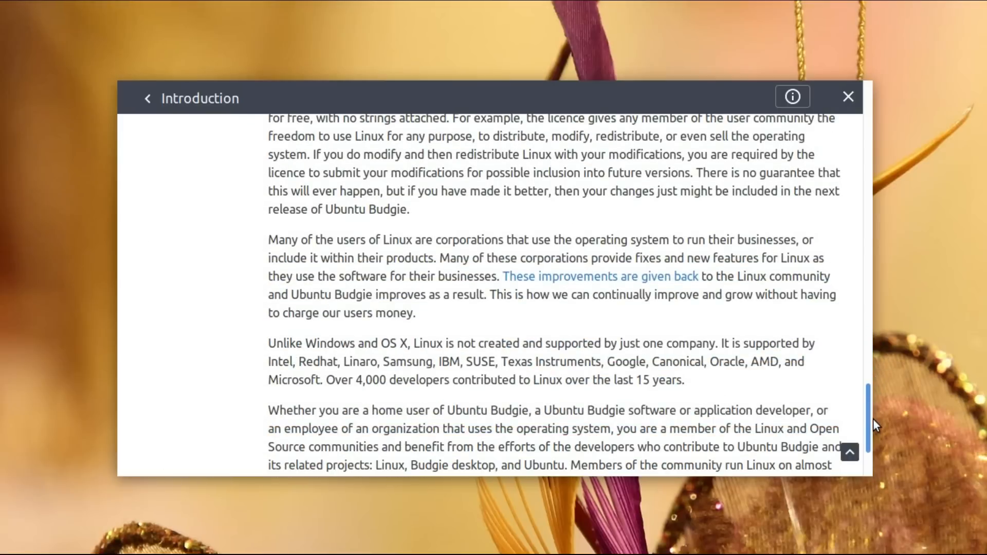
scroll(down, 3)
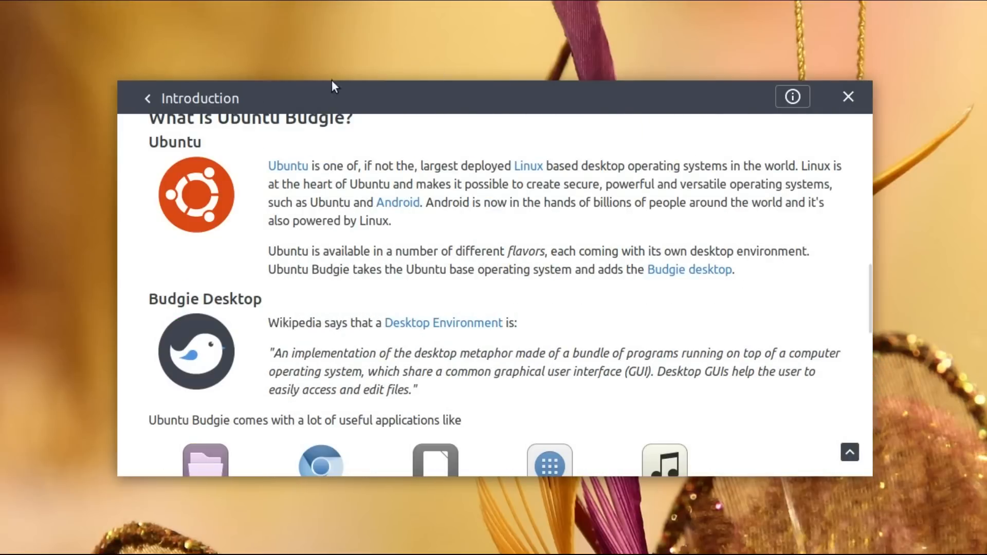
Return to the Welcome main menu and enter the Features section
click(148, 98)
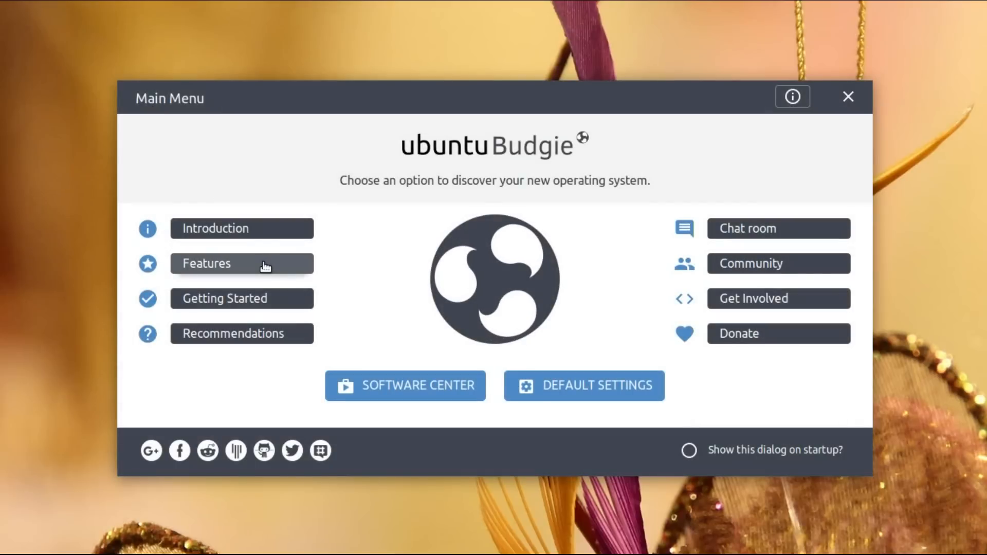
mouse_move(258, 263)
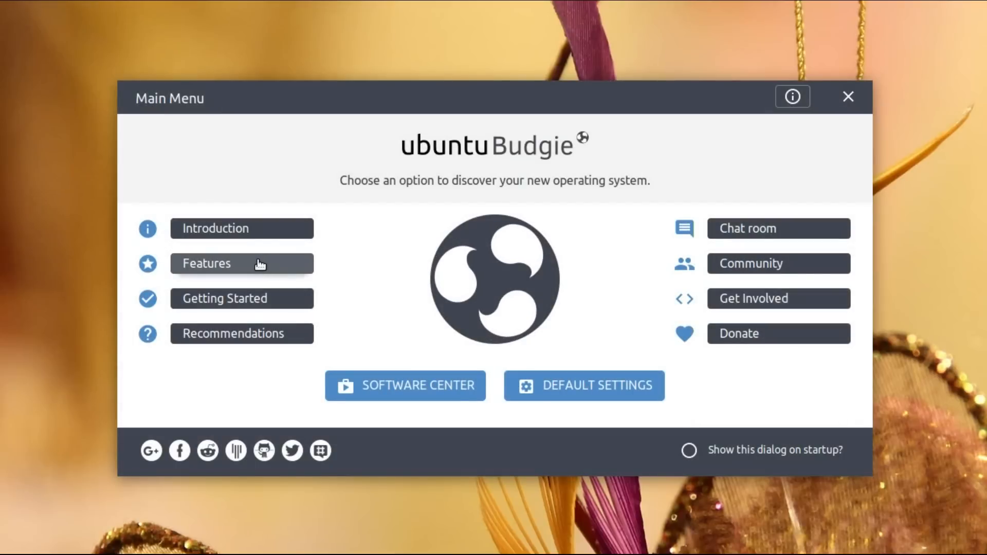
click(242, 263)
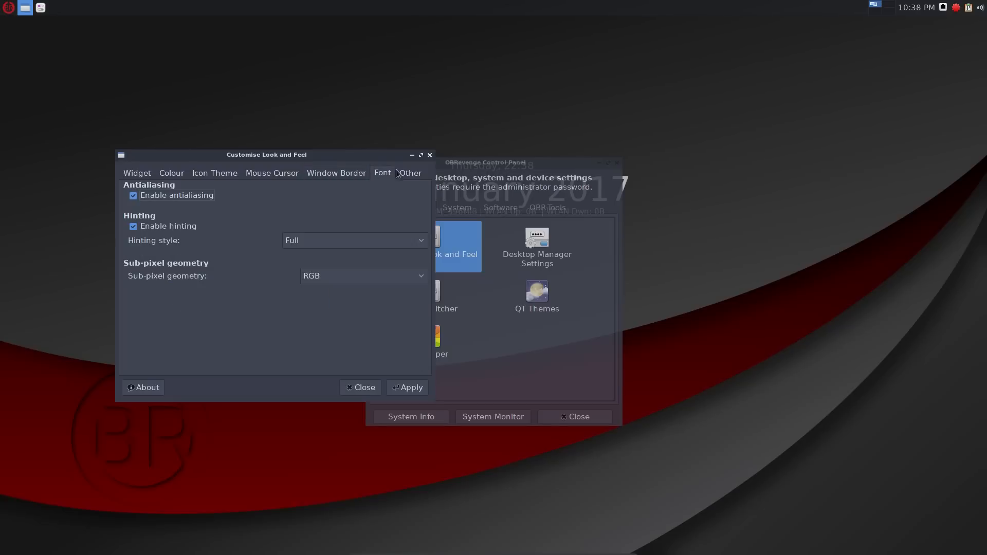
Close Customise Look and Feel after viewing the Other tab, then bring up the desktop menu
click(409, 172)
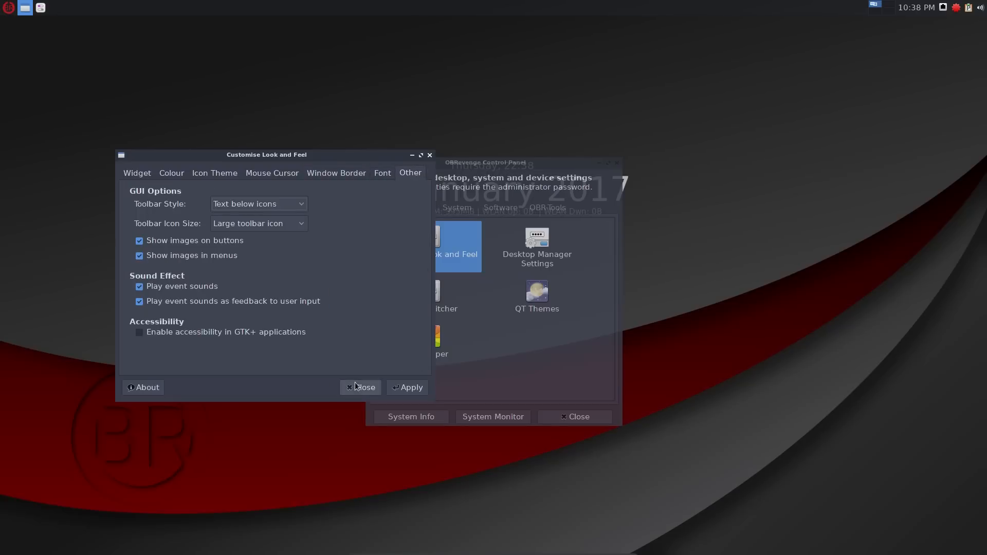
click(360, 388)
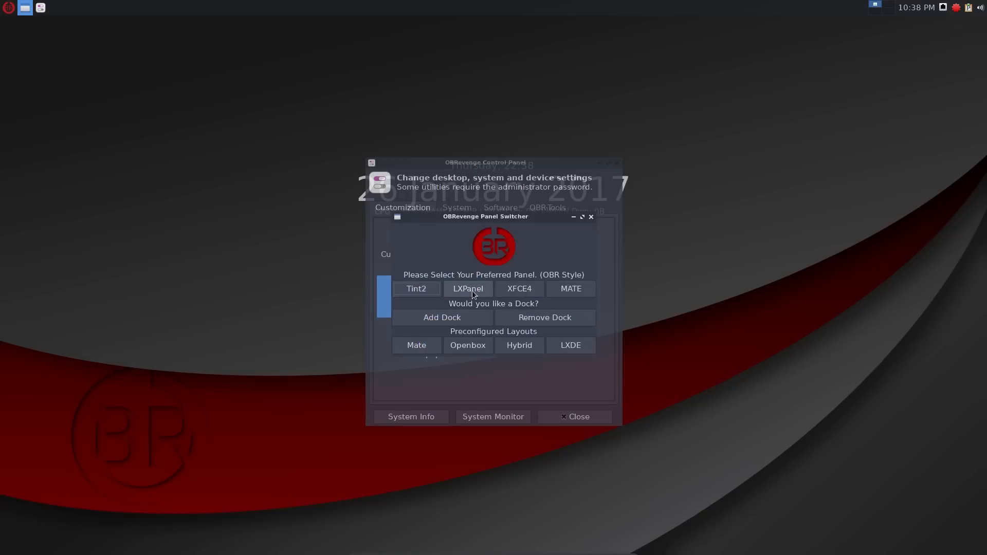
mouse_move(519, 296)
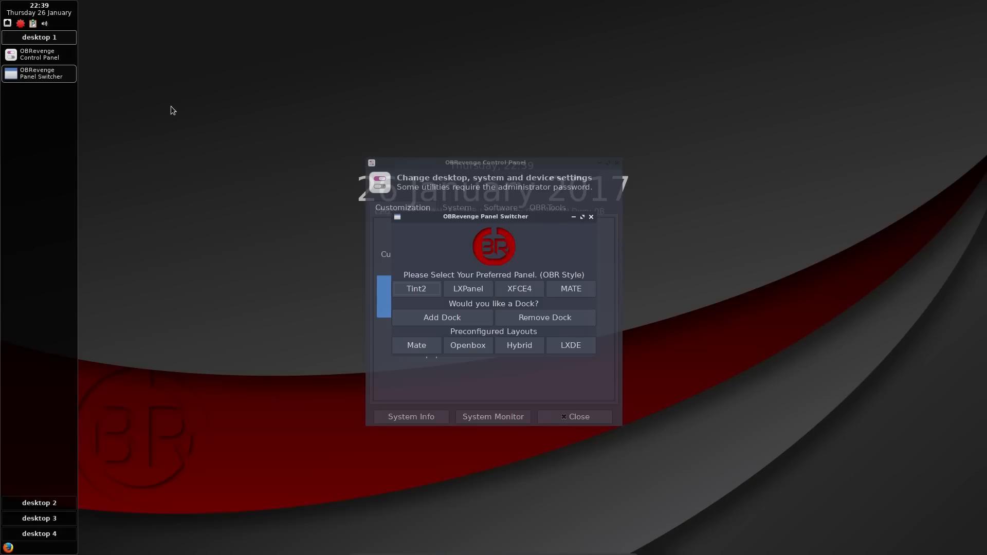
right_click(173, 109)
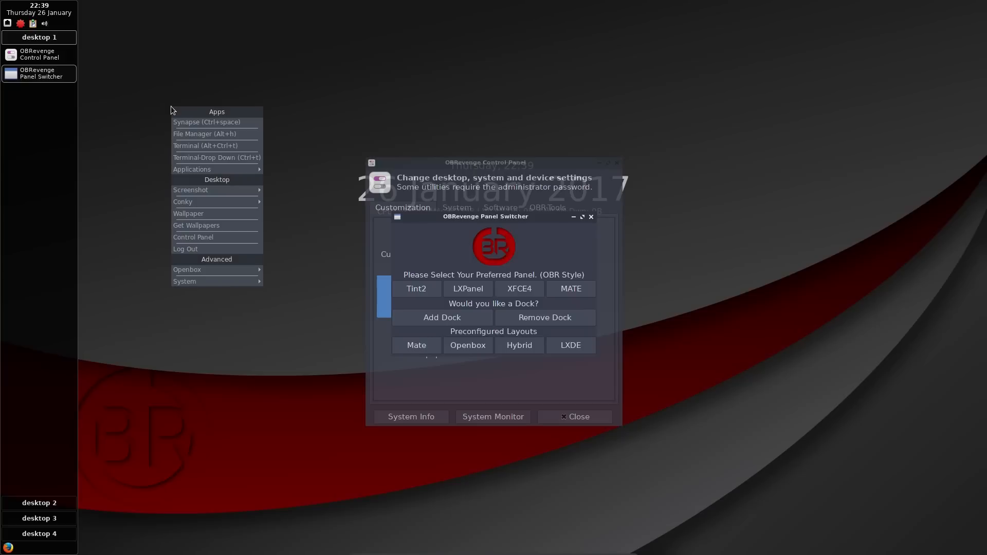
mouse_move(190, 189)
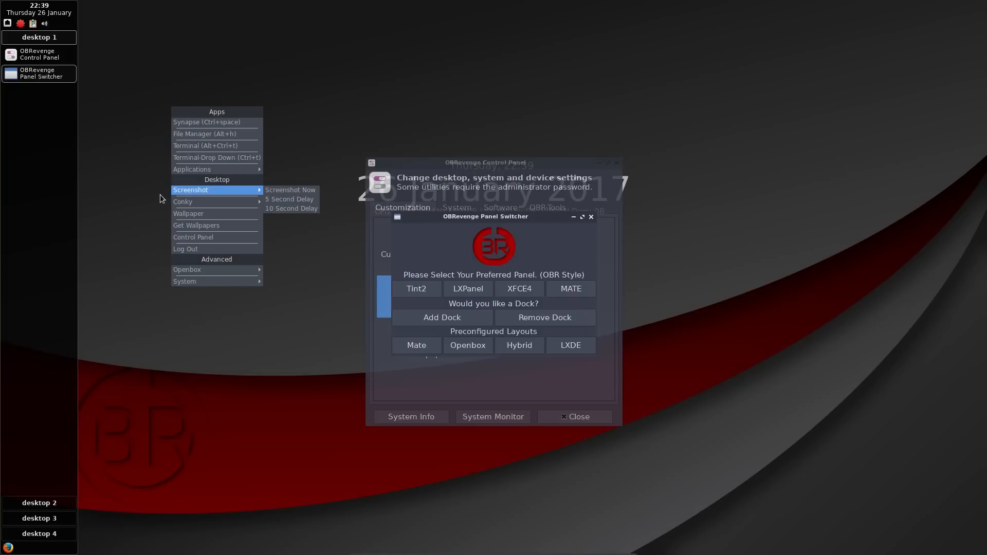
mouse_move(227, 169)
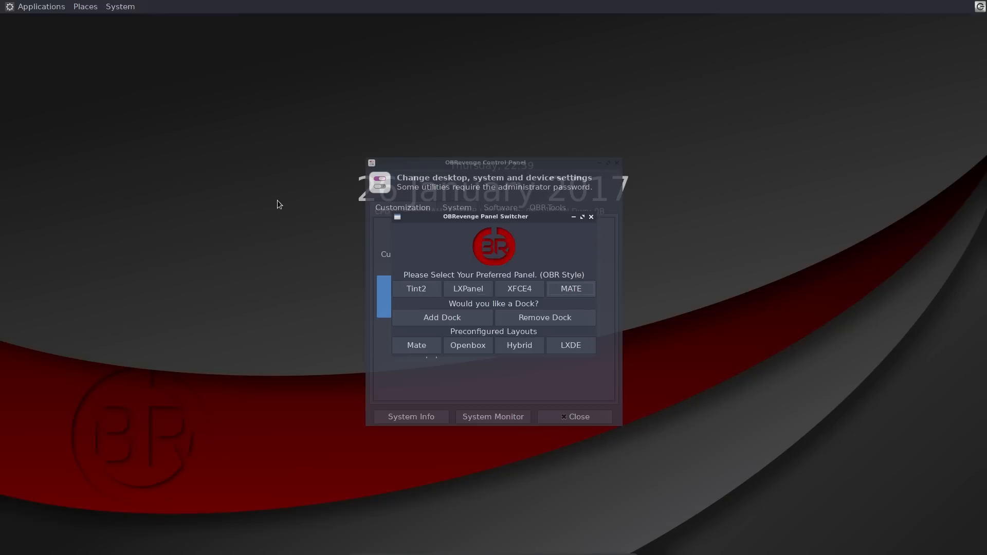
Browse the new MATE panel's application and preferences menus, then switch the panel to XFCE4
click(41, 6)
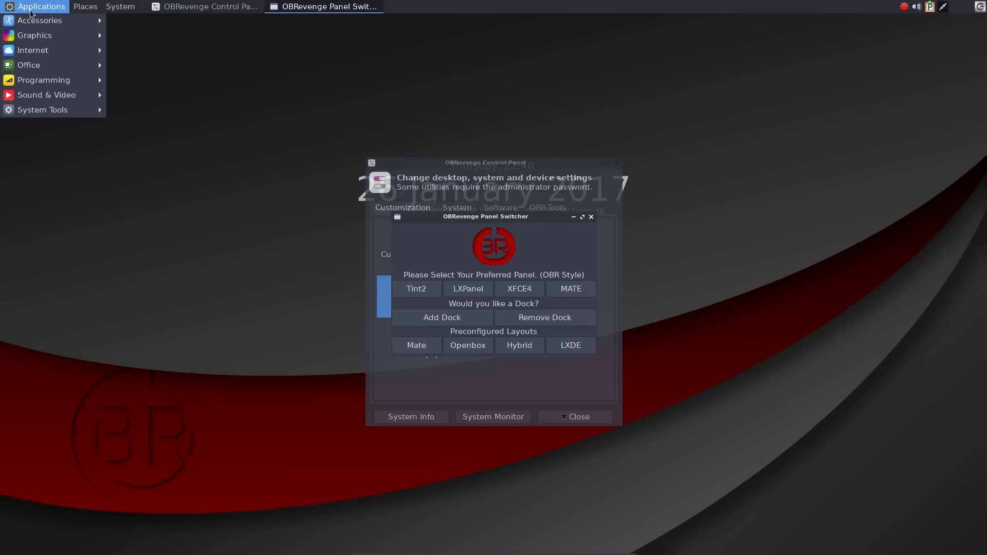
click(119, 6)
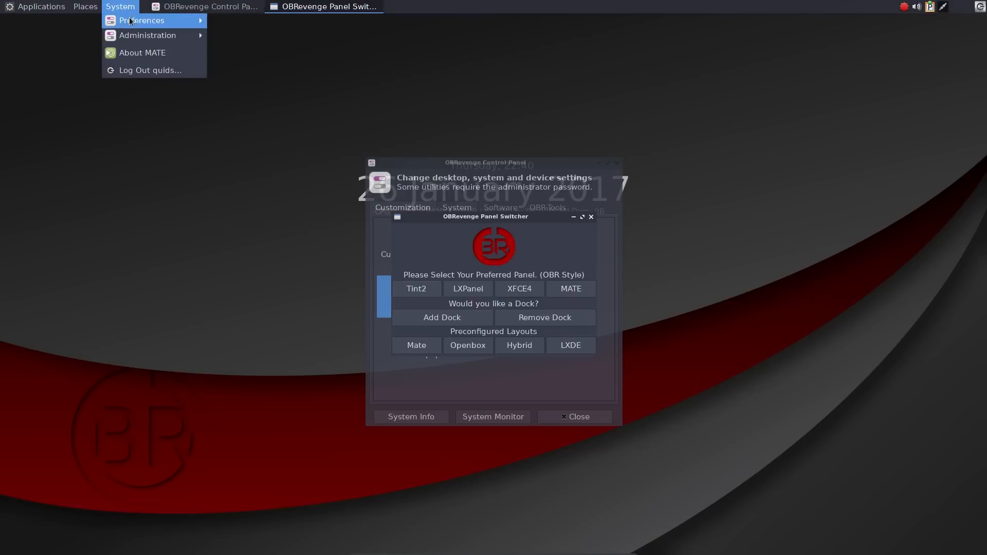
mouse_move(393, 298)
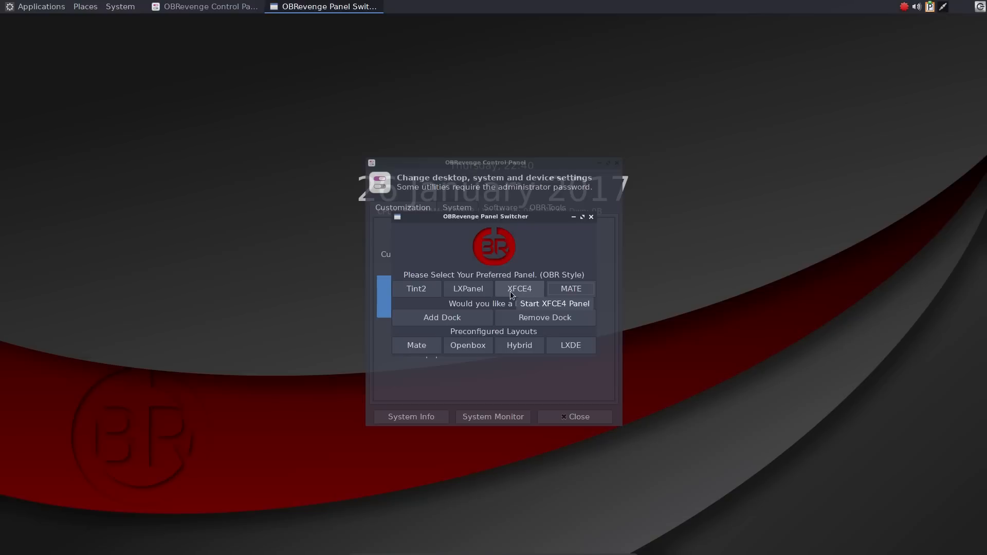
click(519, 288)
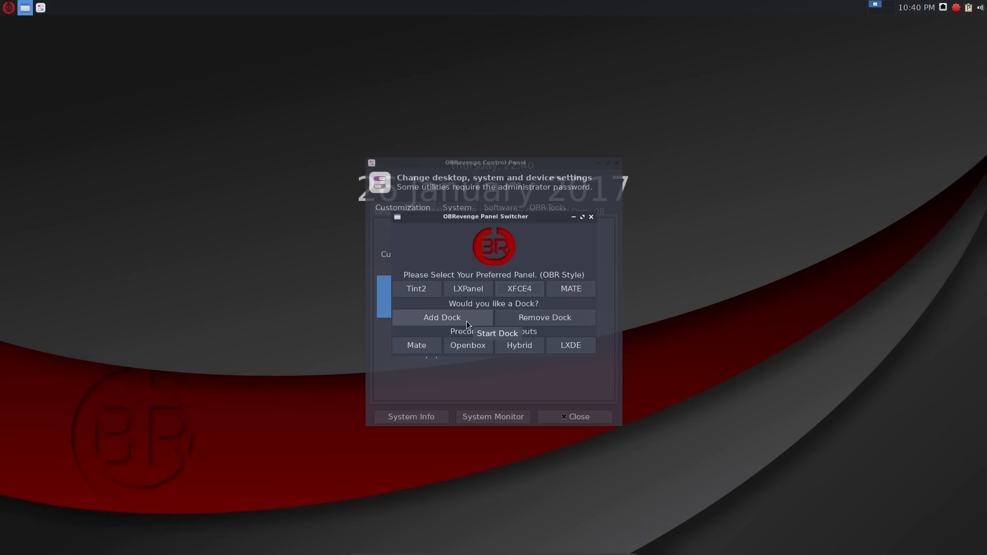